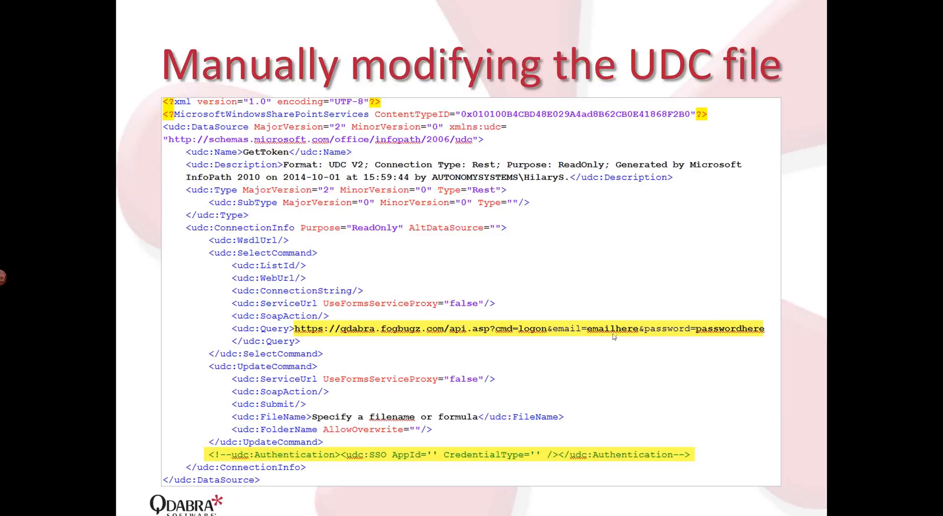
{"action": "mouse_move", "coordinate": [719, 336]}
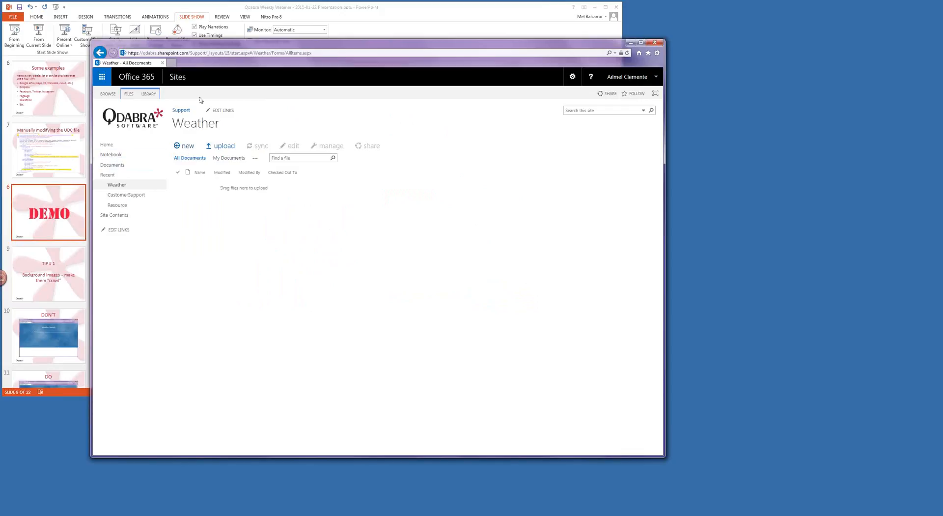
{"action": "left_click", "coordinate": [187, 146]}
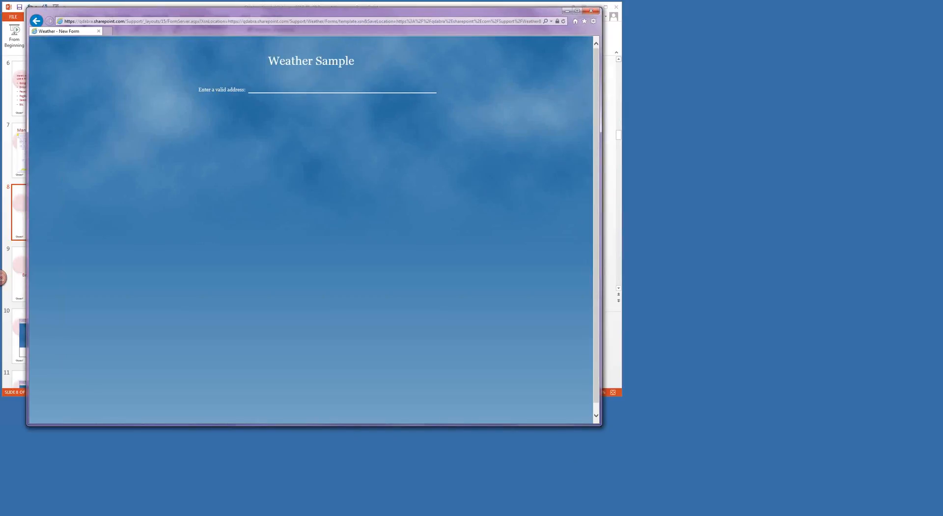
{"action": "left_click", "coordinate": [271, 90]}
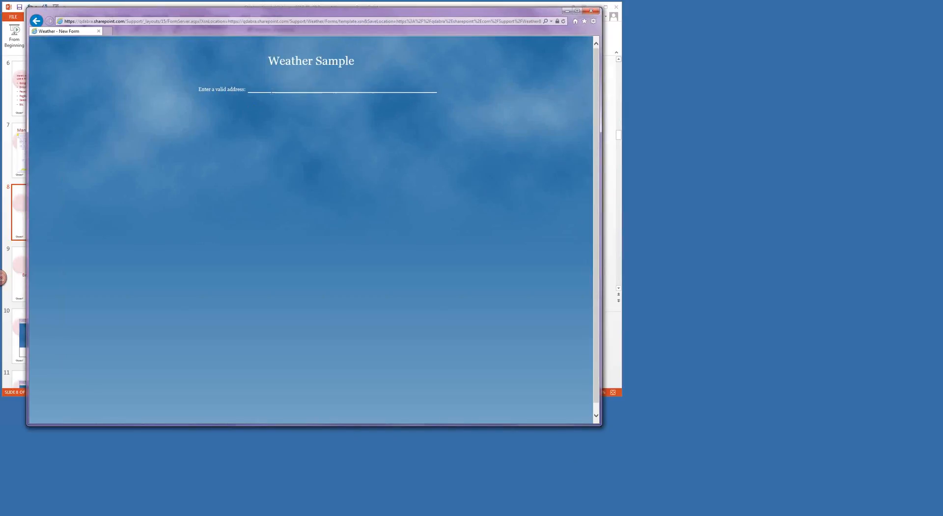
{"action": "left_click", "coordinate": [341, 89]}
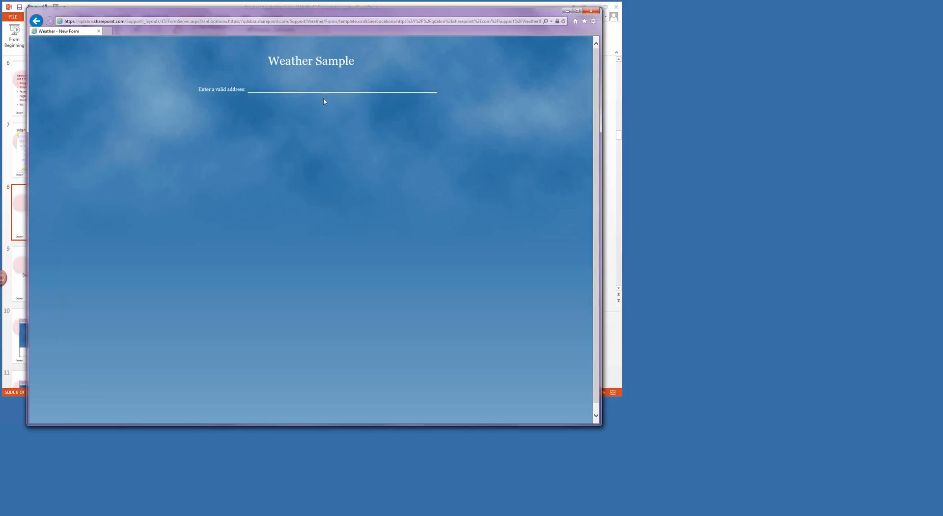
{"action": "type", "text": "218 Main Street, Suite 732, Kirkland, WA 98033"}
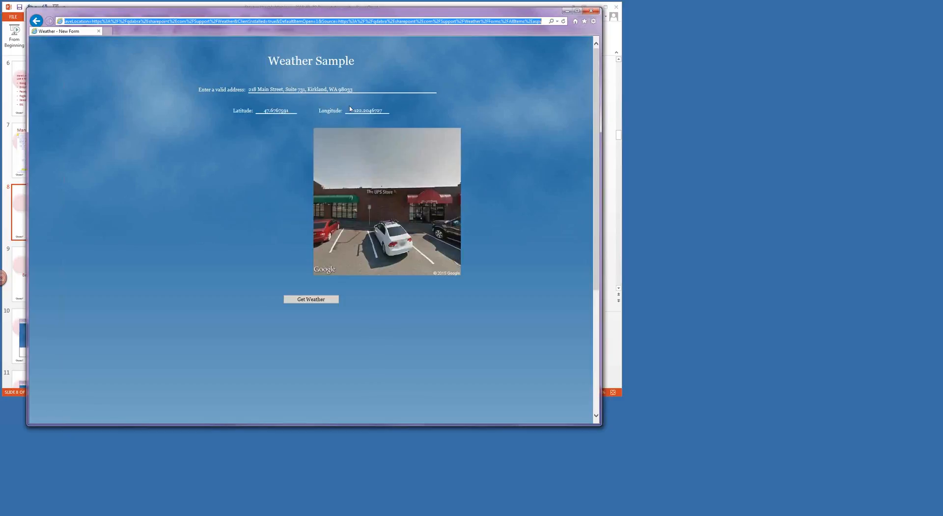
- Commit the Kirkland address so its map loads beside the street view
{"action": "left_click", "coordinate": [310, 299]}
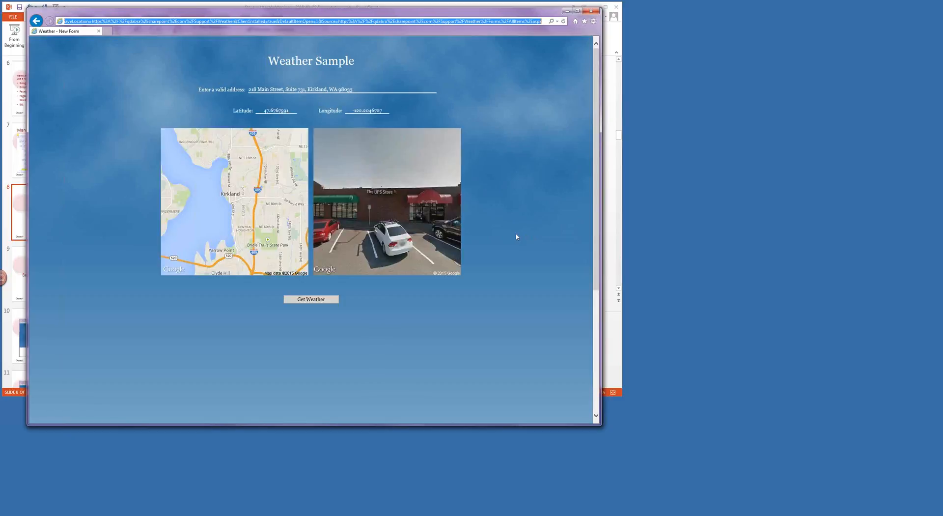
{"action": "mouse_move", "coordinate": [226, 227]}
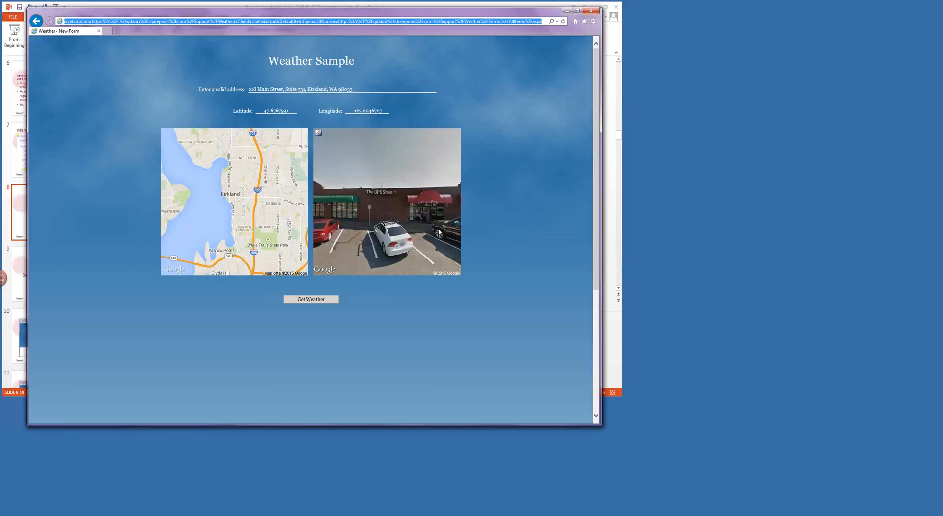
{"action": "mouse_move", "coordinate": [406, 134]}
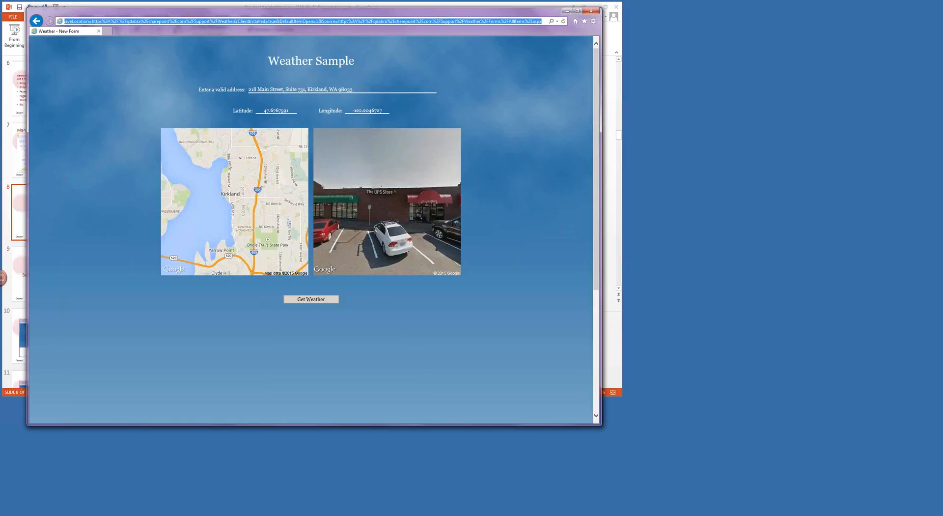
{"action": "mouse_move", "coordinate": [275, 124]}
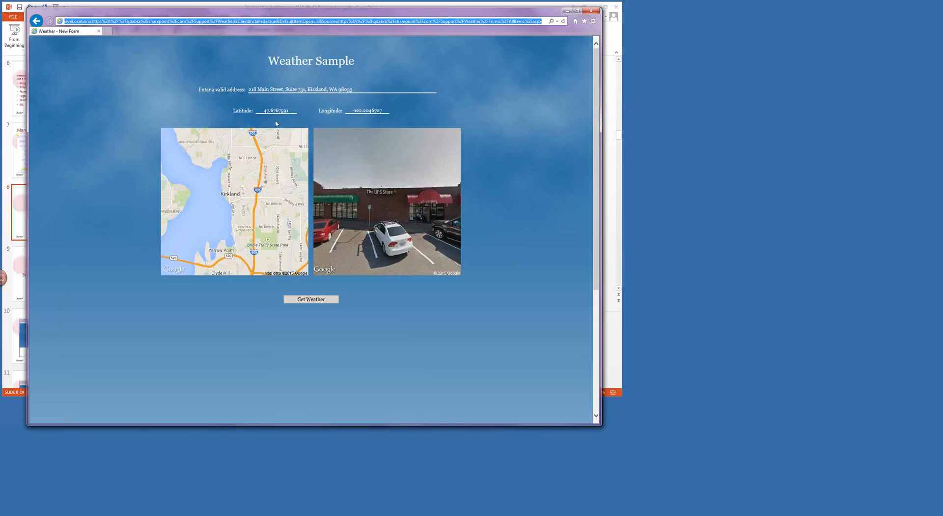
{"action": "mouse_move", "coordinate": [404, 117]}
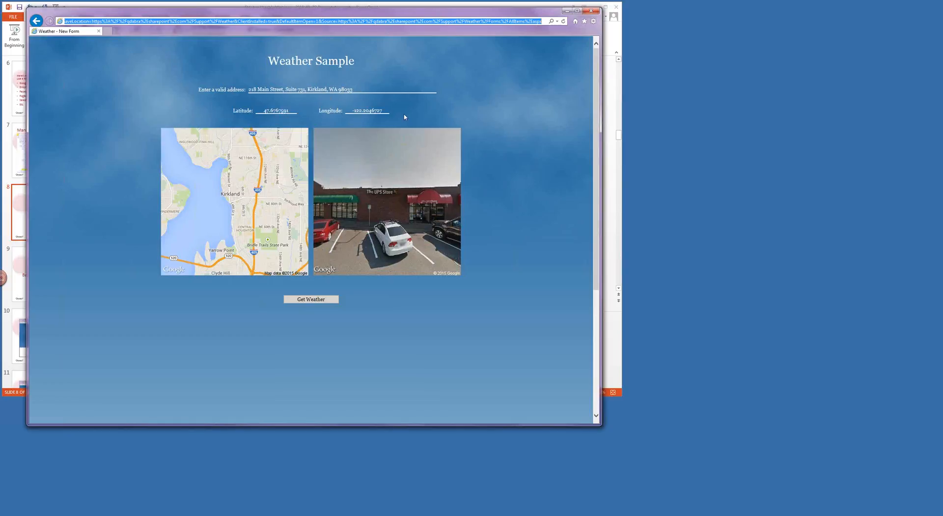
{"action": "mouse_move", "coordinate": [372, 116]}
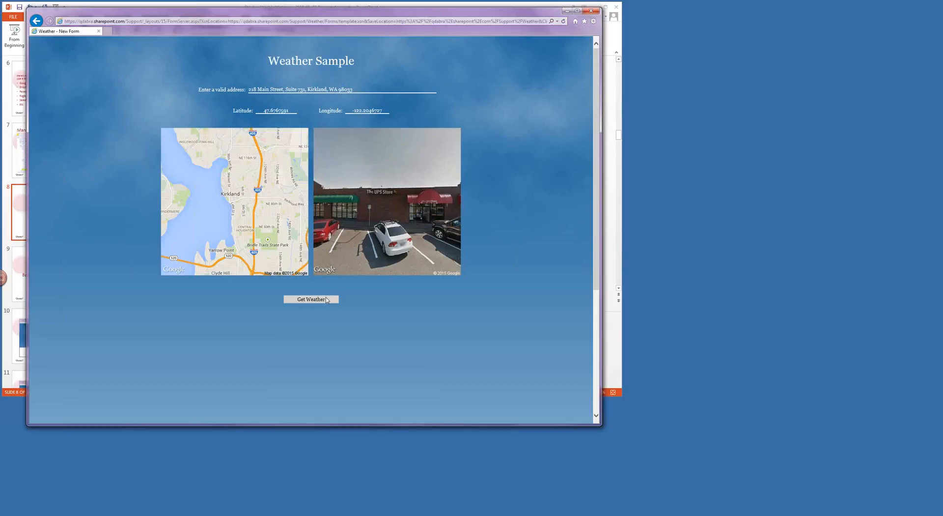
- Fetch Kirkland's current conditions and today's 80% rain forecast via Get Weather
{"action": "left_click", "coordinate": [311, 299]}
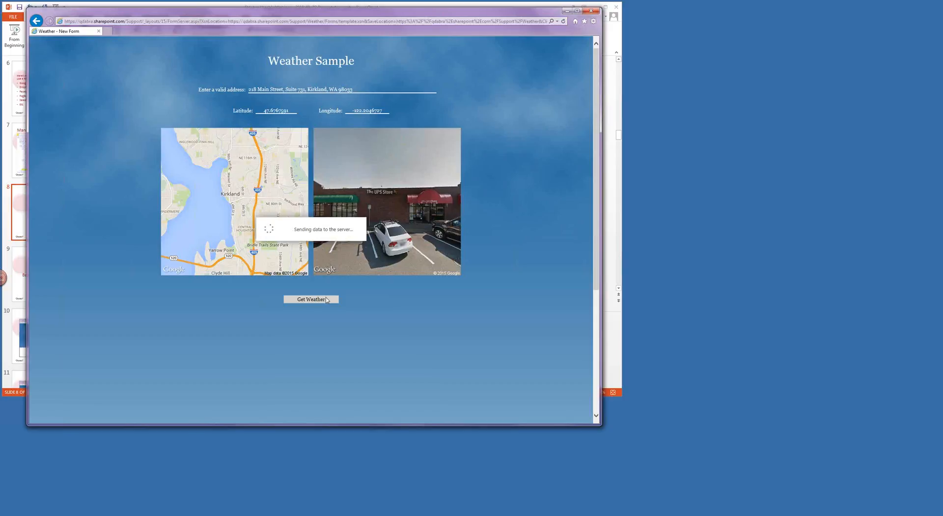
{"action": "mouse_move", "coordinate": [359, 312]}
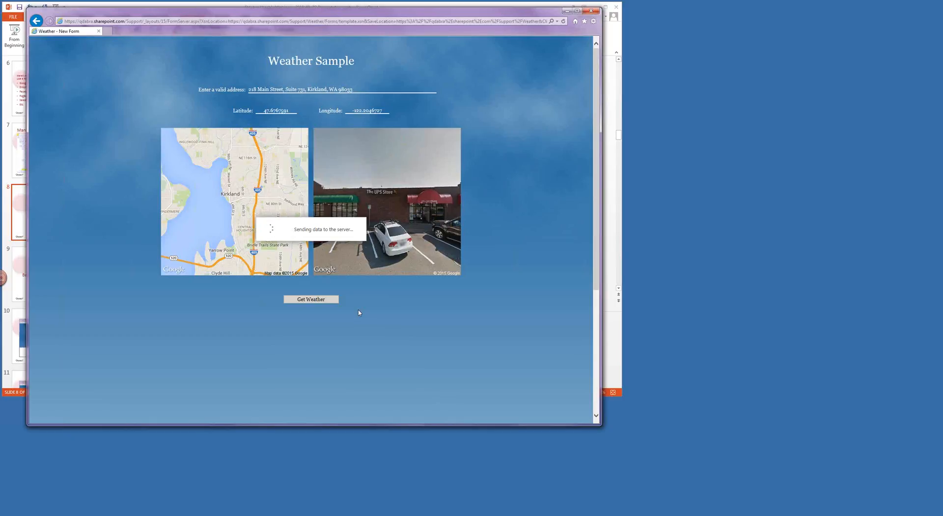
{"action": "left_click", "coordinate": [310, 299]}
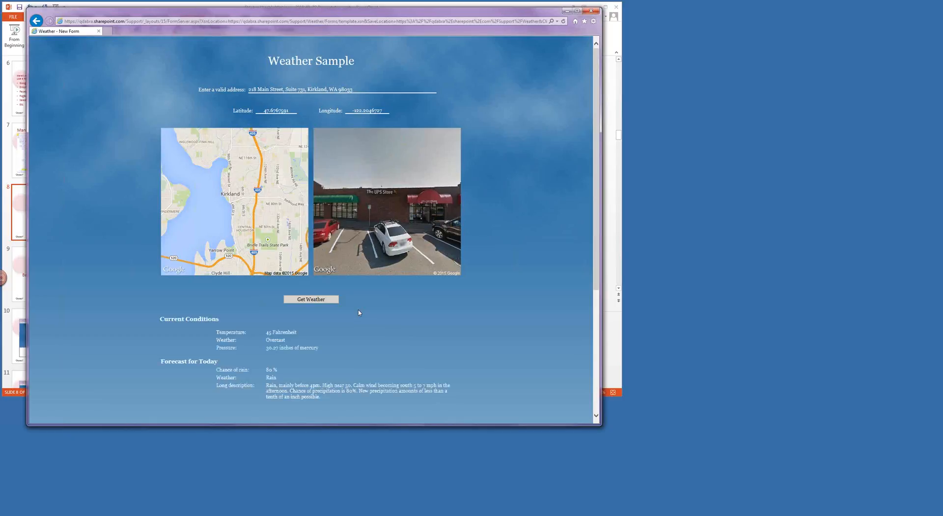
{"action": "left_click", "coordinate": [310, 299]}
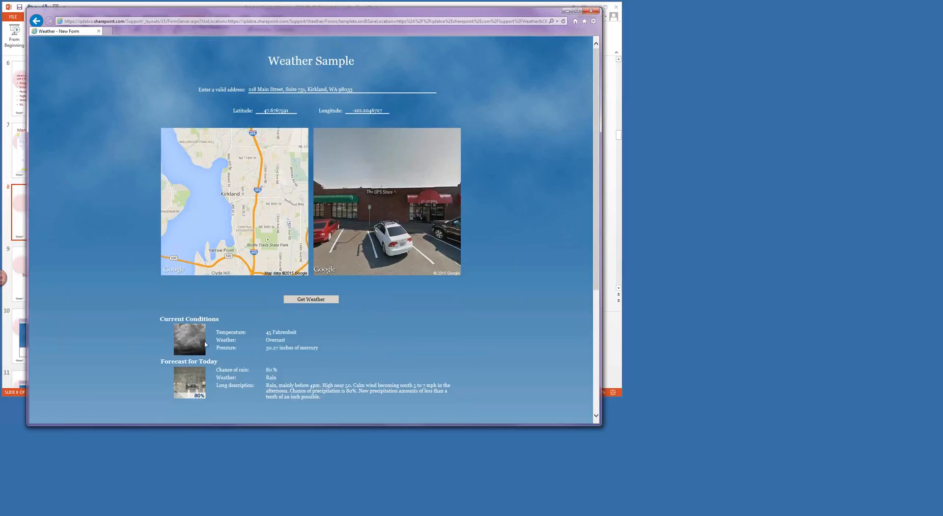
{"action": "mouse_move", "coordinate": [259, 361]}
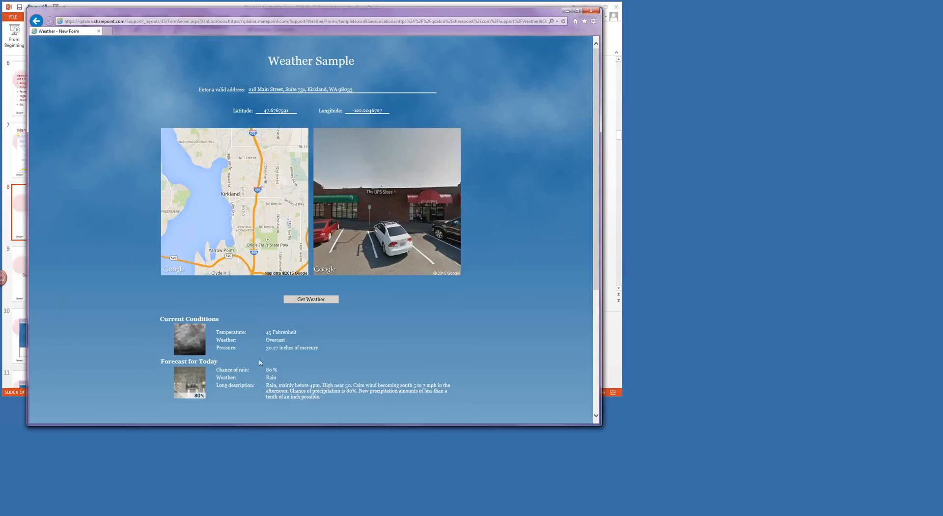
{"action": "mouse_move", "coordinate": [218, 407]}
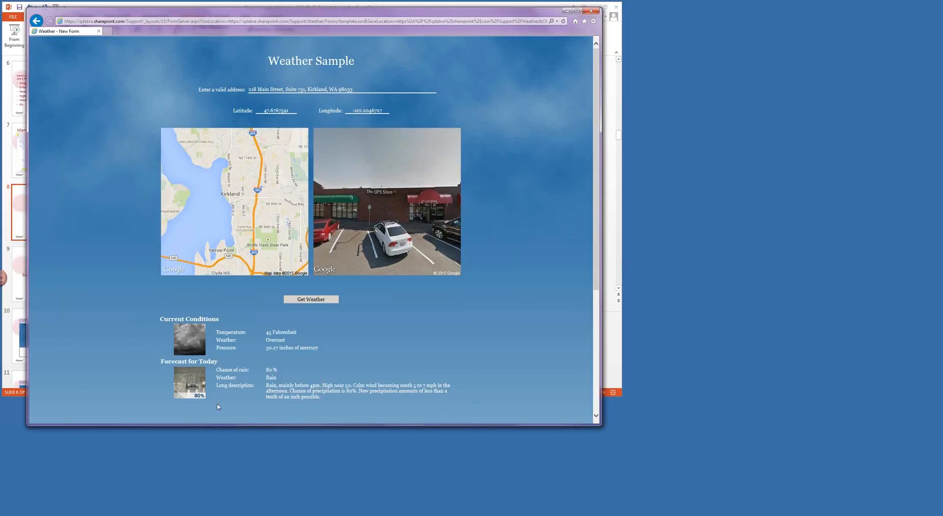
{"action": "mouse_move", "coordinate": [274, 403]}
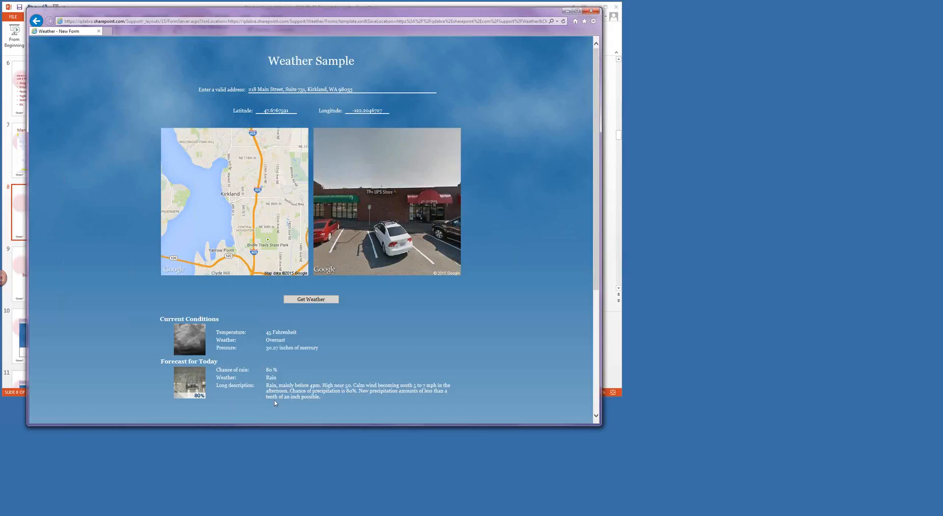
{"action": "mouse_move", "coordinate": [264, 383]}
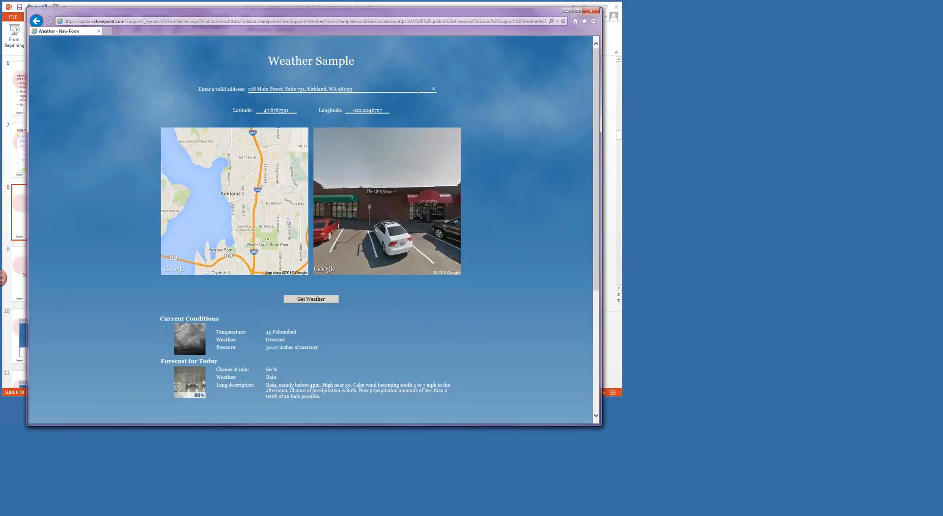
- Pick City Hall, New York, NY from the address history and refresh the map and street view
{"action": "left_click", "coordinate": [433, 89]}
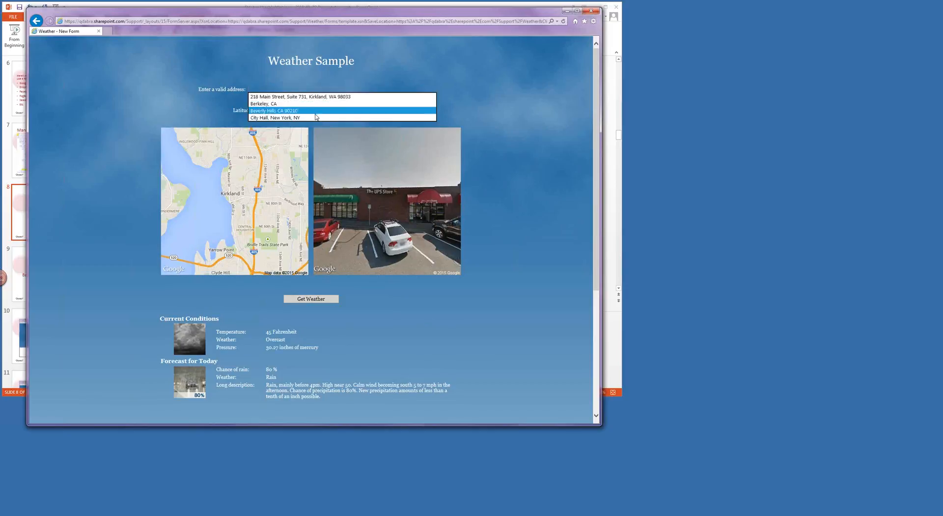
{"action": "left_click", "coordinate": [275, 117]}
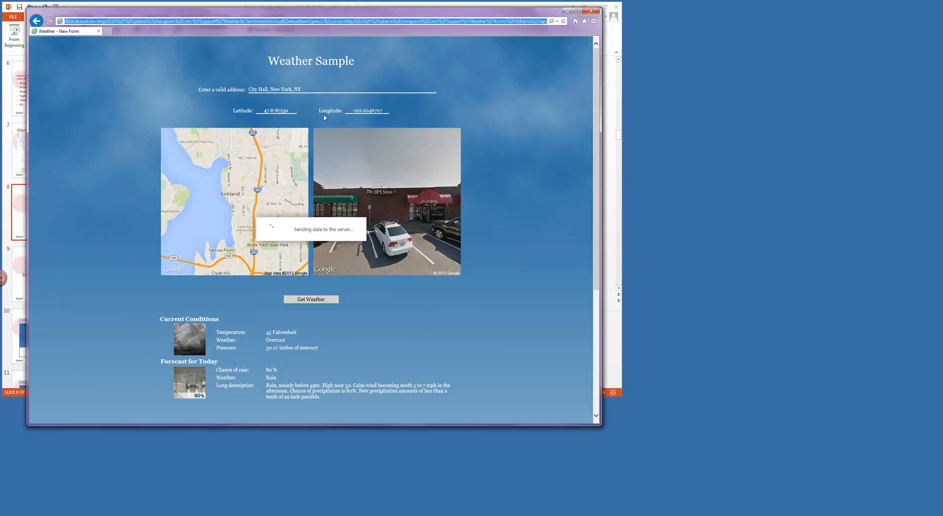
{"action": "left_click", "coordinate": [312, 299]}
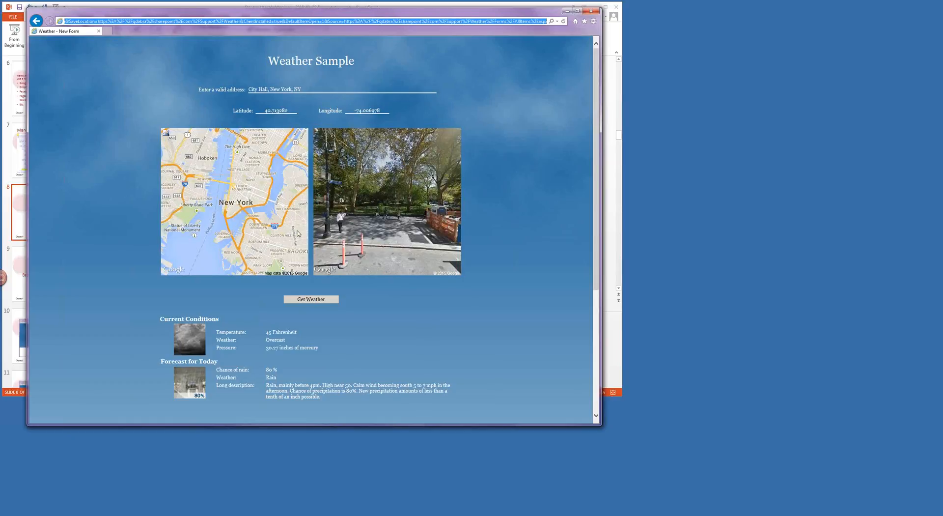
{"action": "mouse_move", "coordinate": [309, 292]}
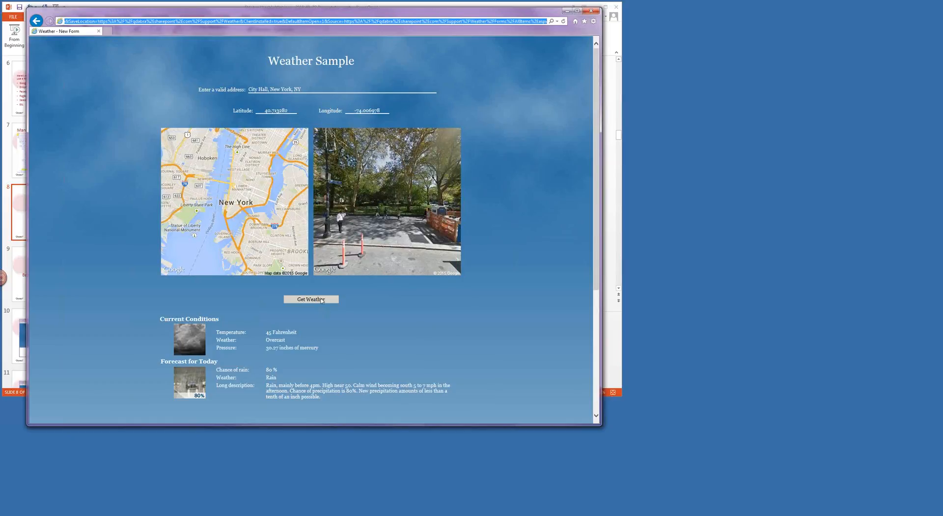
- Fetch New York's weather: 33°F overcast with a partly sunny afternoon forecast
{"action": "left_click", "coordinate": [311, 300]}
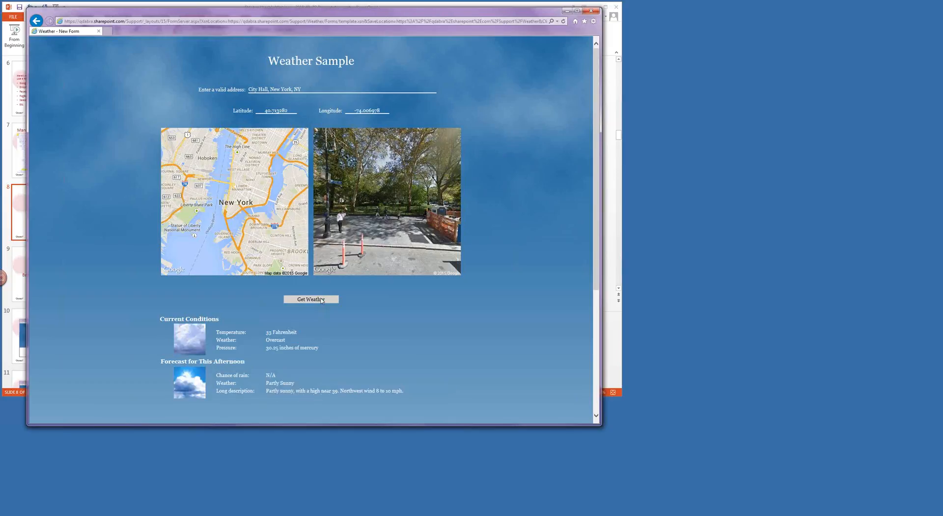
{"action": "mouse_move", "coordinate": [397, 346]}
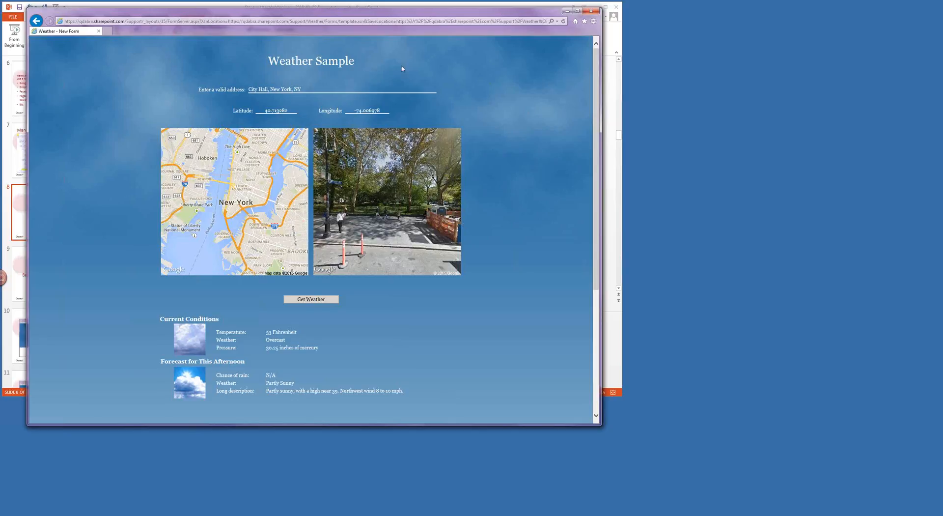
{"action": "mouse_move", "coordinate": [111, 138]}
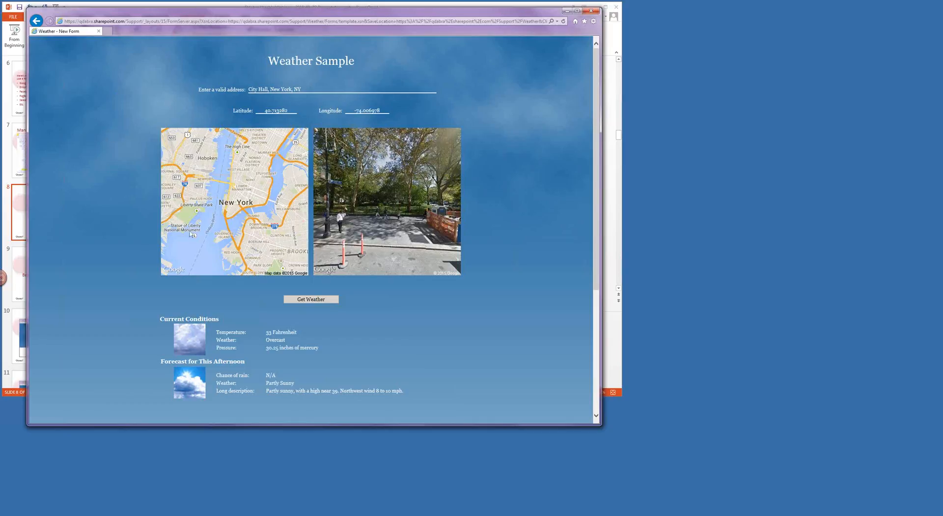
{"action": "mouse_move", "coordinate": [124, 502]}
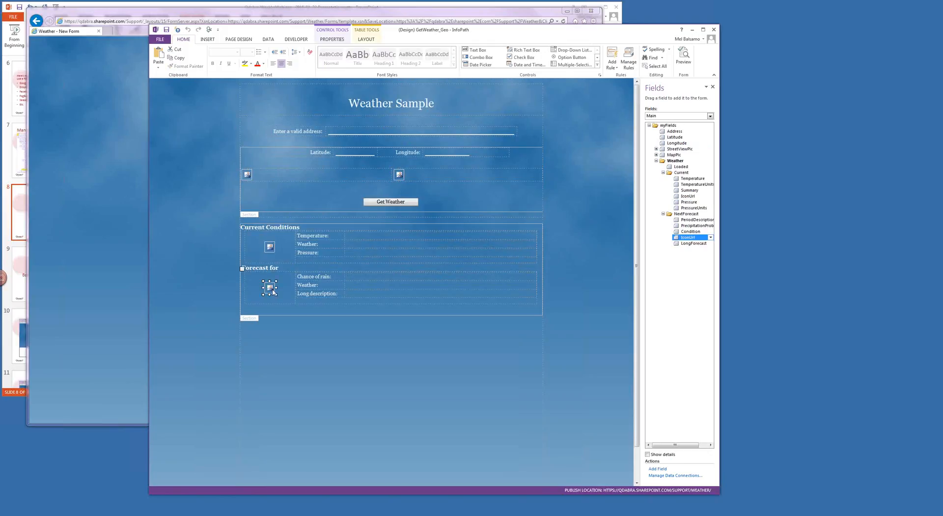
{"action": "mouse_move", "coordinate": [664, 174]}
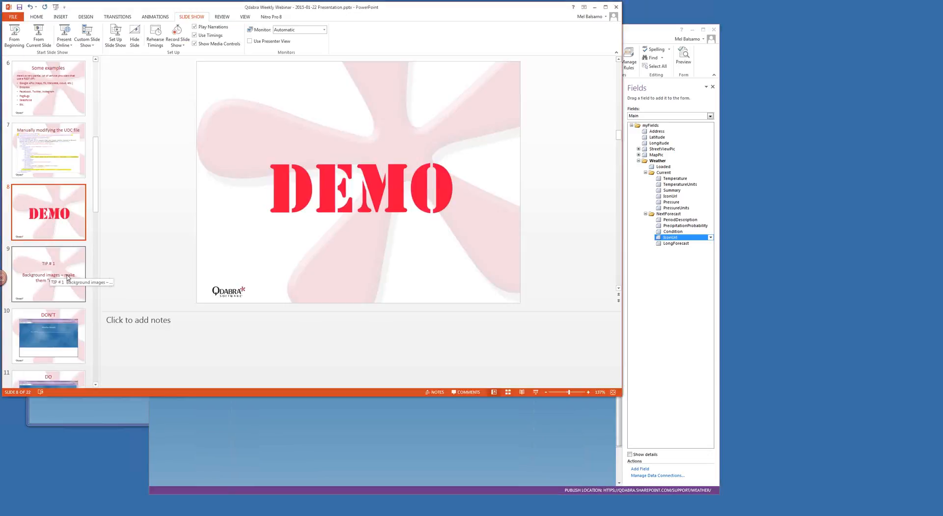
- Advance the PowerPoint deck to the background images tip slide
{"action": "left_click", "coordinate": [48, 273]}
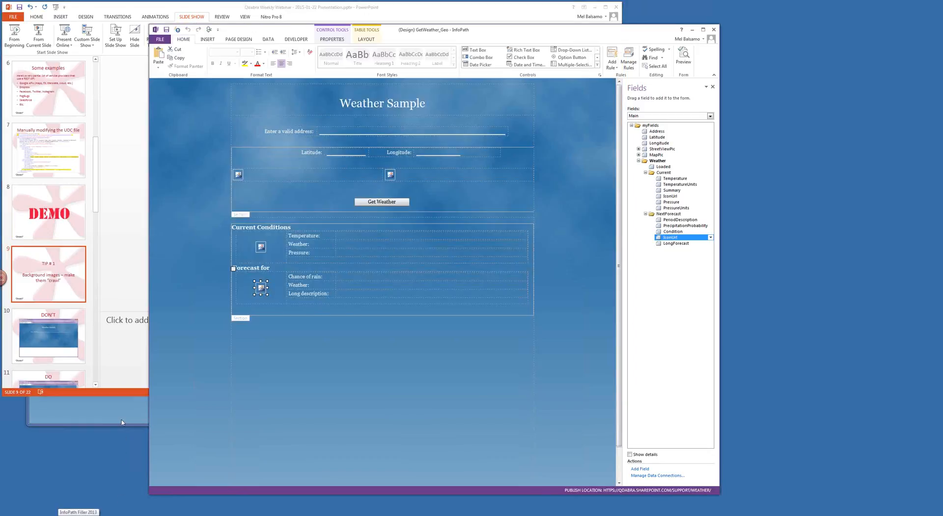
{"action": "mouse_move", "coordinate": [136, 405]}
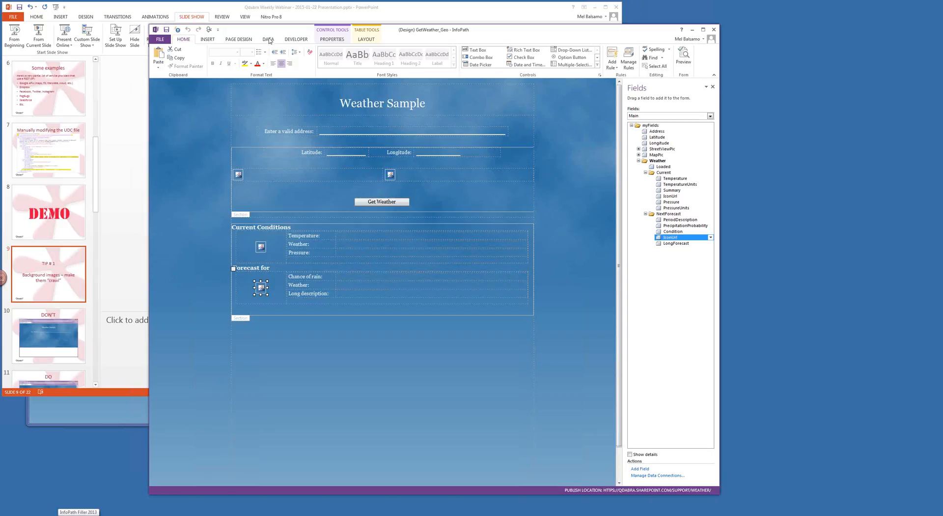
- Show the form's Data Connections and view where the Geocoding connection file is stored
{"action": "left_click", "coordinate": [269, 39]}
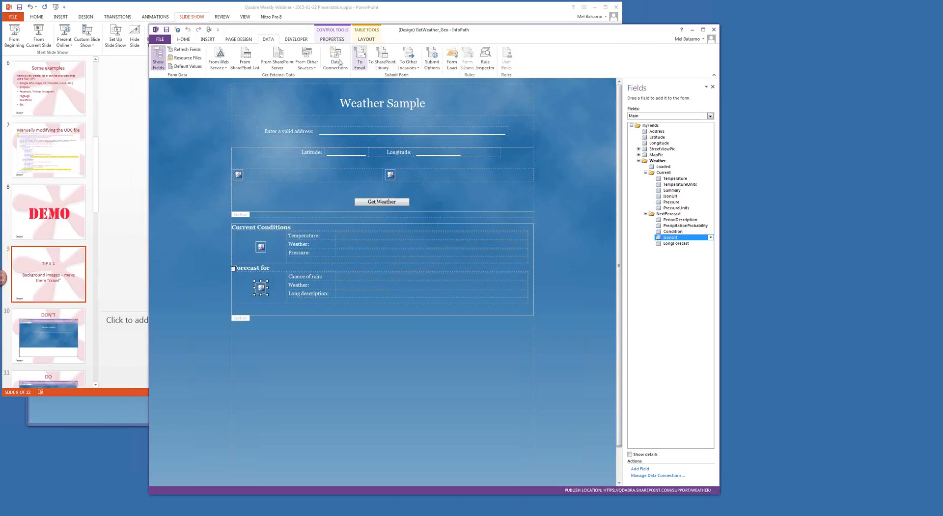
{"action": "left_click", "coordinate": [336, 58]}
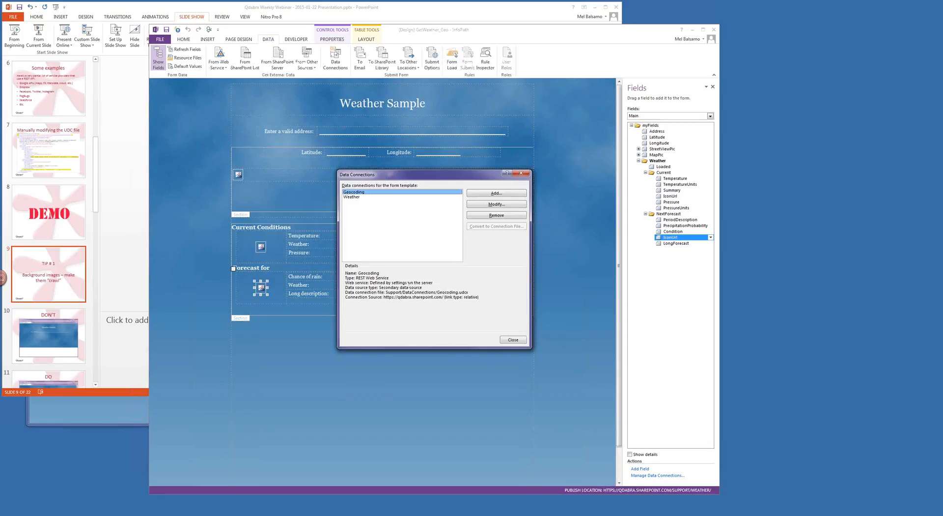
{"action": "mouse_move", "coordinate": [400, 303]}
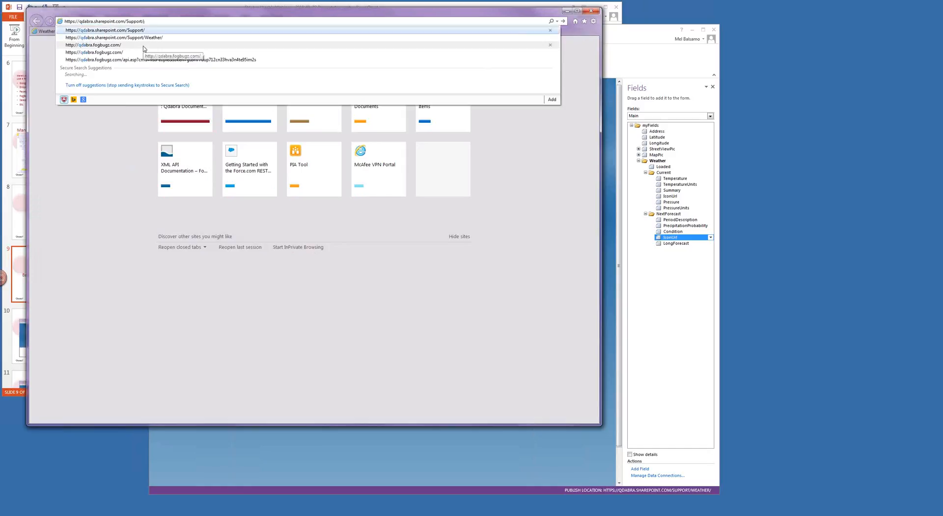
- Download Geocoding.udcx from the DataConnections library and save it locally
{"action": "type", "text": "DataConnections/Forms/AllItems.aspx"}
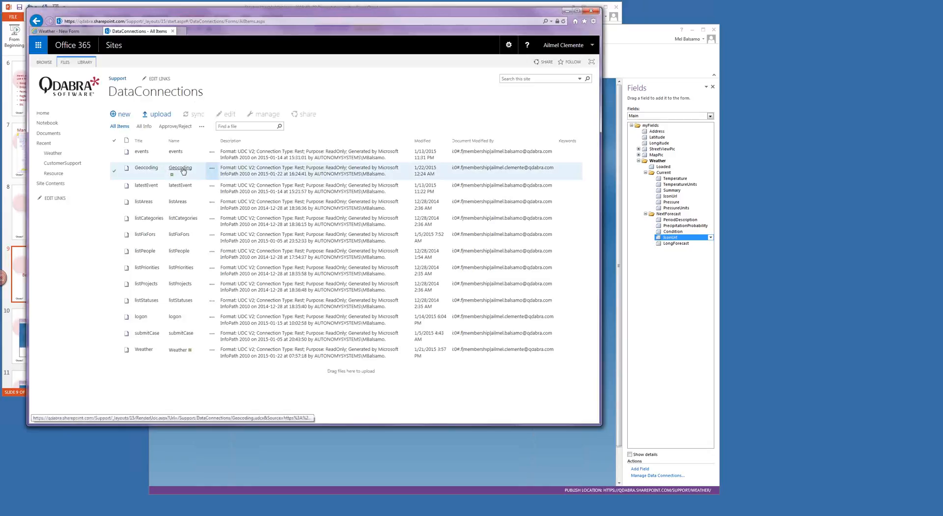
{"action": "left_click", "coordinate": [181, 168]}
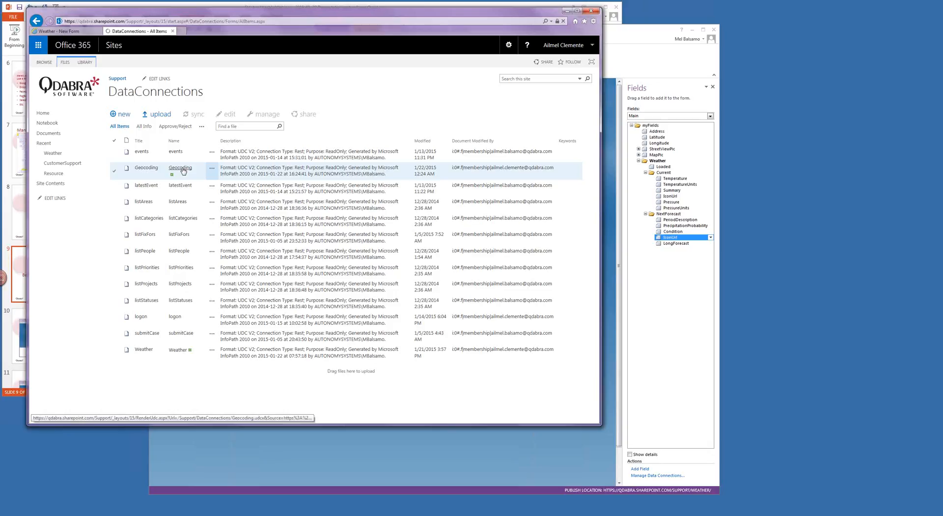
{"action": "left_click", "coordinate": [181, 168]}
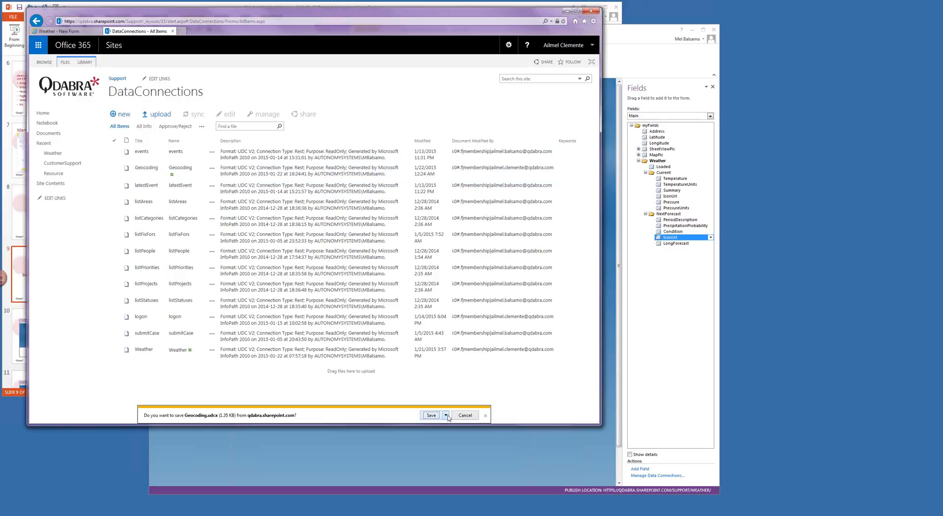
{"action": "left_click", "coordinate": [445, 414]}
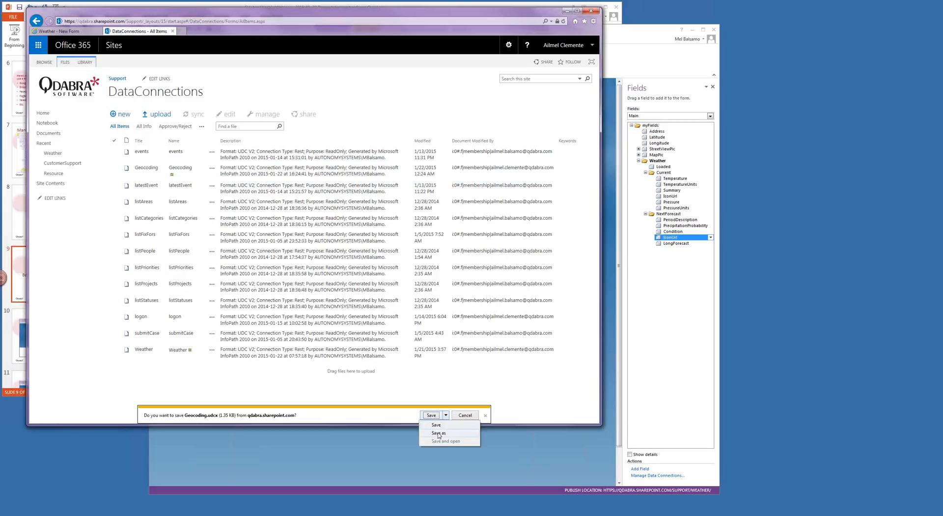
{"action": "left_click", "coordinate": [444, 415]}
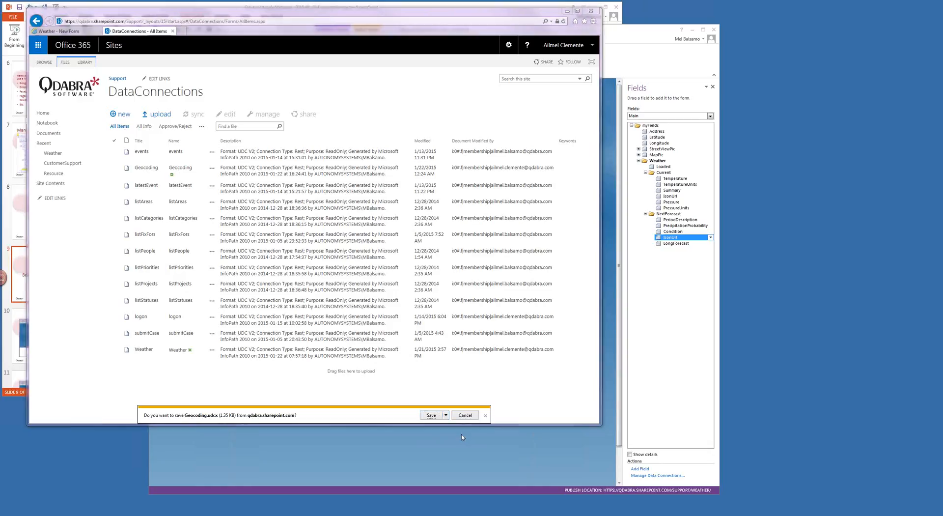
{"action": "left_click", "coordinate": [430, 414]}
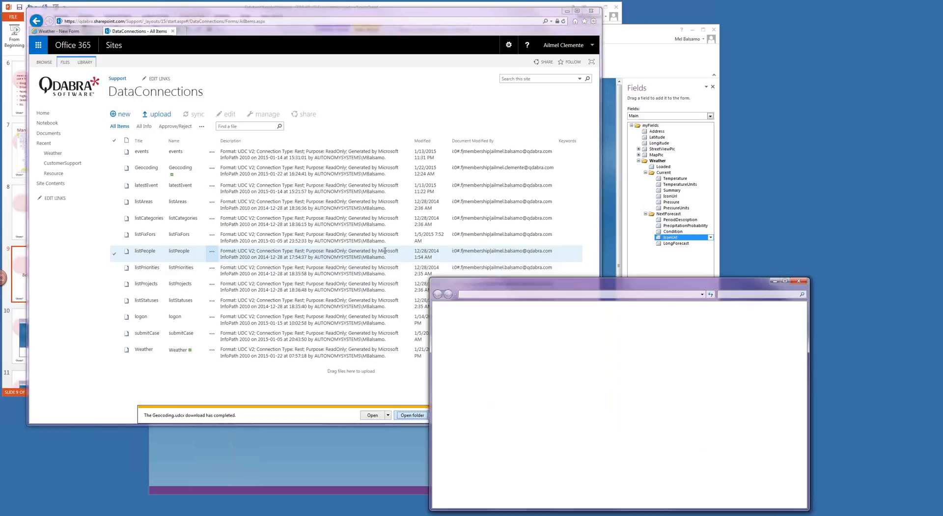
- Reveal the downloaded Geocoding.udcx in its folder and bring up its file actions
{"action": "left_click", "coordinate": [412, 415]}
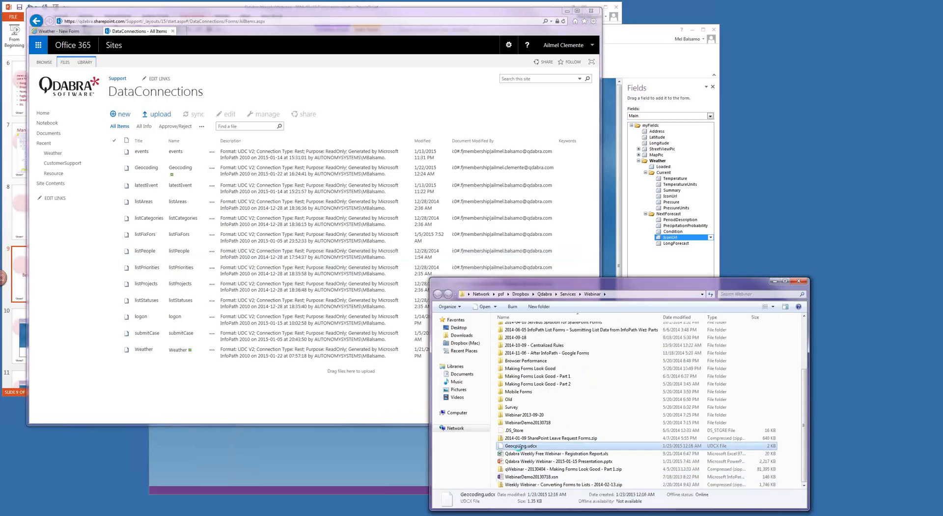
{"action": "right_click", "coordinate": [538, 445]}
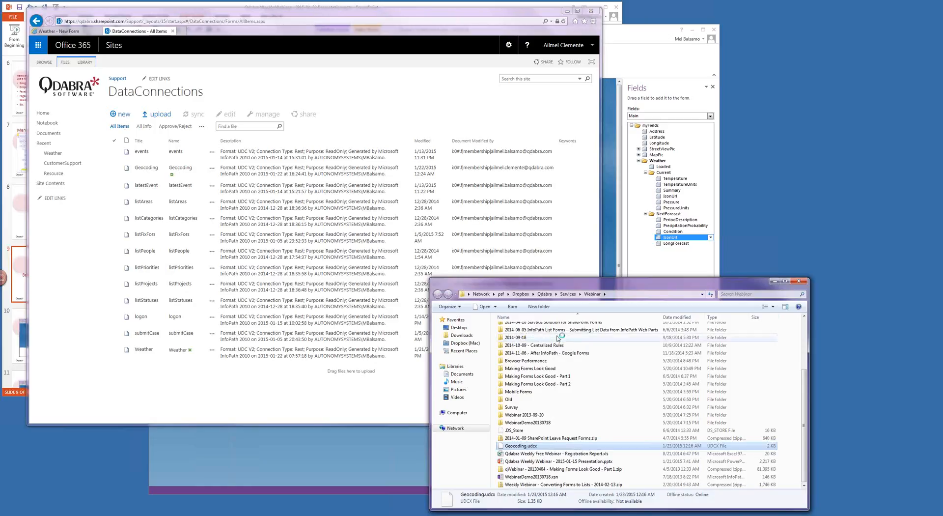
{"action": "mouse_move", "coordinate": [553, 337]}
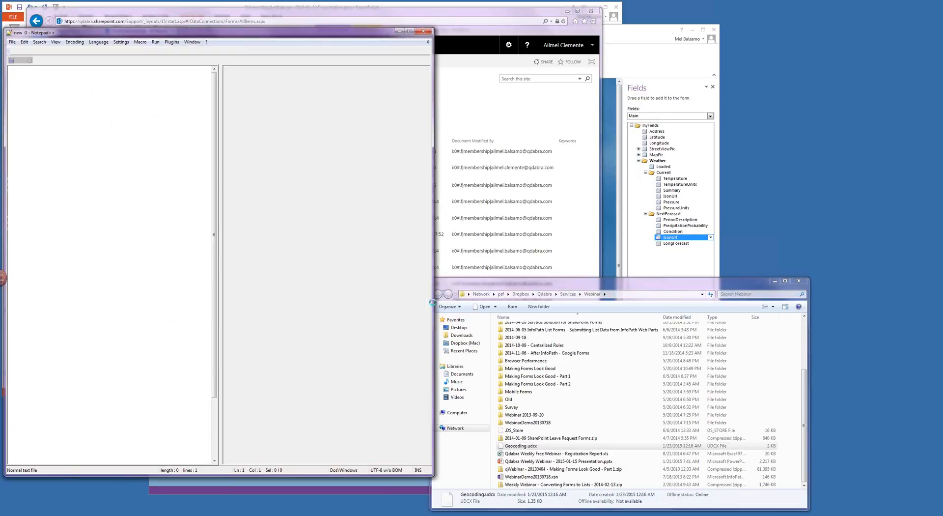
- View Geocoding.udcx as colour-coded XML, pointing out the hard-coded Google geocode query URL
{"action": "double_click", "coordinate": [521, 445]}
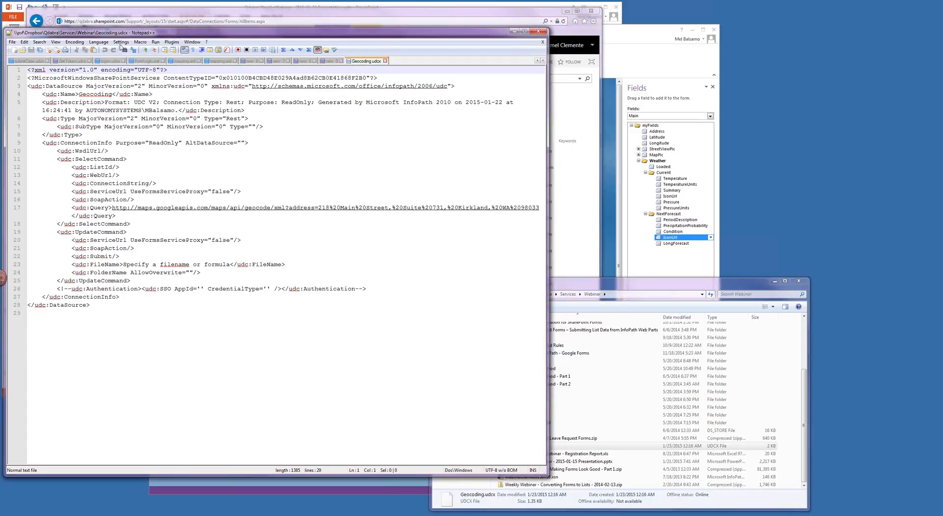
{"action": "left_click", "coordinate": [98, 41]}
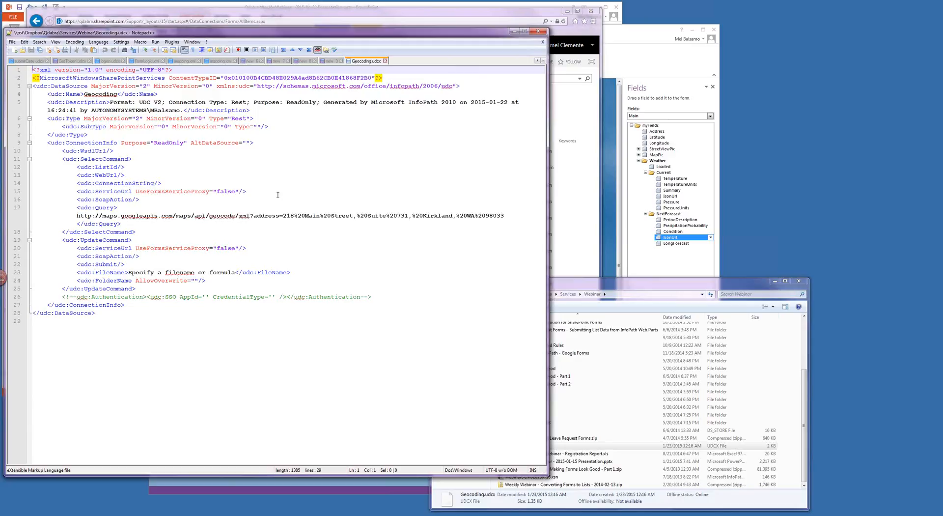
{"action": "mouse_move", "coordinate": [256, 235]}
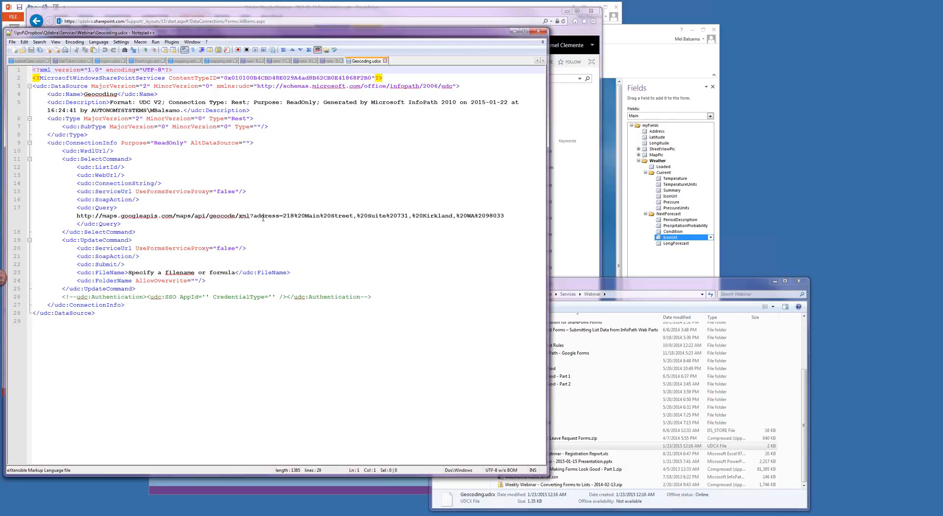
{"action": "left_click", "coordinate": [304, 216]}
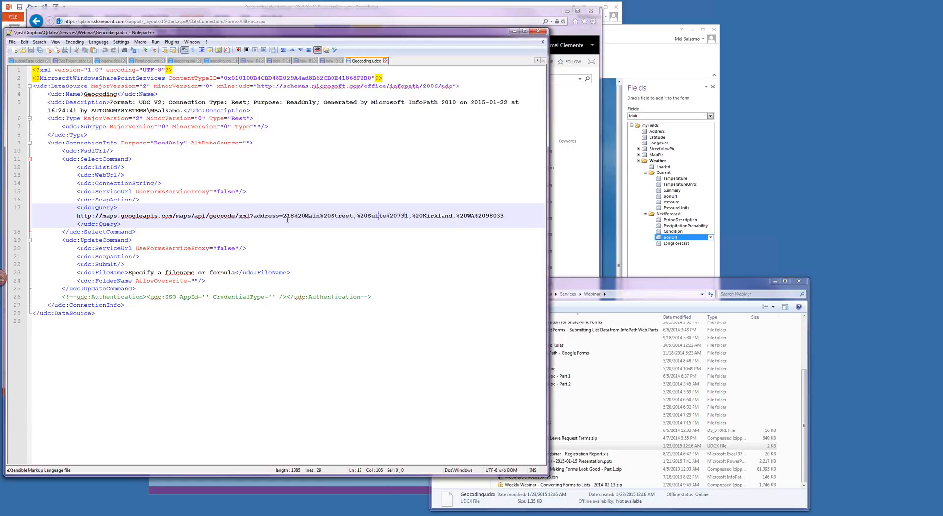
{"action": "mouse_move", "coordinate": [649, 109]}
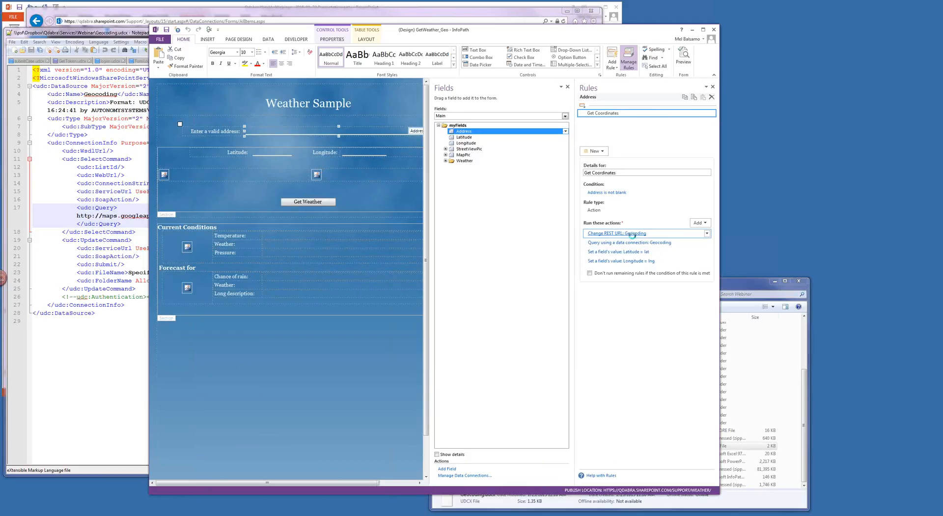
{"action": "left_click", "coordinate": [616, 233]}
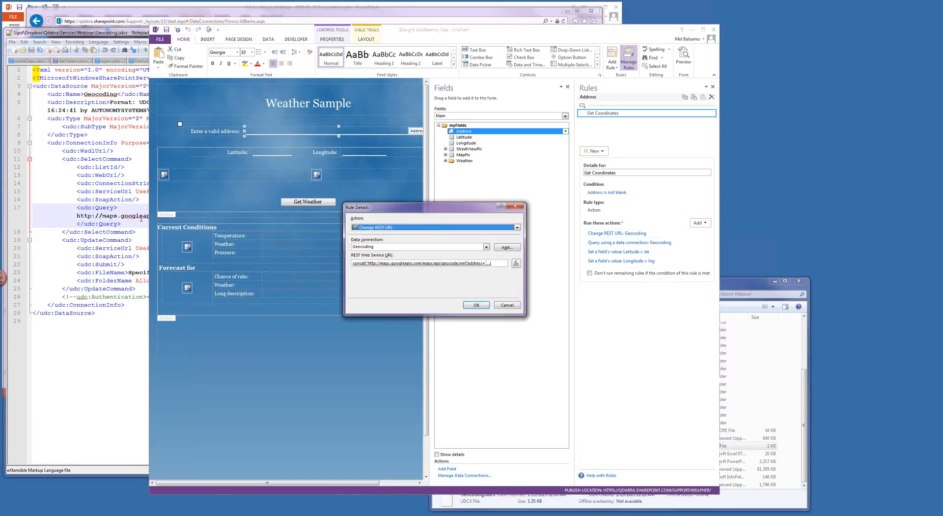
{"action": "left_click", "coordinate": [516, 262]}
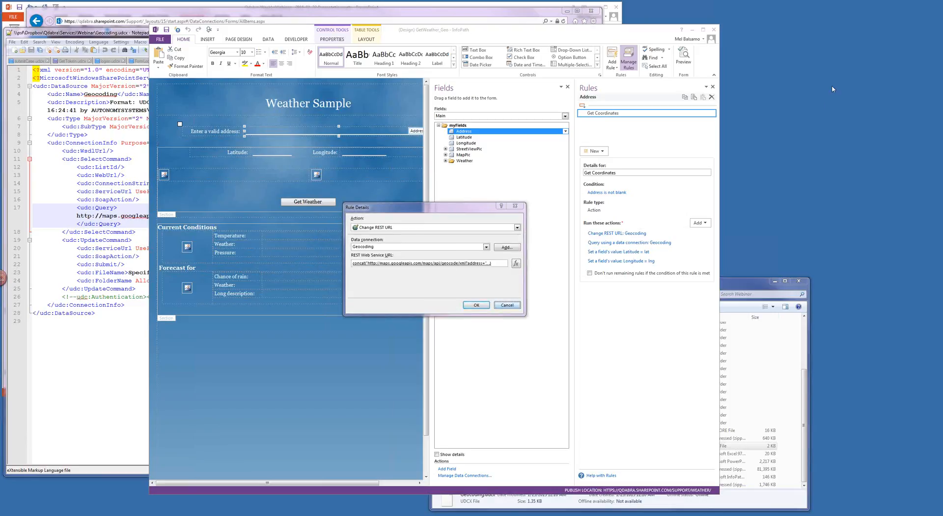
{"action": "mouse_move", "coordinate": [385, 376]}
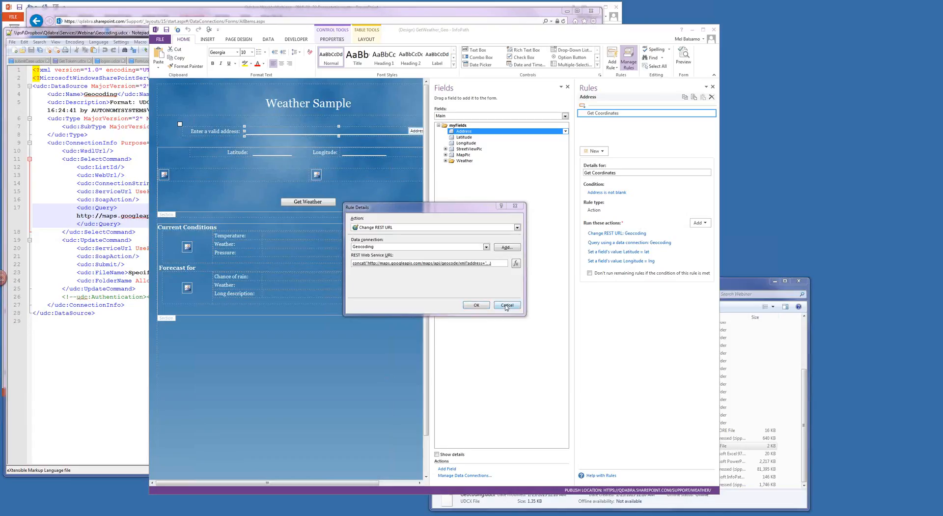
{"action": "left_click", "coordinate": [507, 305]}
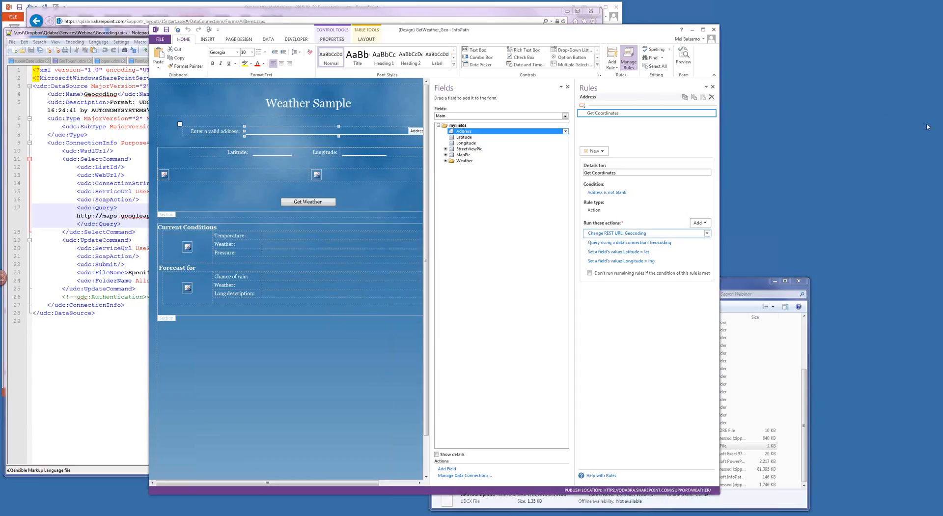
{"action": "mouse_move", "coordinate": [842, 92]}
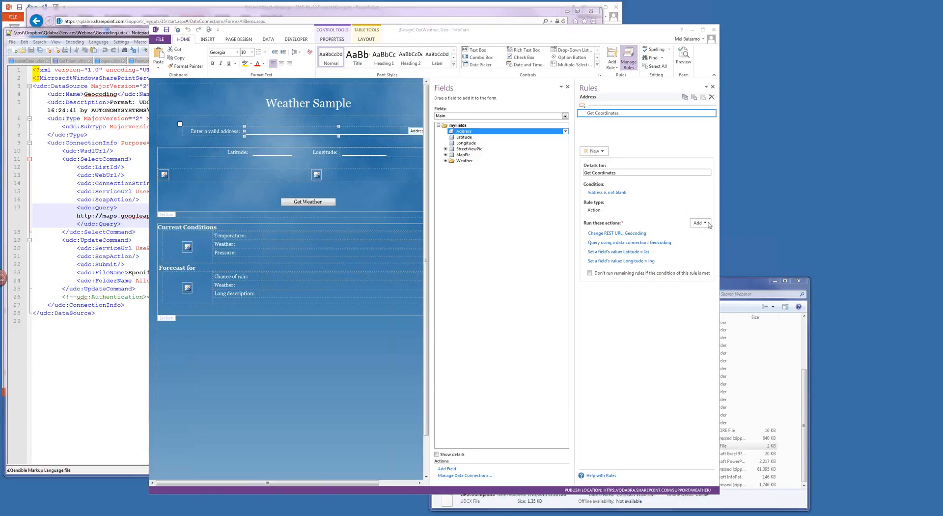
{"action": "left_click", "coordinate": [697, 223]}
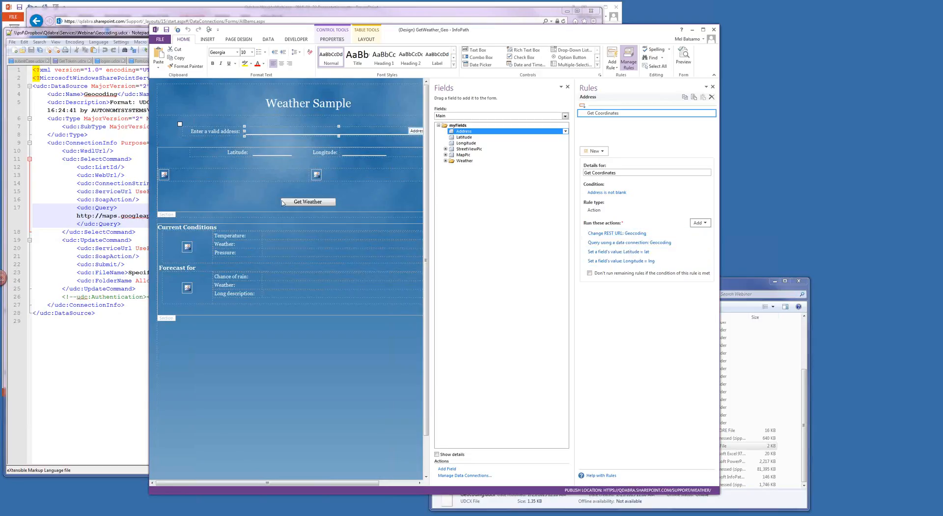
- Inspect the Get Weather button's Change REST URL action and its weather.gov URL formula
{"action": "left_click", "coordinate": [308, 201]}
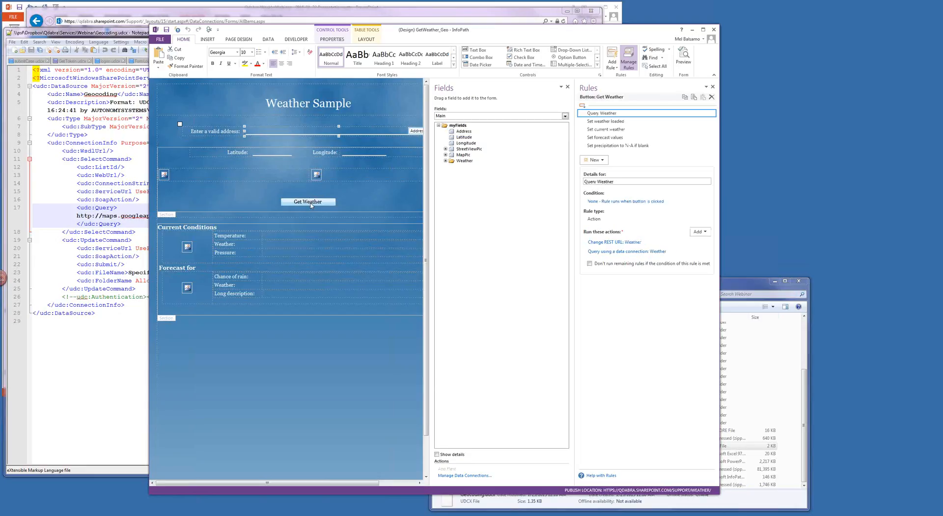
{"action": "left_click", "coordinate": [307, 200]}
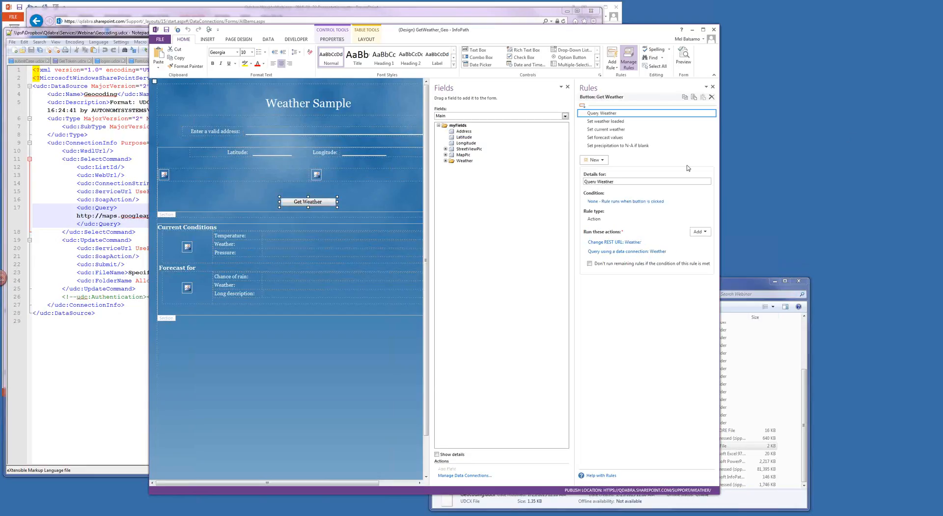
{"action": "left_click", "coordinate": [613, 242]}
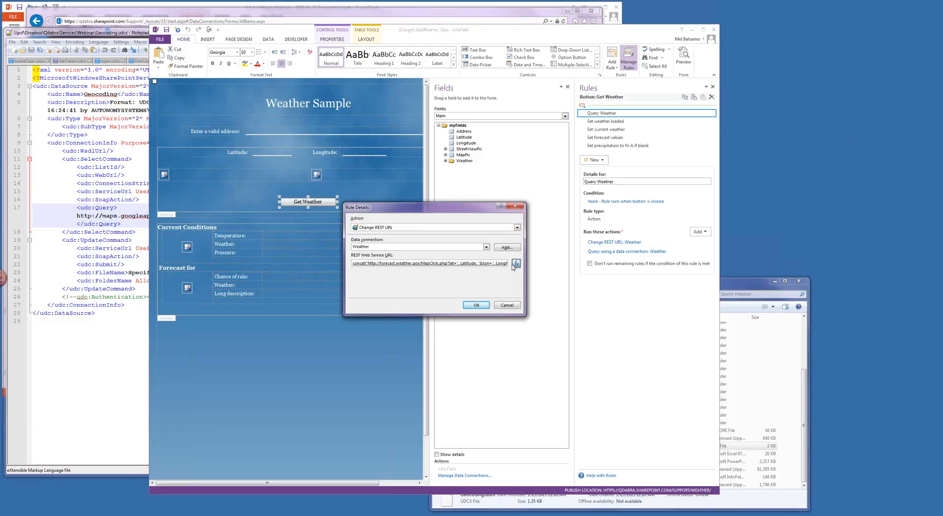
{"action": "left_click", "coordinate": [516, 262]}
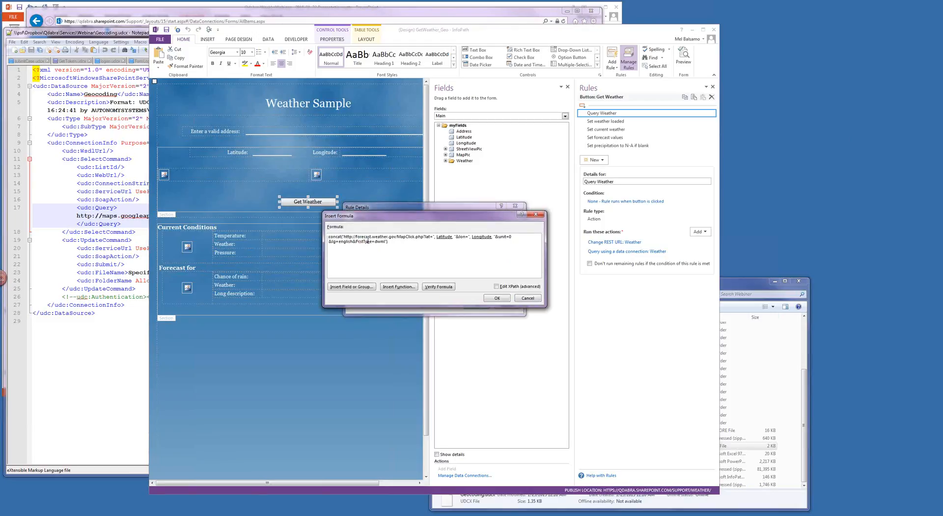
- Highlight the Latitude, Longitude and unit/format parts of the formula, then close without changes
{"action": "double_click", "coordinate": [370, 235]}
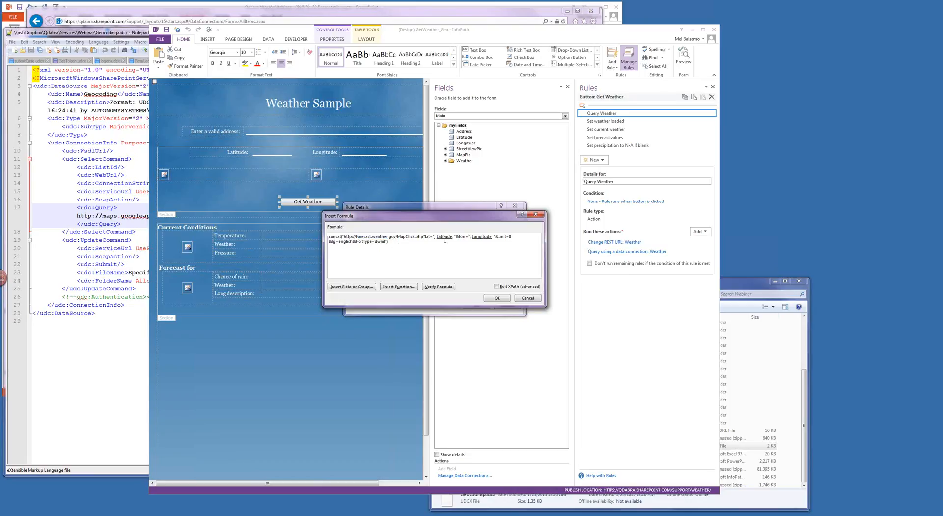
{"action": "double_click", "coordinate": [443, 236]}
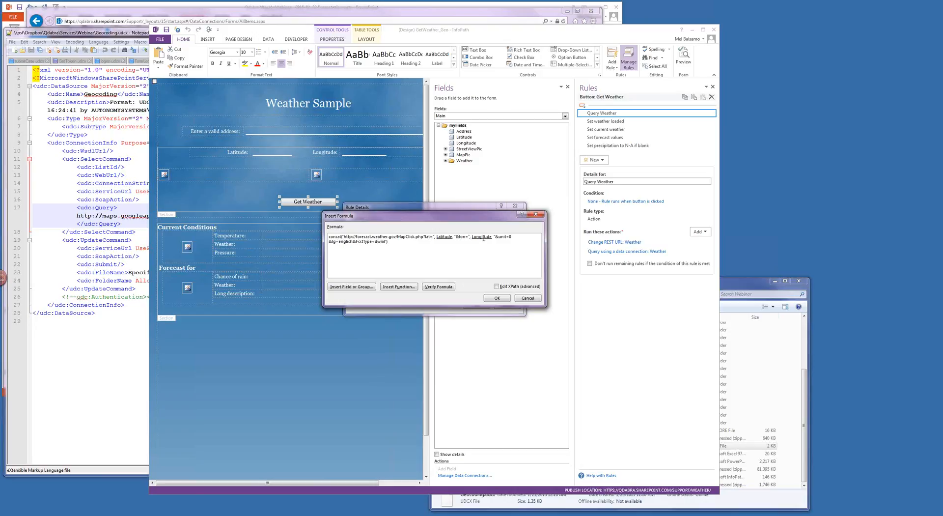
{"action": "double_click", "coordinate": [481, 235]}
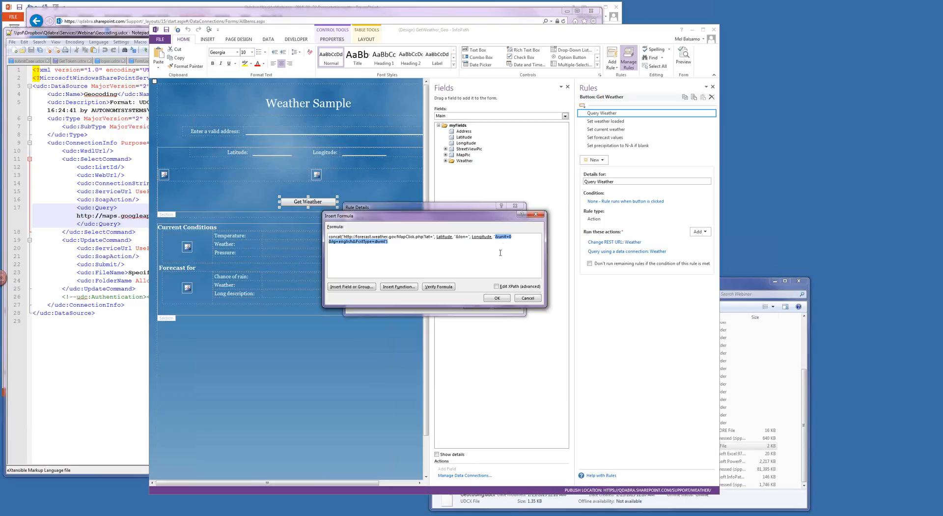
{"action": "left_click", "coordinate": [497, 298]}
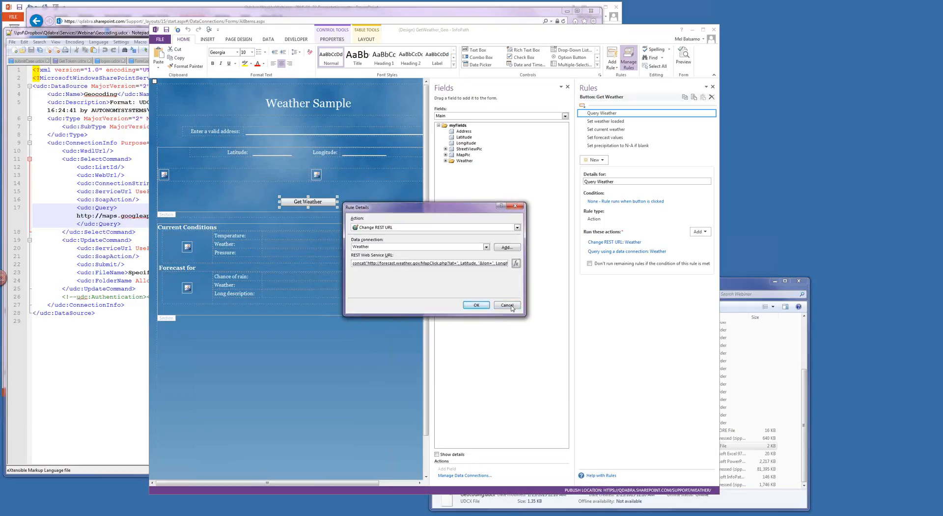
{"action": "left_click", "coordinate": [506, 305]}
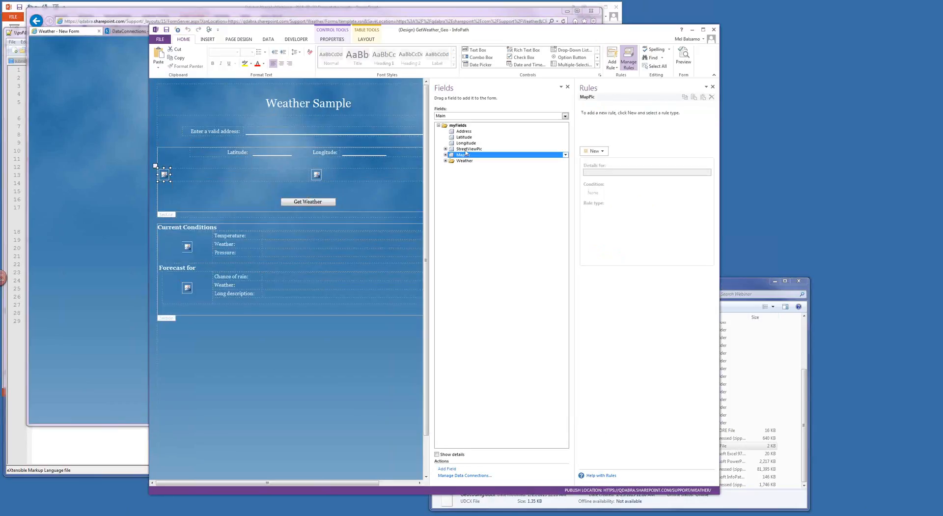
- Review the StreetViewPic field's concat default value building the Google Maps image URL
{"action": "left_click", "coordinate": [470, 148]}
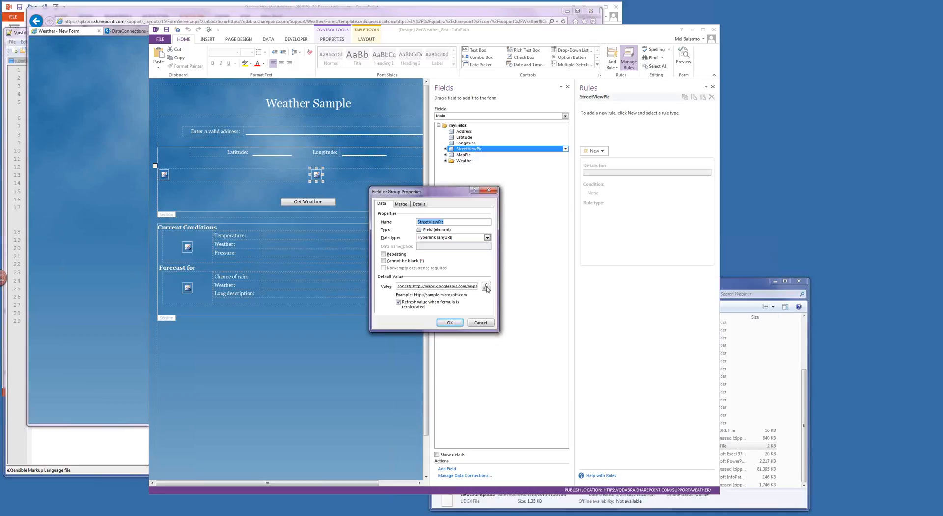
{"action": "mouse_move", "coordinate": [460, 276]}
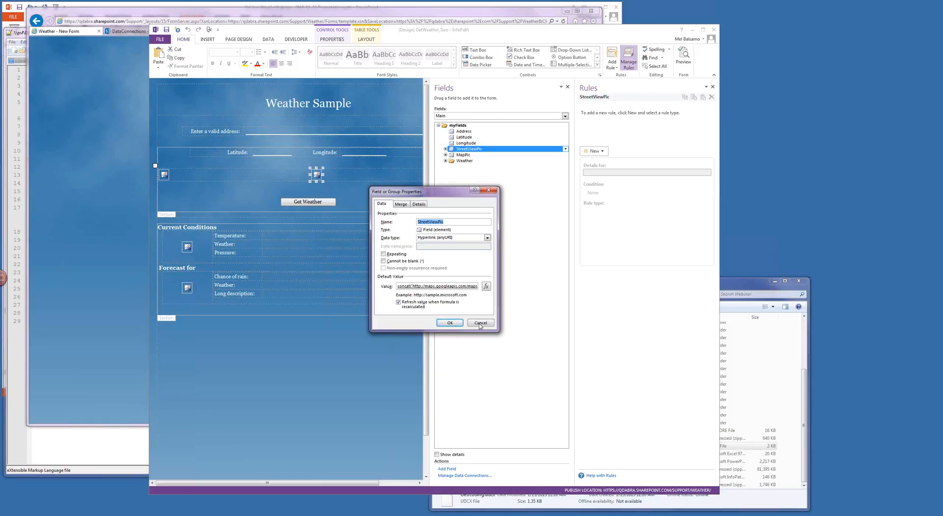
{"action": "mouse_move", "coordinate": [550, 327]}
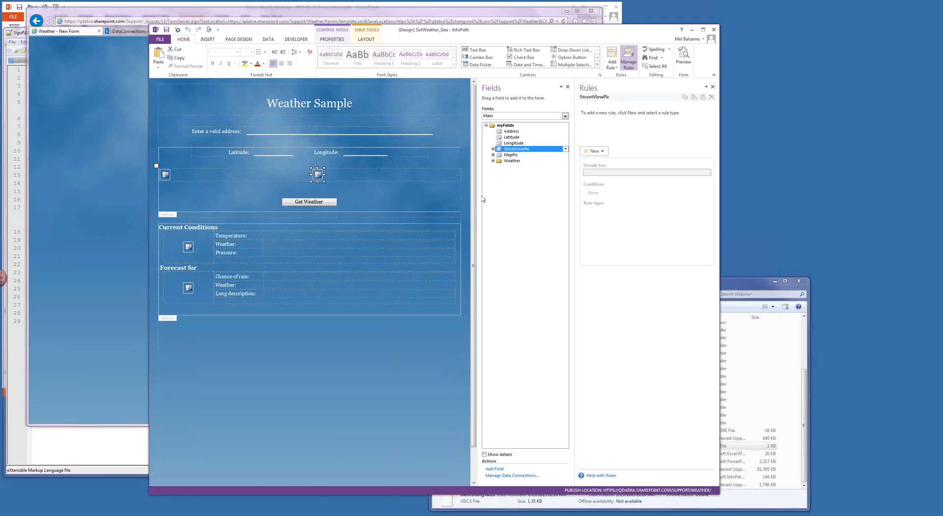
{"action": "mouse_move", "coordinate": [764, 192]}
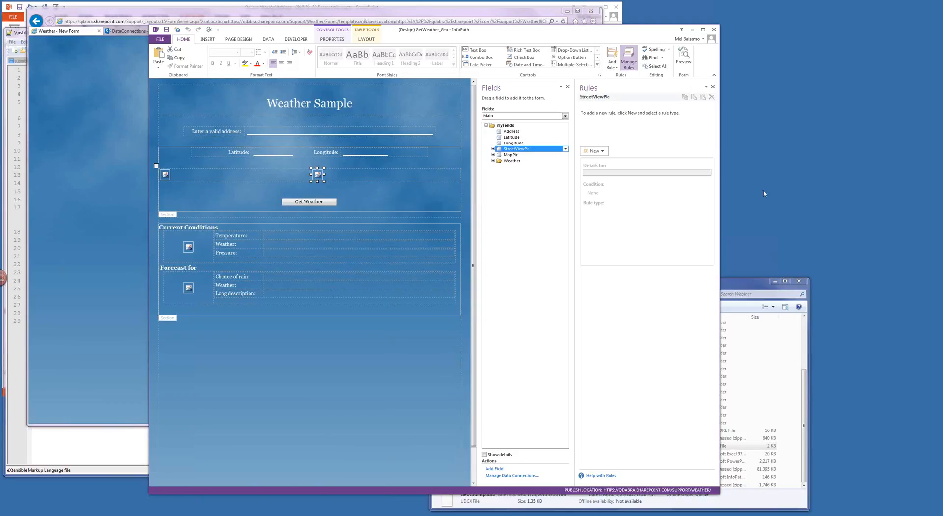
{"action": "mouse_move", "coordinate": [720, 200]}
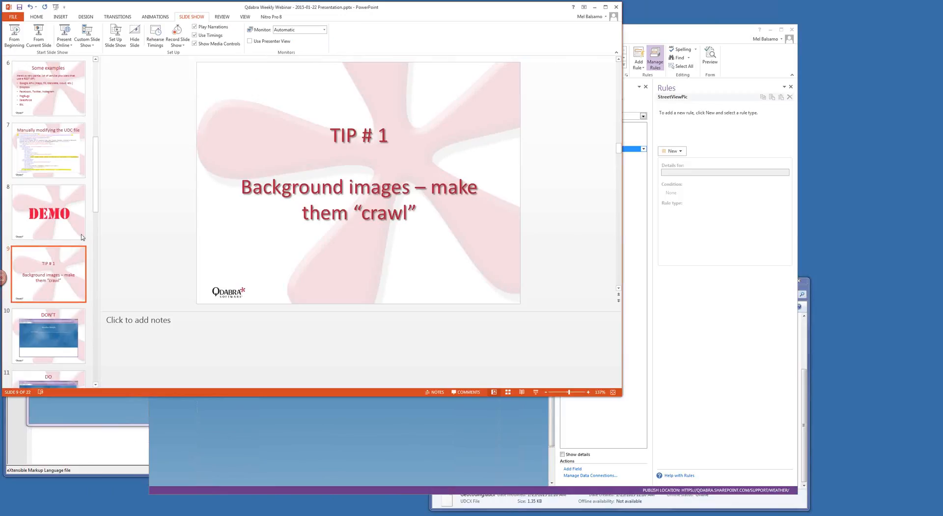
- Present the DON'T slide showing the Weather Sample form background example
{"action": "scroll", "scroll_direction": "down", "scroll_amount": 3}
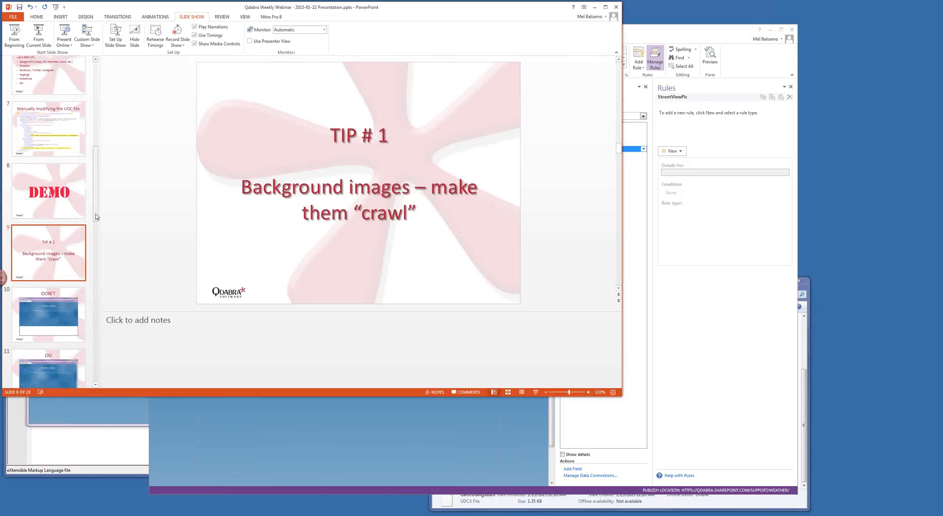
{"action": "left_click", "coordinate": [48, 274]}
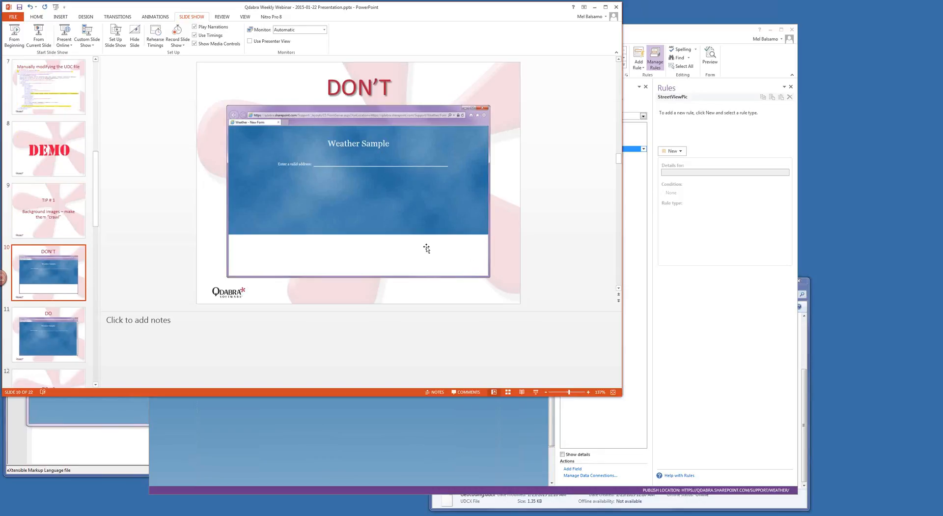
{"action": "mouse_move", "coordinate": [171, 58]}
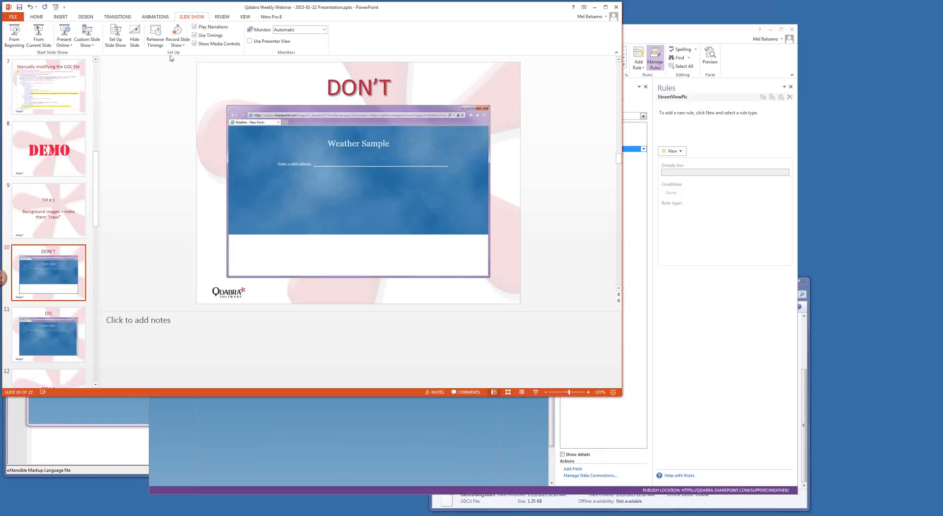
{"action": "mouse_move", "coordinate": [39, 35]}
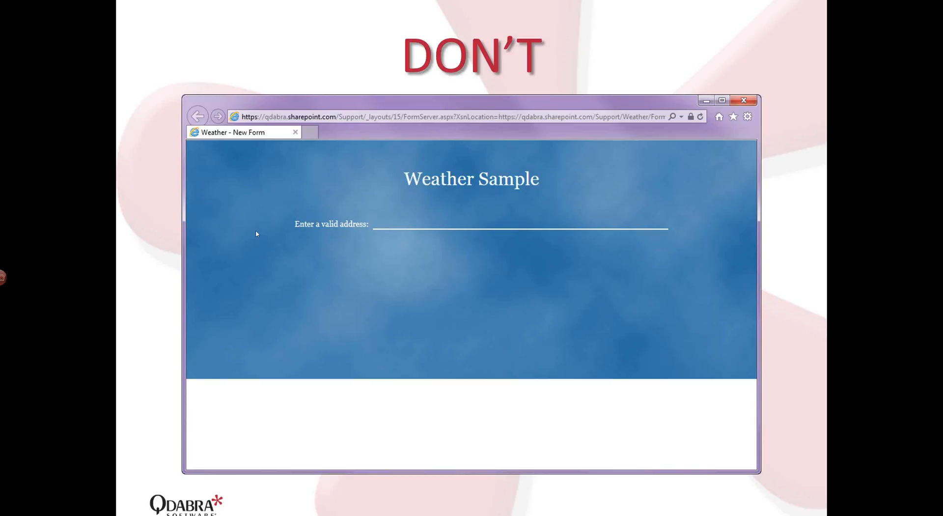
{"action": "mouse_move", "coordinate": [354, 426]}
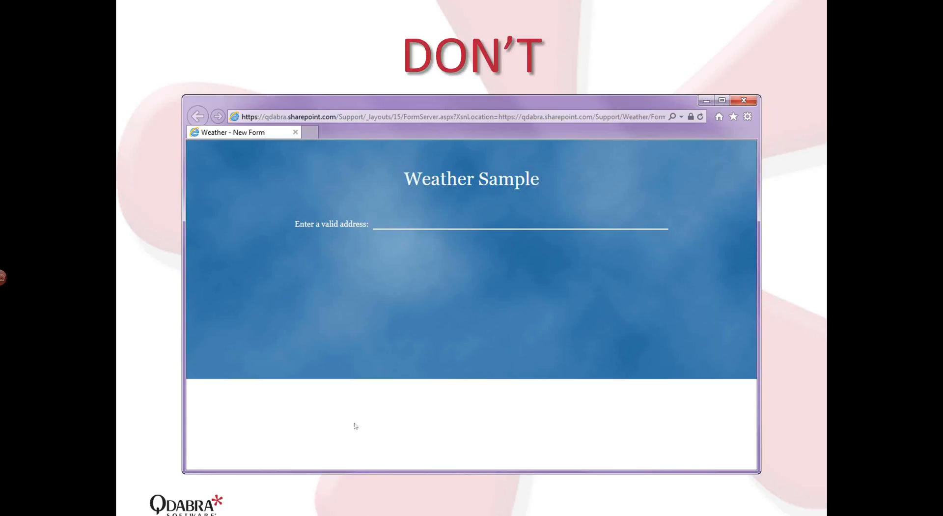
{"action": "mouse_move", "coordinate": [325, 428]}
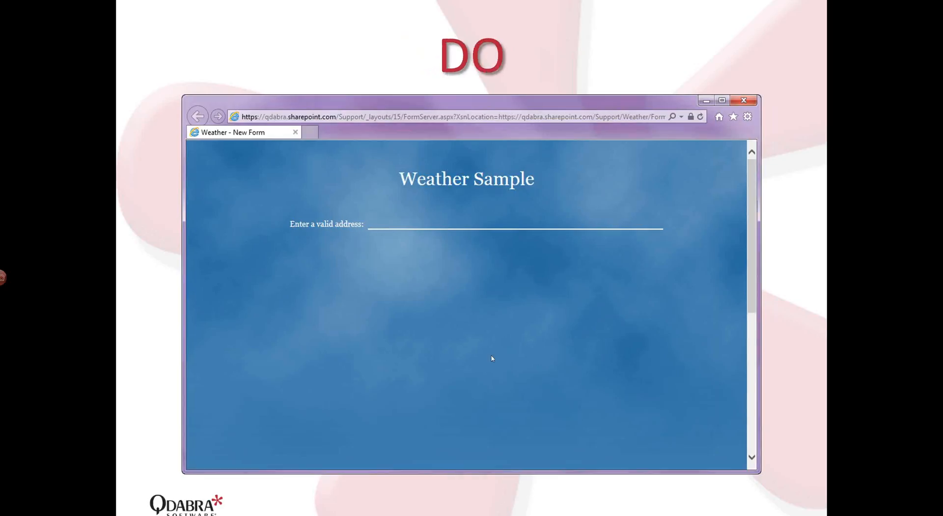
{"action": "mouse_move", "coordinate": [426, 440]}
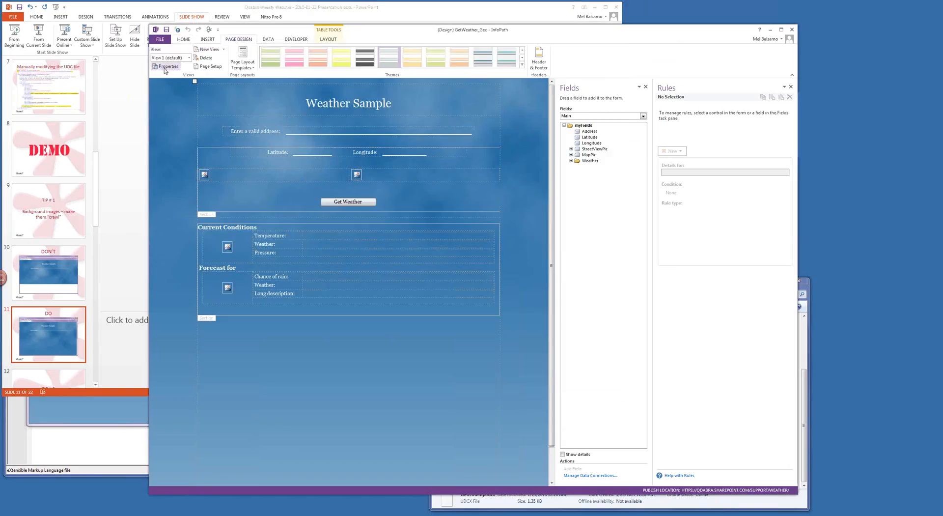
{"action": "mouse_move", "coordinate": [352, 185]}
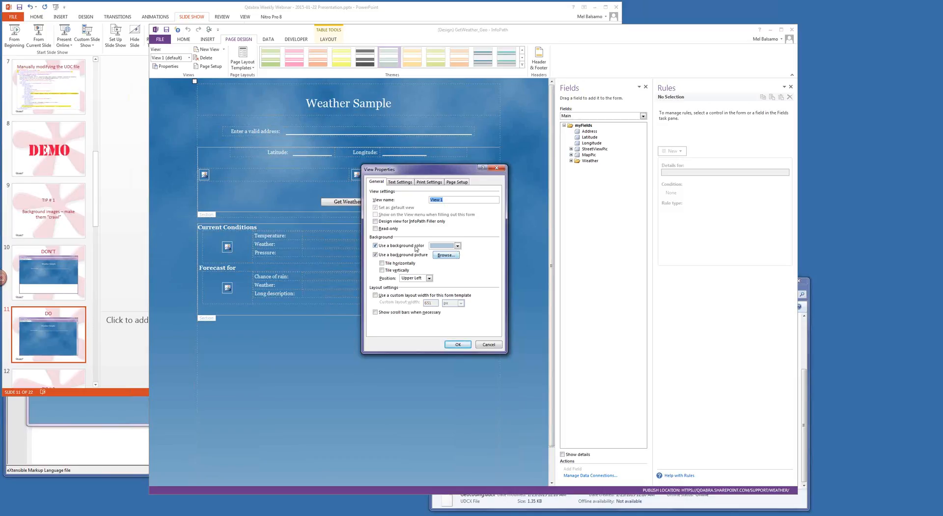
- Switch off Use a background color in View Properties, leaving only the background picture
{"action": "left_click", "coordinate": [458, 245]}
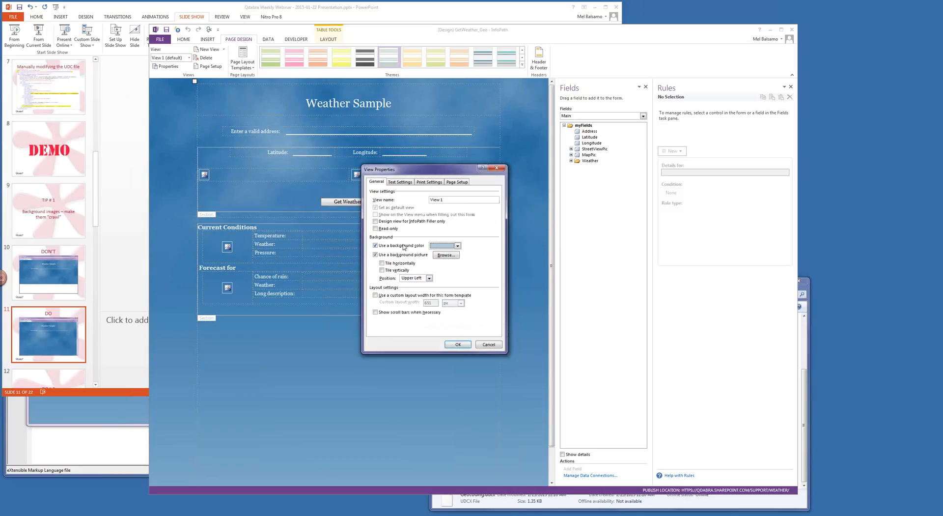
{"action": "left_click", "coordinate": [376, 245]}
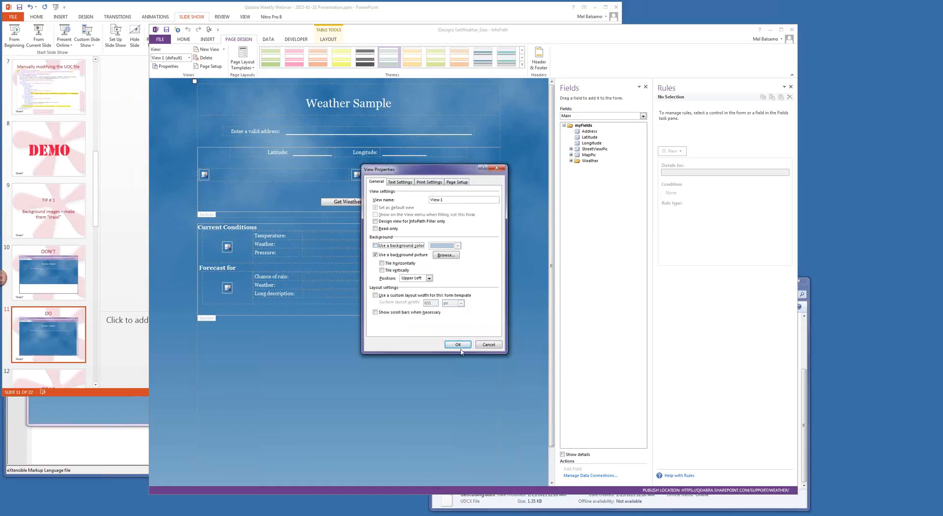
{"action": "left_click", "coordinate": [457, 344]}
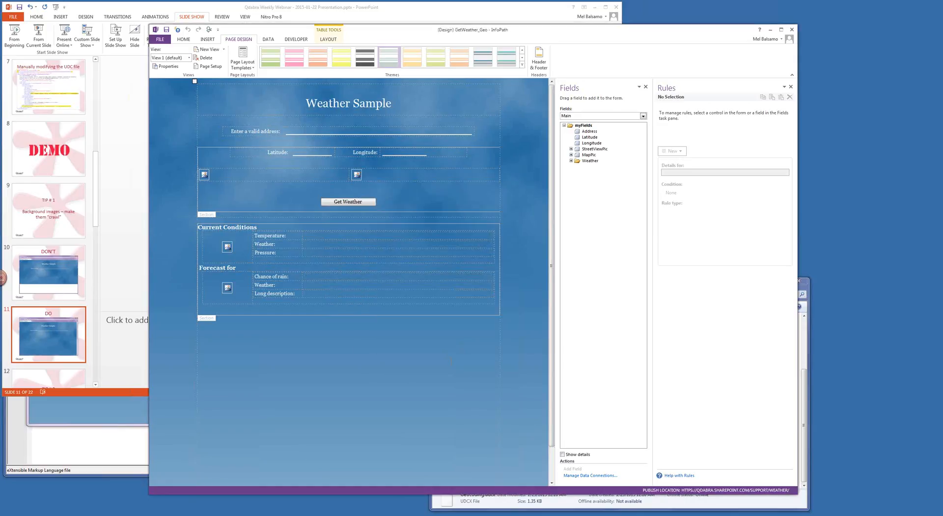
- Bring the Internet Explorer window with the filled-in Weather Sample form to the front
{"action": "scroll", "scroll_direction": "down", "scroll_amount": 3}
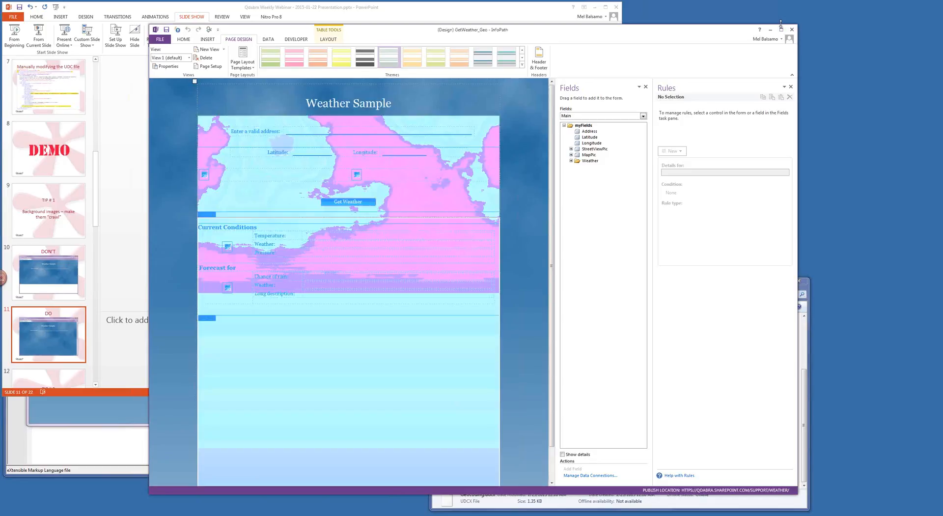
{"action": "left_click", "coordinate": [781, 29]}
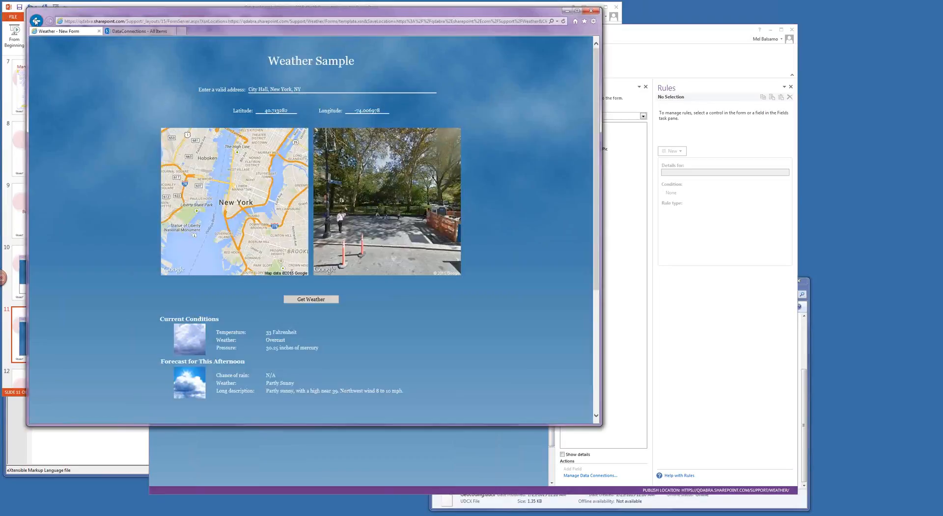
- Open a fresh Weather form from the SharePoint Weather library to observe its background
{"action": "left_click", "coordinate": [48, 21]}
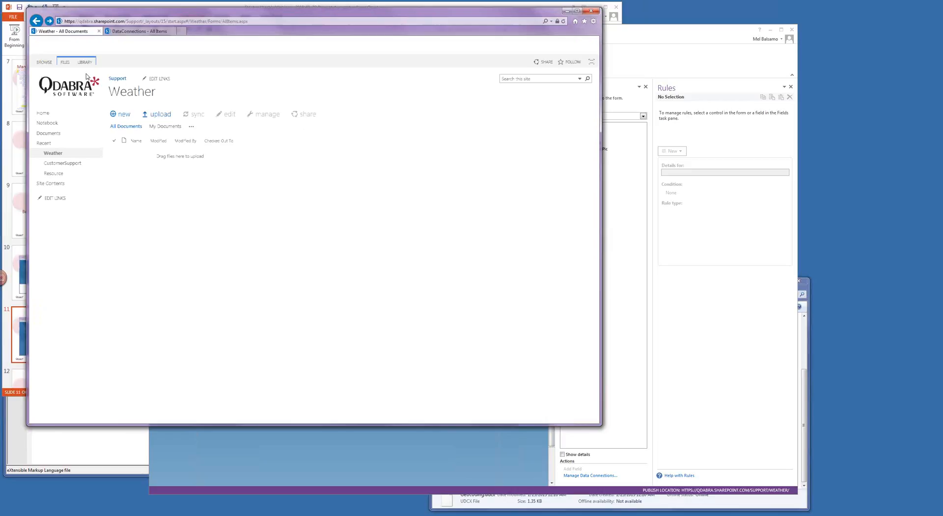
{"action": "left_click", "coordinate": [122, 114]}
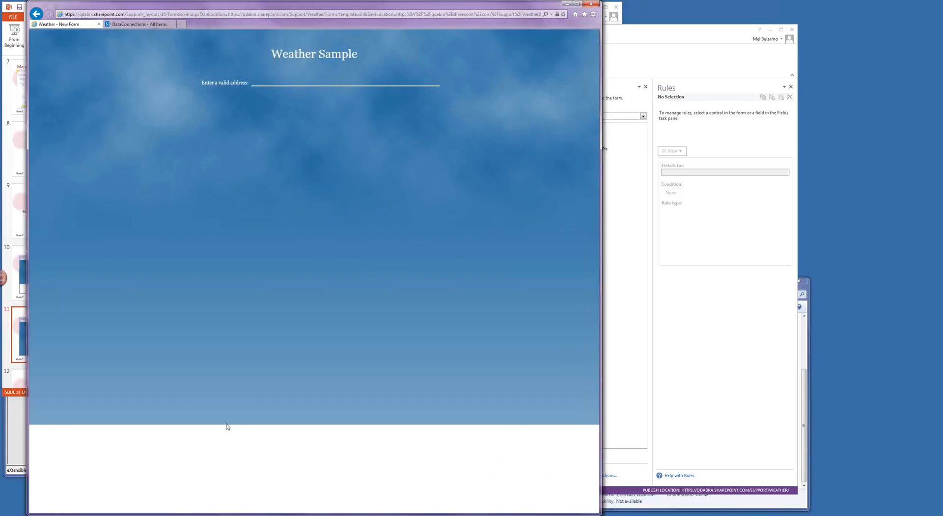
{"action": "mouse_move", "coordinate": [132, 426]}
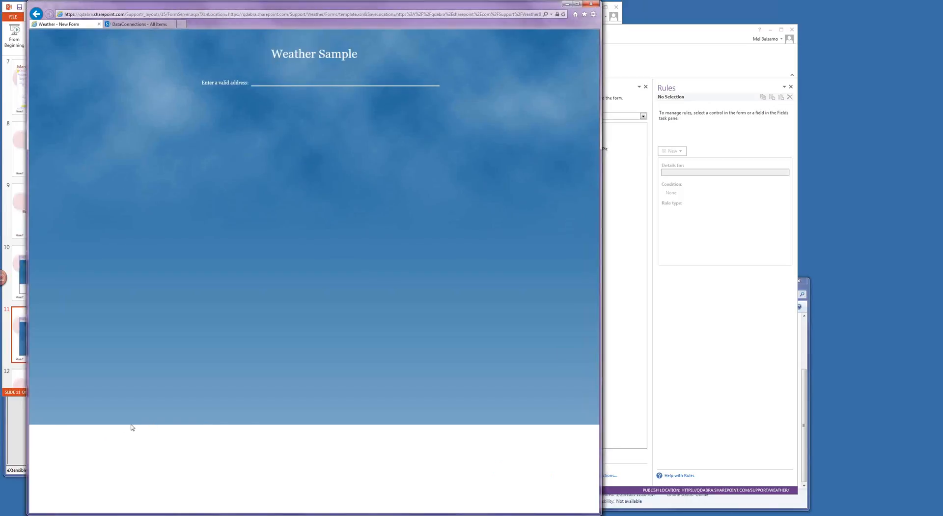
{"action": "mouse_move", "coordinate": [125, 428]}
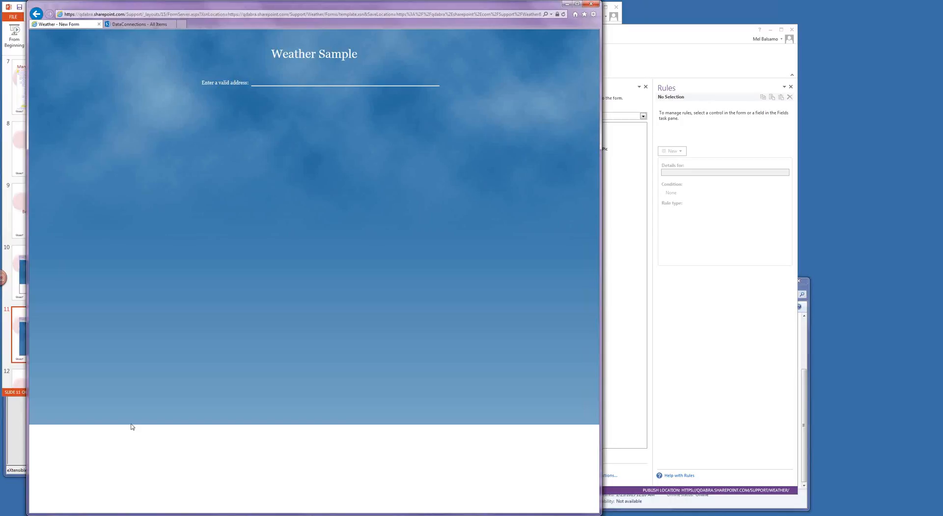
{"action": "mouse_move", "coordinate": [127, 426]}
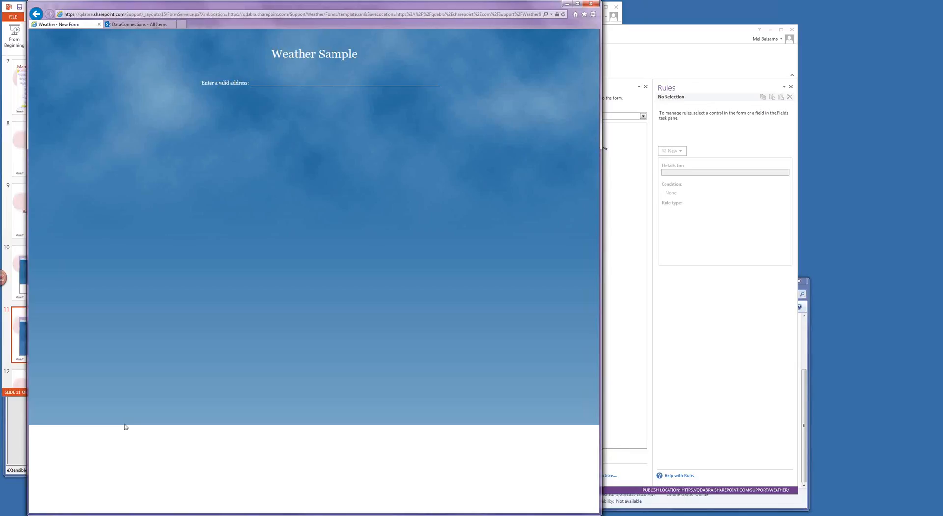
{"action": "mouse_move", "coordinate": [122, 427]}
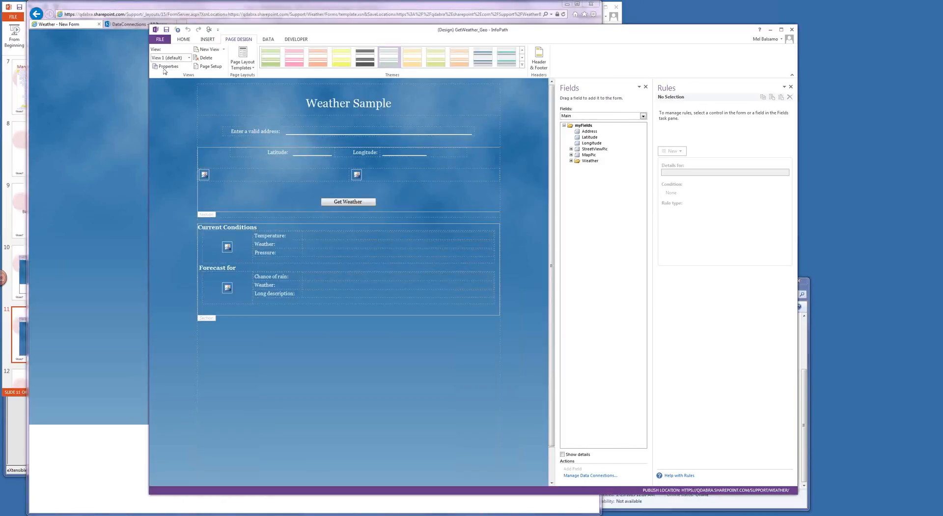
- Switch Use a background color back on in View Properties alongside the picture
{"action": "left_click", "coordinate": [167, 66]}
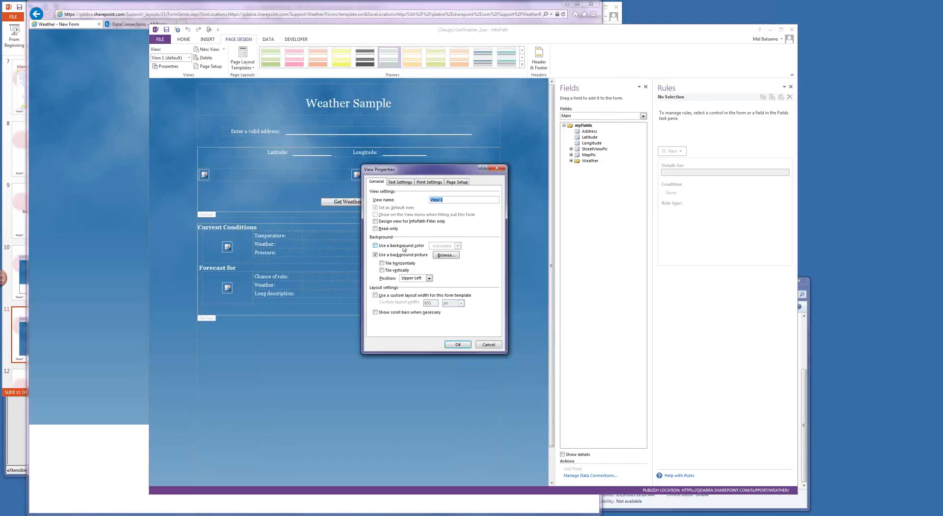
{"action": "left_click", "coordinate": [376, 246]}
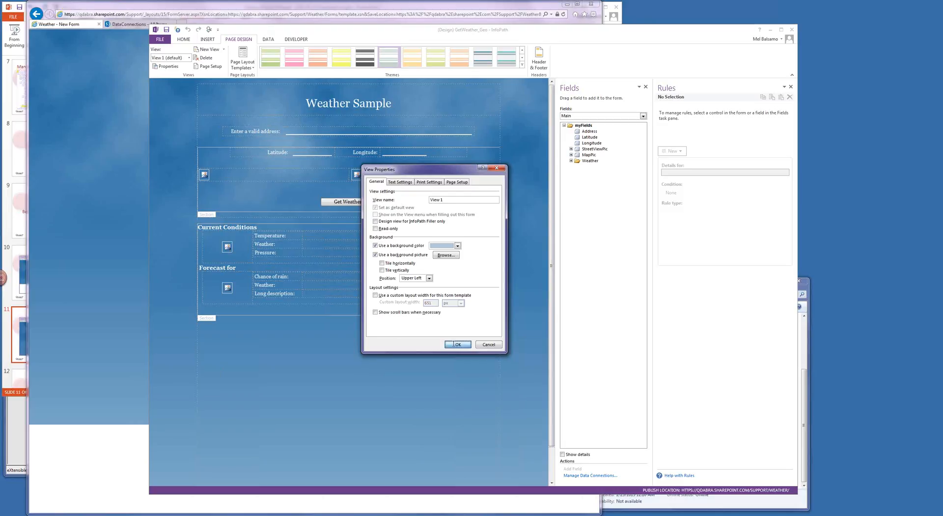
{"action": "left_click", "coordinate": [457, 344]}
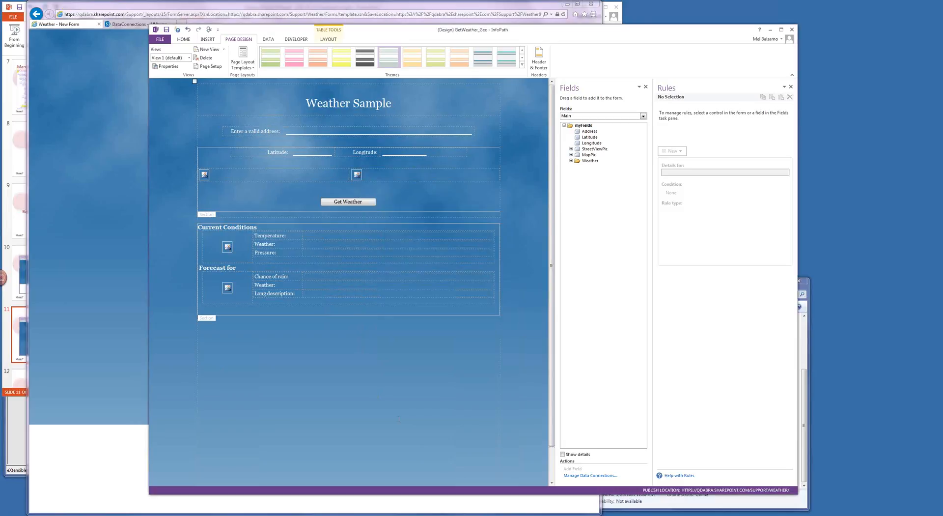
- Review the layout table's alignment in Table Properties
{"action": "right_click", "coordinate": [399, 419]}
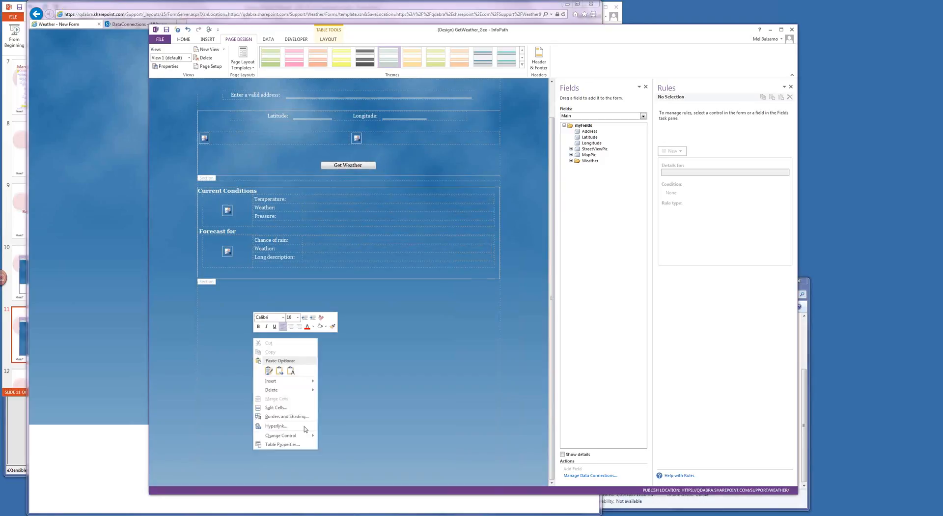
{"action": "left_click", "coordinate": [282, 444]}
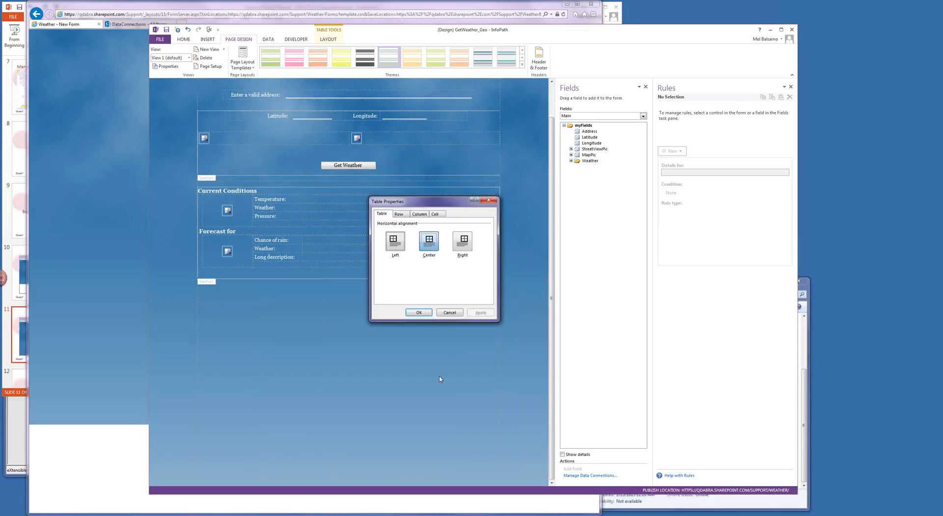
{"action": "left_click", "coordinate": [398, 213]}
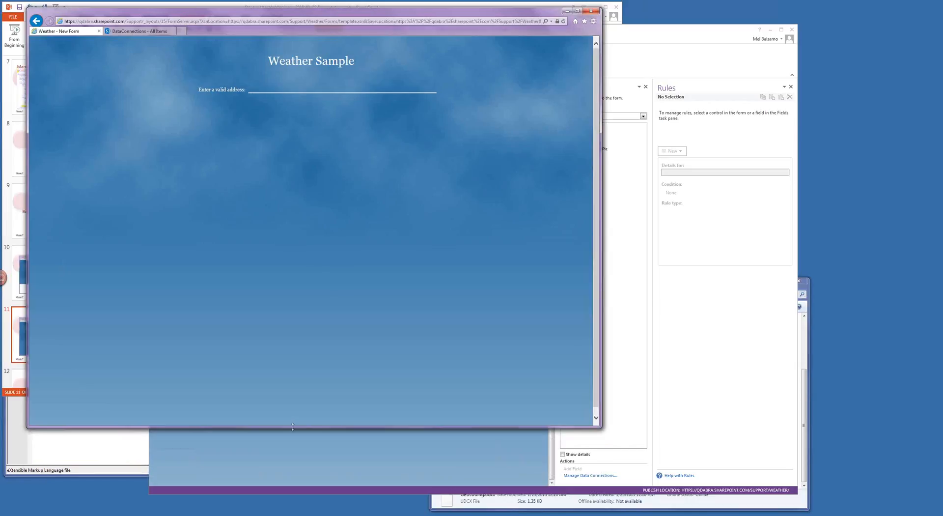
{"action": "mouse_move", "coordinate": [251, 17]}
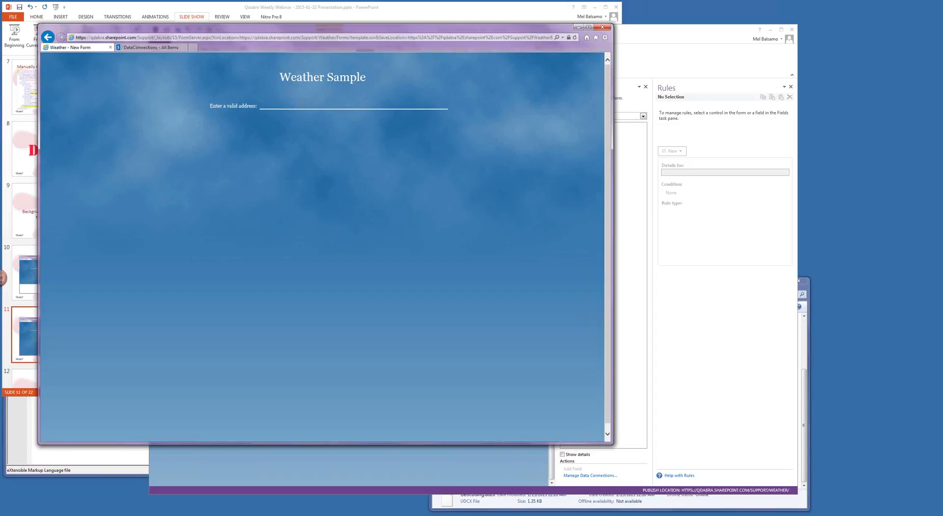
{"action": "type", "text": "218 Main Street, Suite 731, Kirkland, WA 98033"}
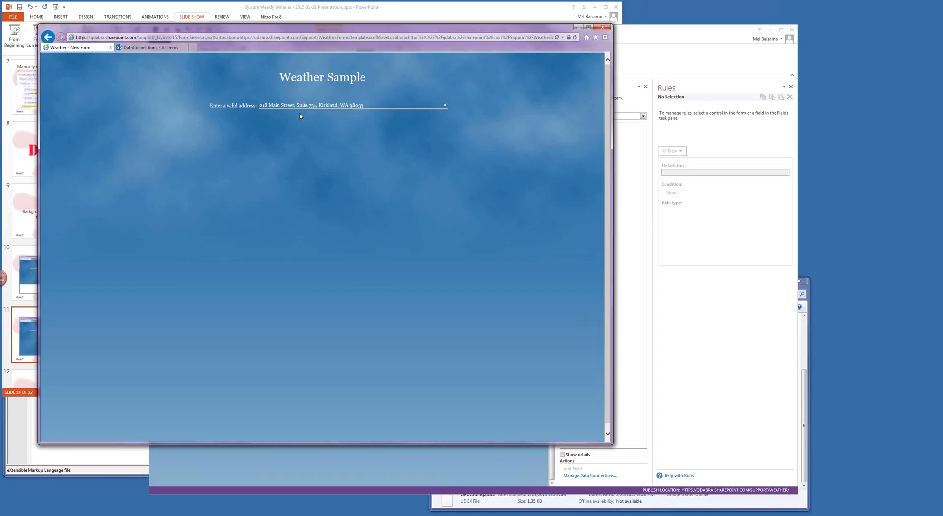
{"action": "mouse_move", "coordinate": [433, 142]}
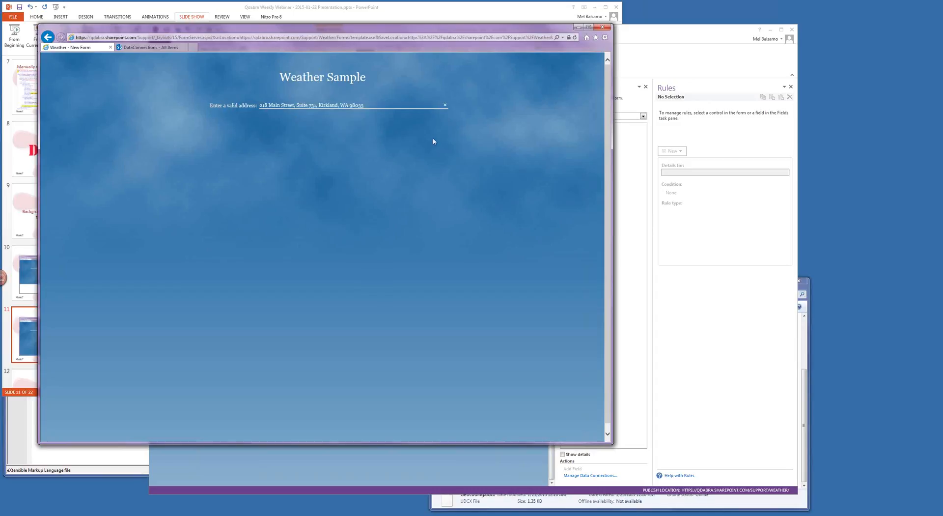
{"action": "mouse_move", "coordinate": [726, 330]}
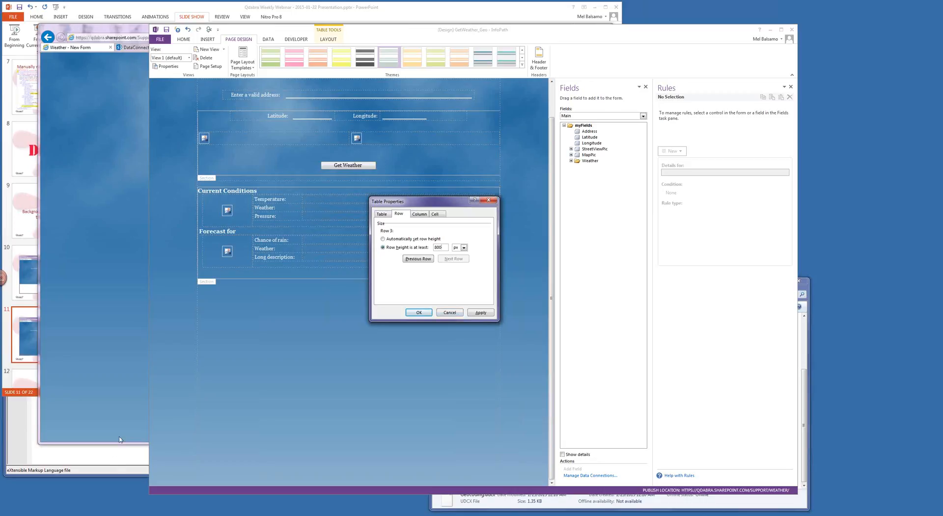
{"action": "mouse_move", "coordinate": [460, 194]}
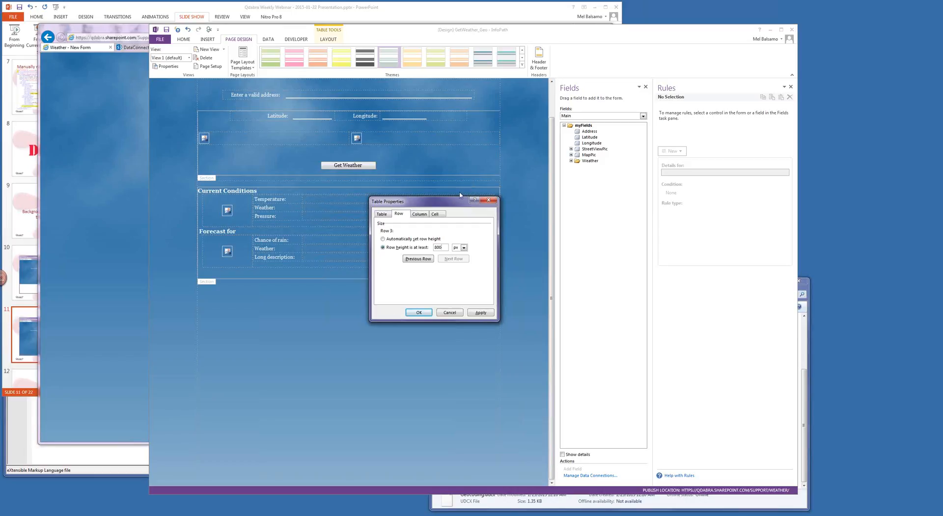
{"action": "mouse_move", "coordinate": [448, 299]}
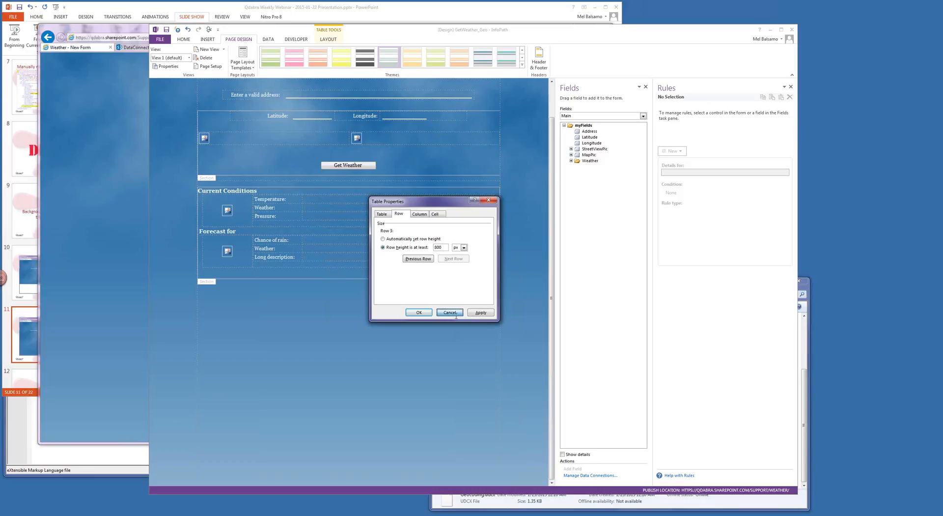
- Cancel the Table Properties row height settings without changes
{"action": "left_click", "coordinate": [449, 312]}
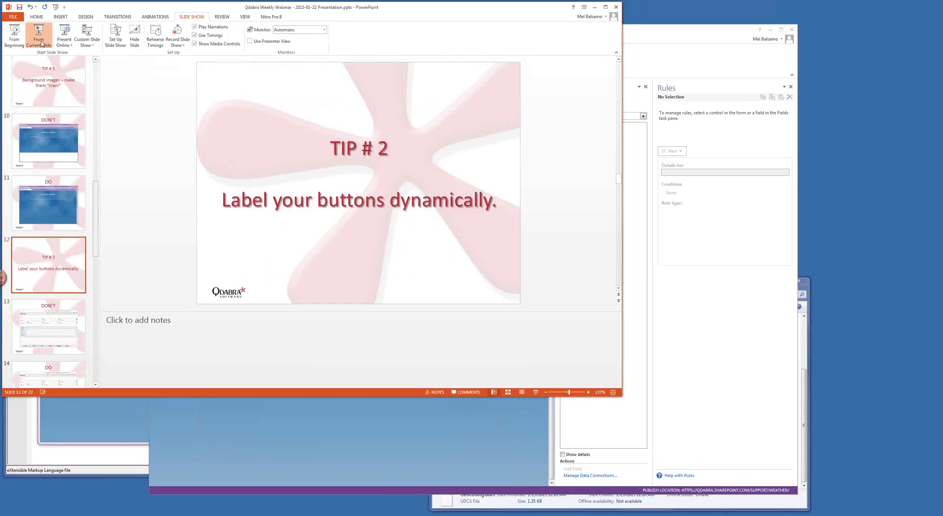
- Present Tip #2 on labeling buttons dynamically with its DON'T and DO slides
{"action": "left_click", "coordinate": [39, 36]}
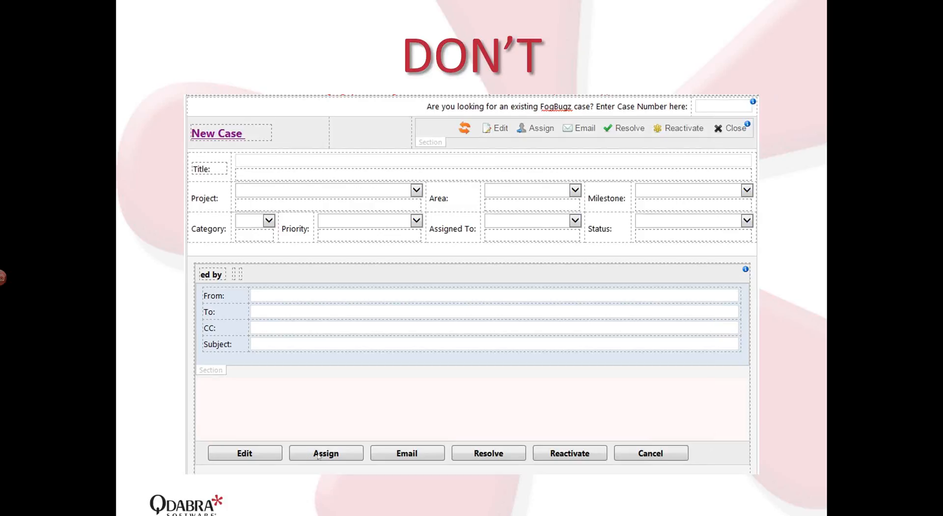
{"action": "mouse_move", "coordinate": [547, 455]}
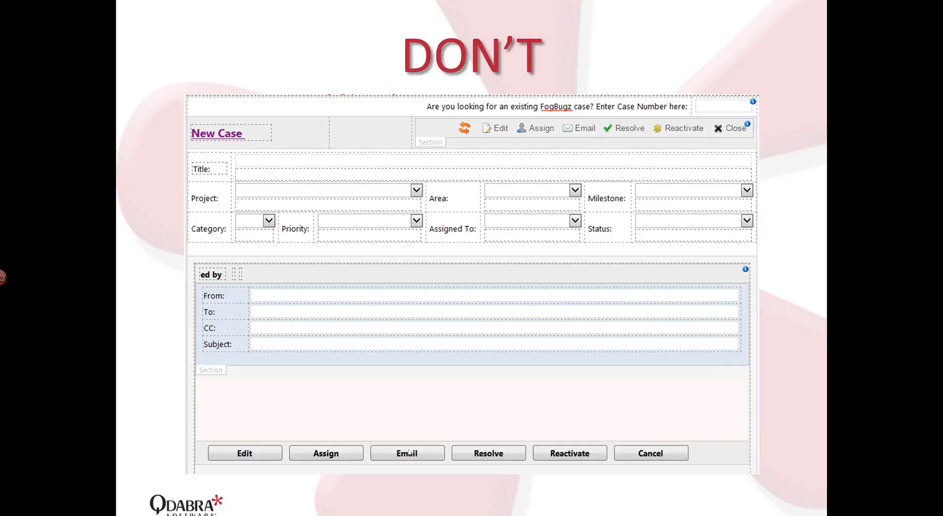
{"action": "mouse_move", "coordinate": [490, 454]}
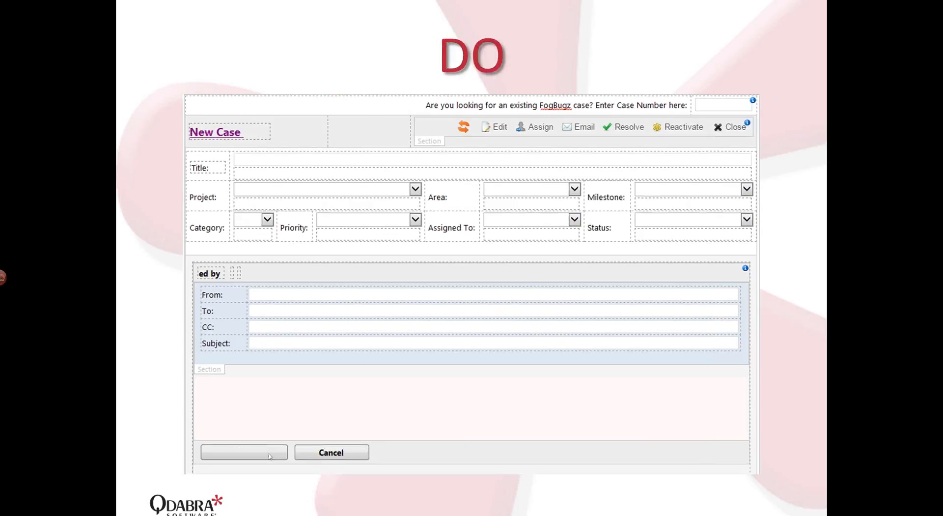
{"action": "mouse_move", "coordinate": [516, 362]}
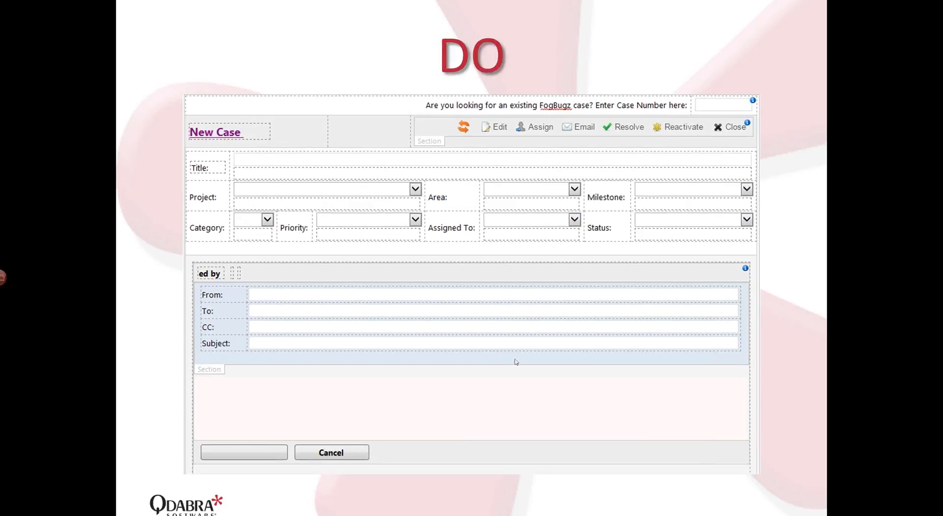
{"action": "mouse_move", "coordinate": [456, 333]}
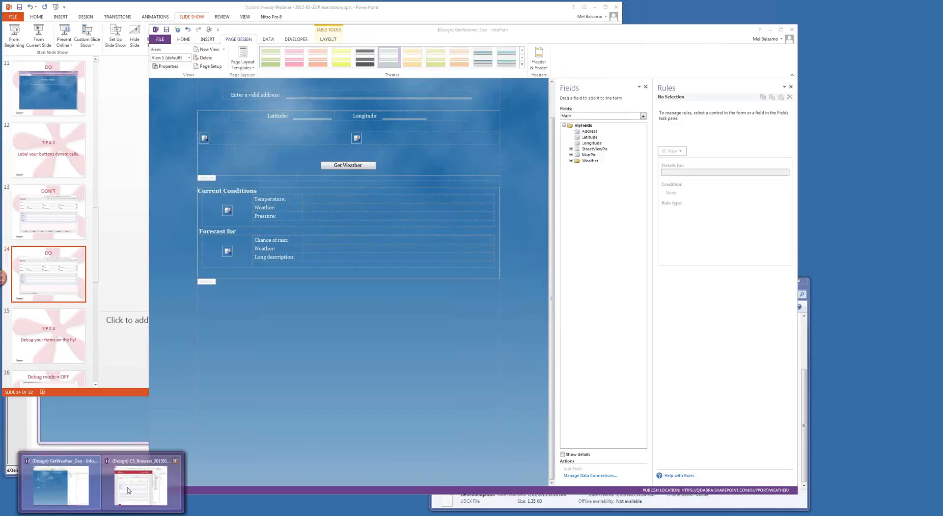
- Check in Button Properties that the blank action button's label formula is Action_1, leaving it unchanged
{"action": "left_click", "coordinate": [141, 483]}
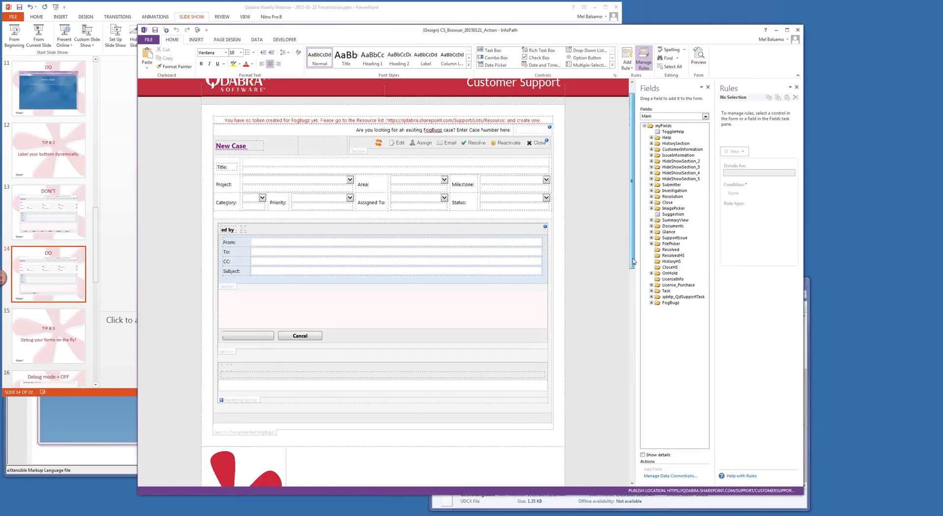
{"action": "left_click", "coordinate": [246, 354]}
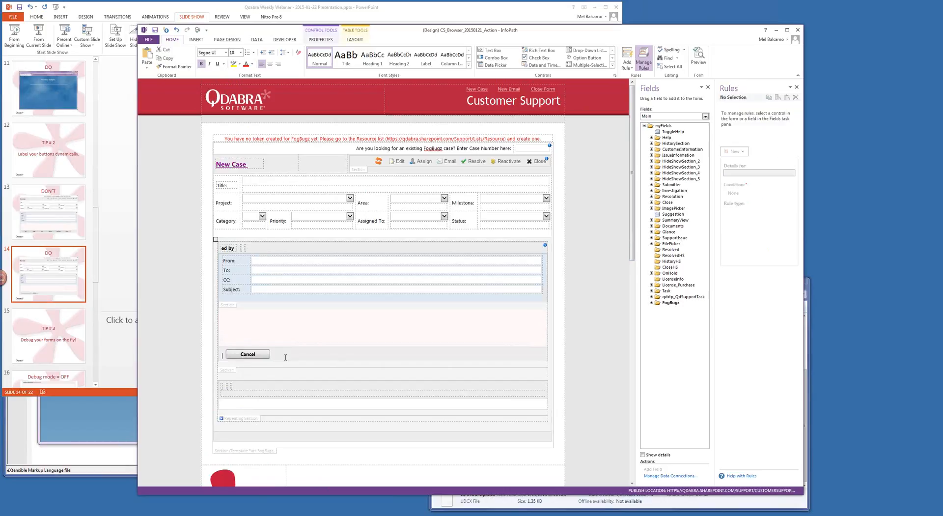
{"action": "left_click", "coordinate": [245, 353]}
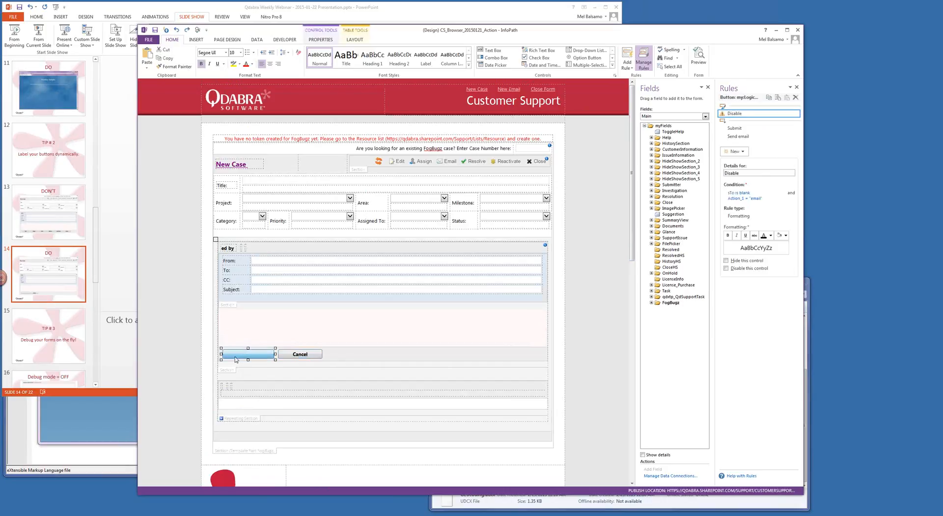
{"action": "right_click", "coordinate": [247, 353]}
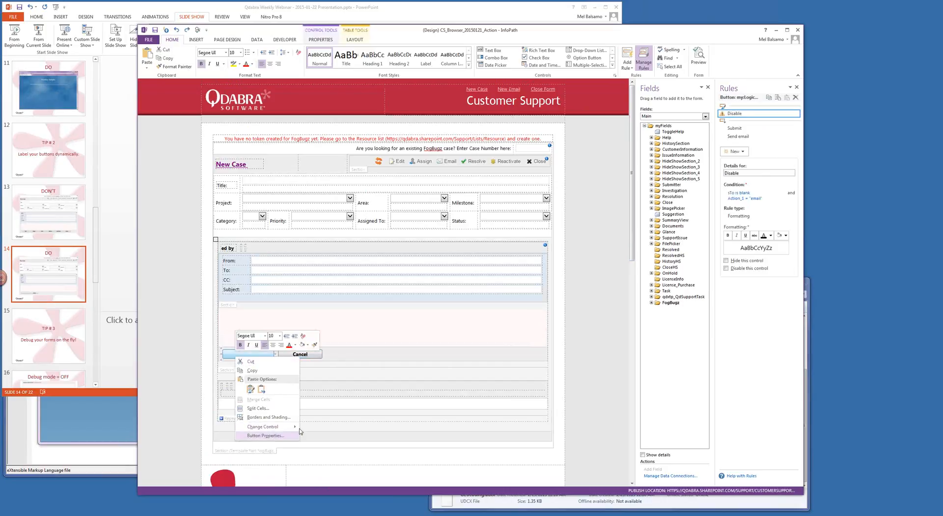
{"action": "left_click", "coordinate": [266, 435]}
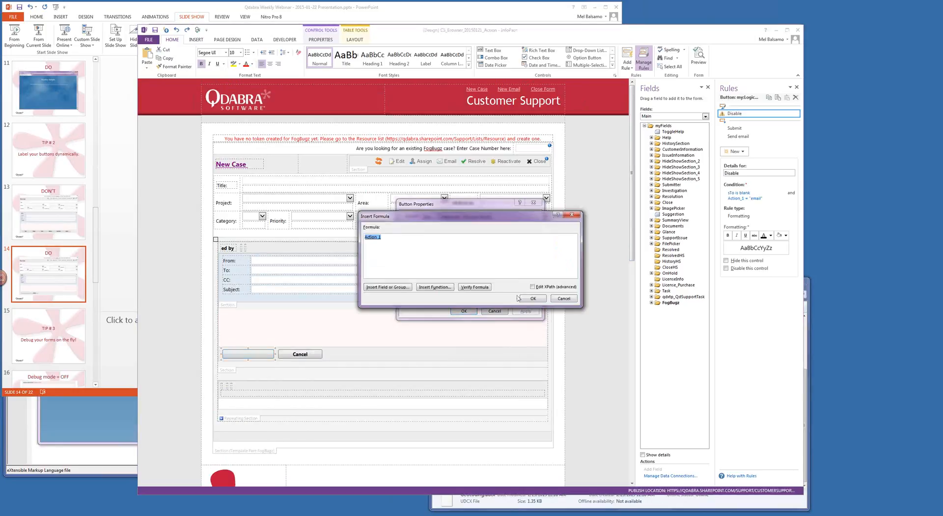
{"action": "left_click", "coordinate": [564, 298]}
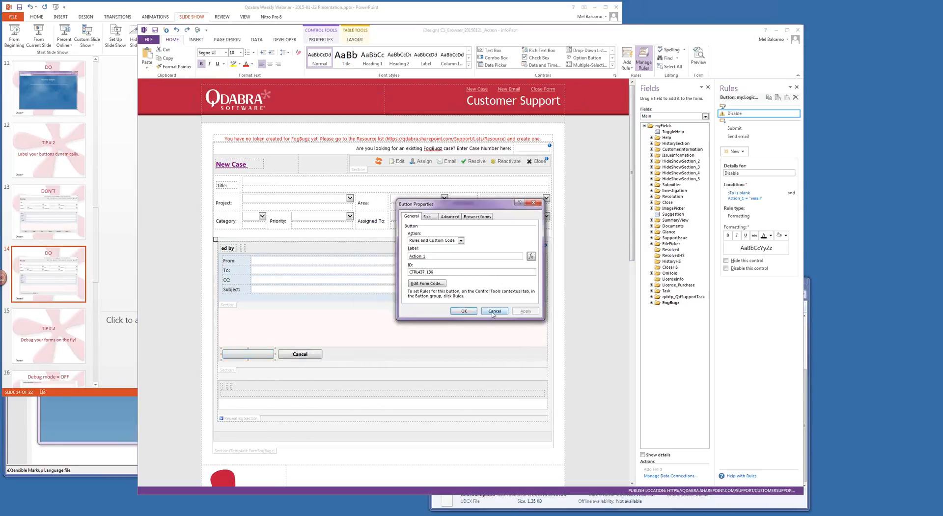
{"action": "left_click", "coordinate": [493, 311]}
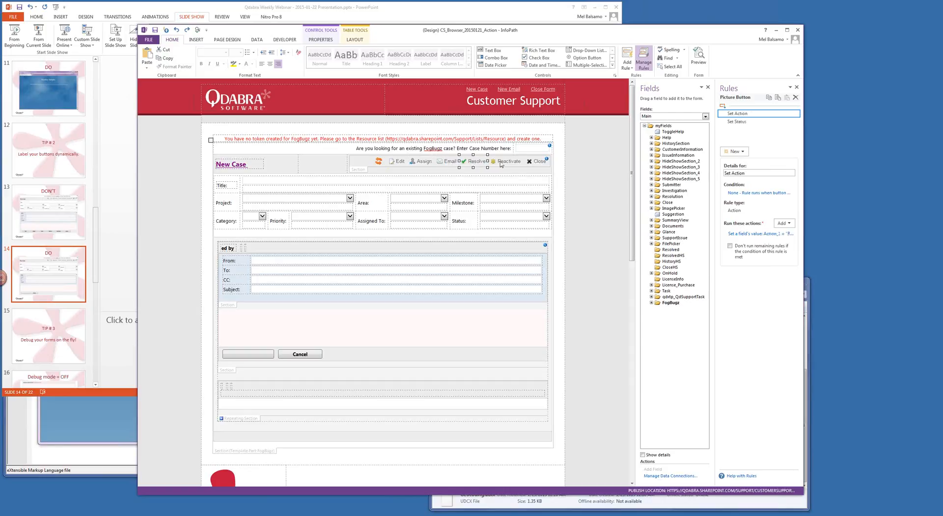
- View the Assign picture button's Set Action rule, then Action_1's rules under FogBugz > Logic, including Set cmd
{"action": "left_click", "coordinate": [752, 113]}
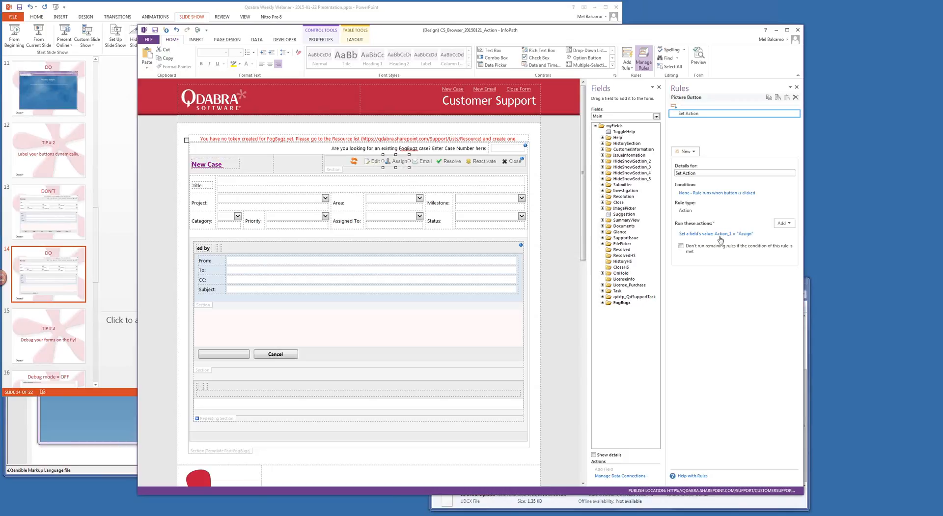
{"action": "mouse_move", "coordinate": [557, 226]}
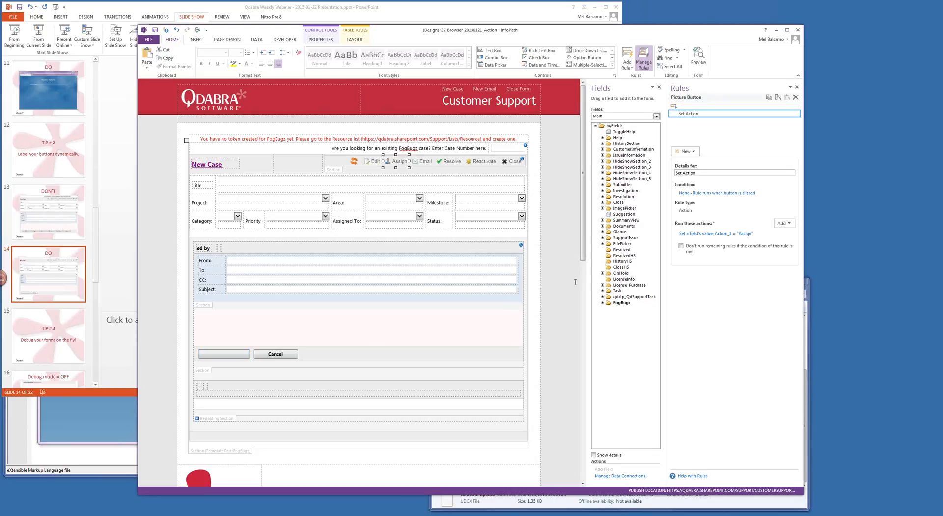
{"action": "left_click", "coordinate": [602, 303]}
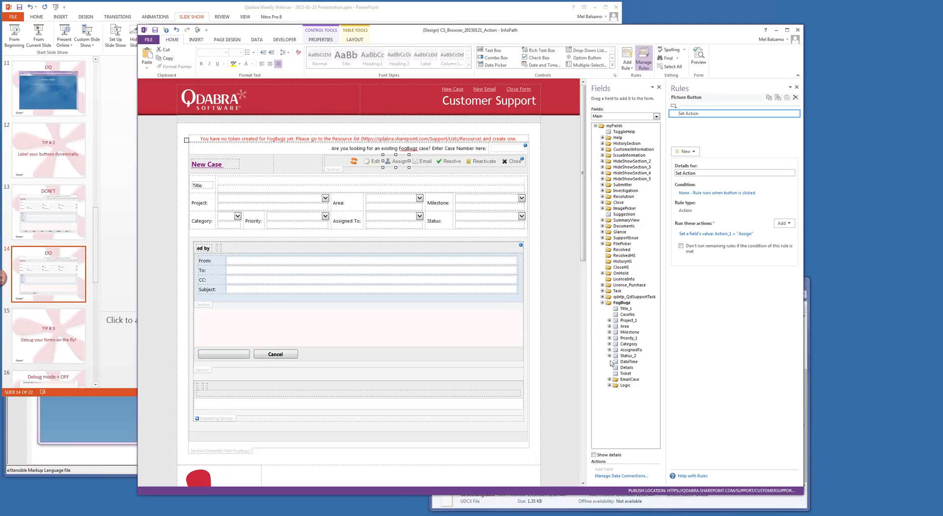
{"action": "left_click", "coordinate": [609, 385]}
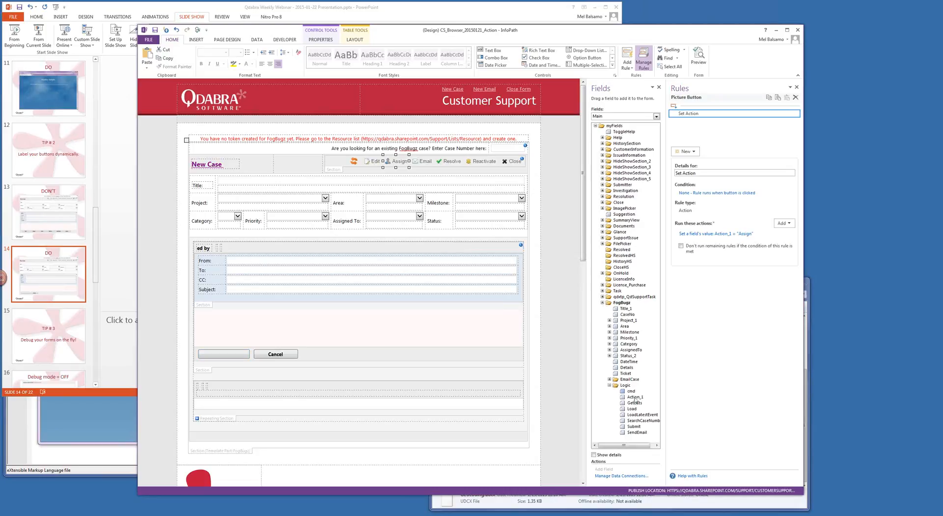
{"action": "left_click", "coordinate": [631, 397]}
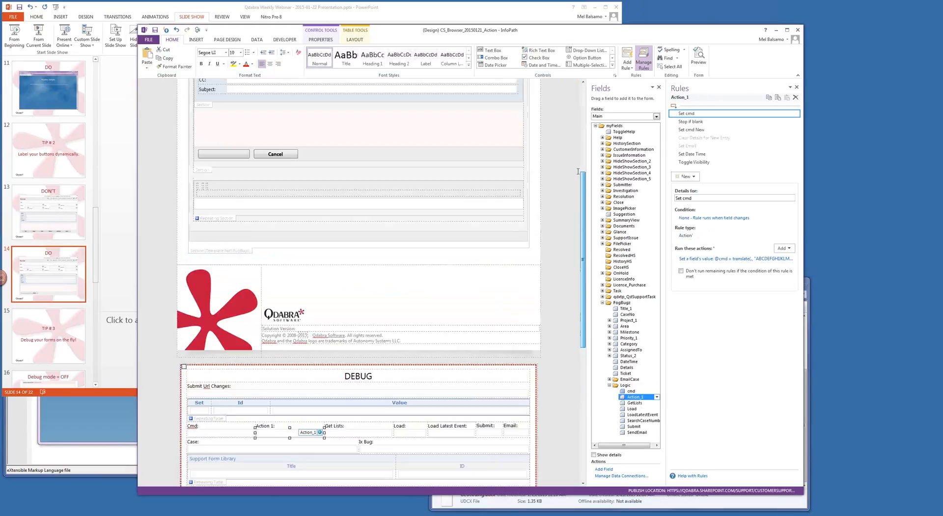
- Show the blank button's properties with its label bound to Action_1 and Disable, Submit, Send email rules
{"action": "scroll", "scroll_direction": "down", "scroll_amount": 3}
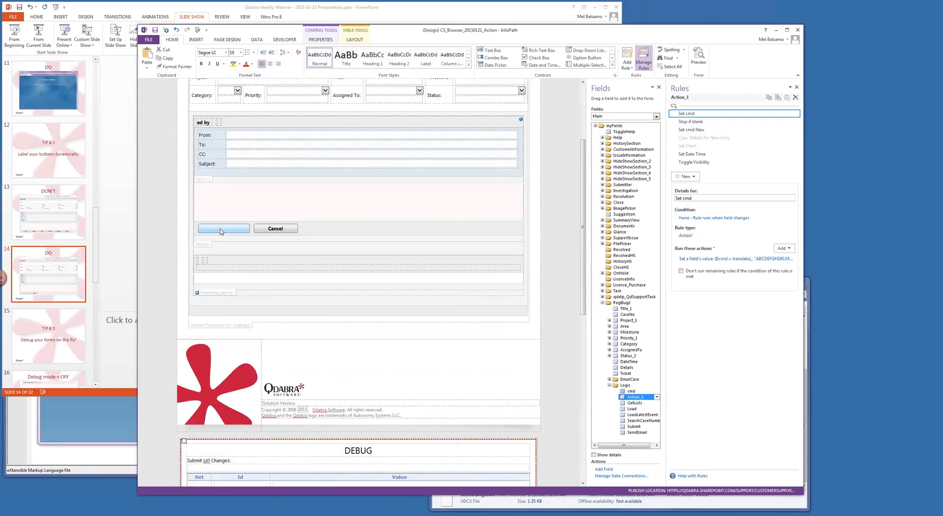
{"action": "right_click", "coordinate": [223, 228]}
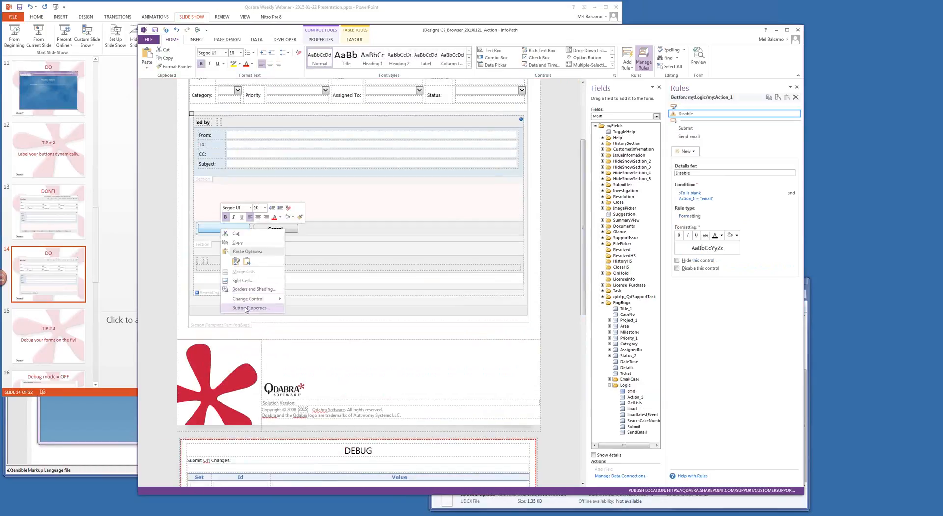
{"action": "left_click", "coordinate": [248, 307]}
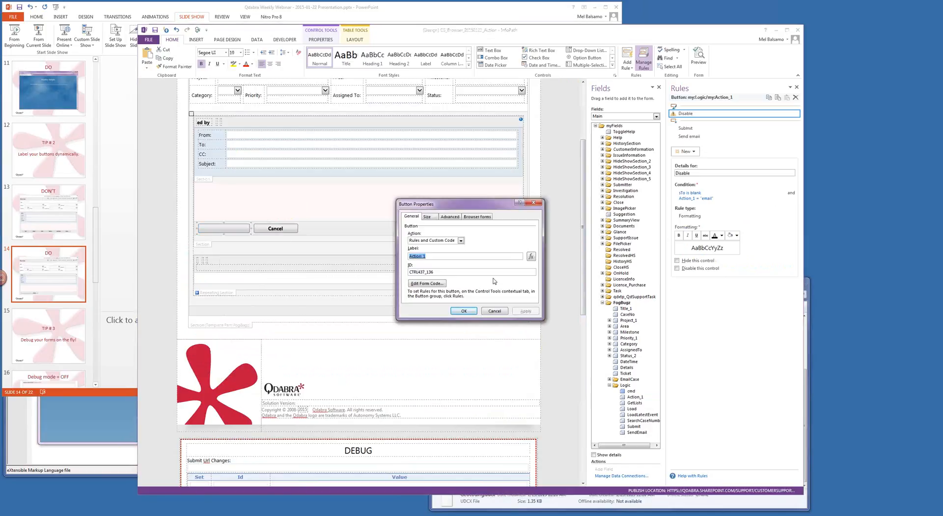
{"action": "left_click", "coordinate": [532, 255]}
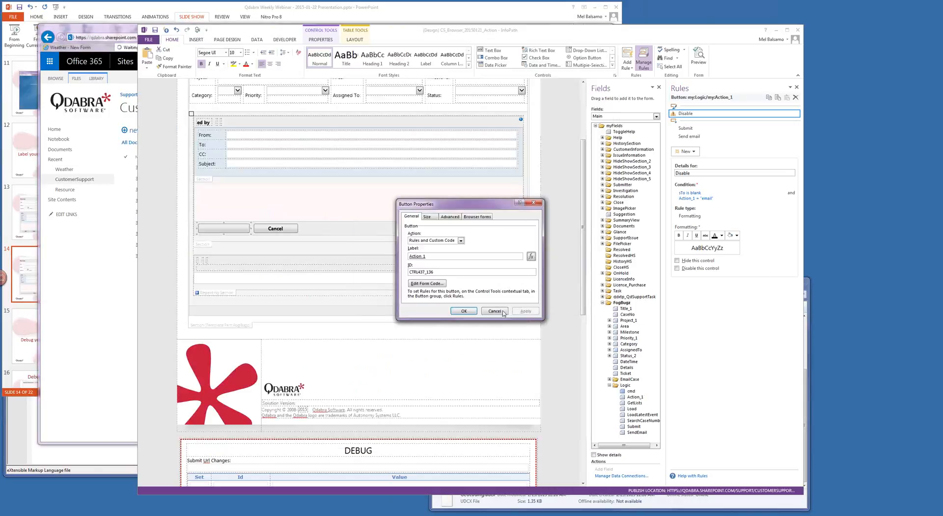
- Close the properties and review the Action_1 button's rules, including the Toggle Visibility rule details
{"action": "left_click", "coordinate": [700, 128]}
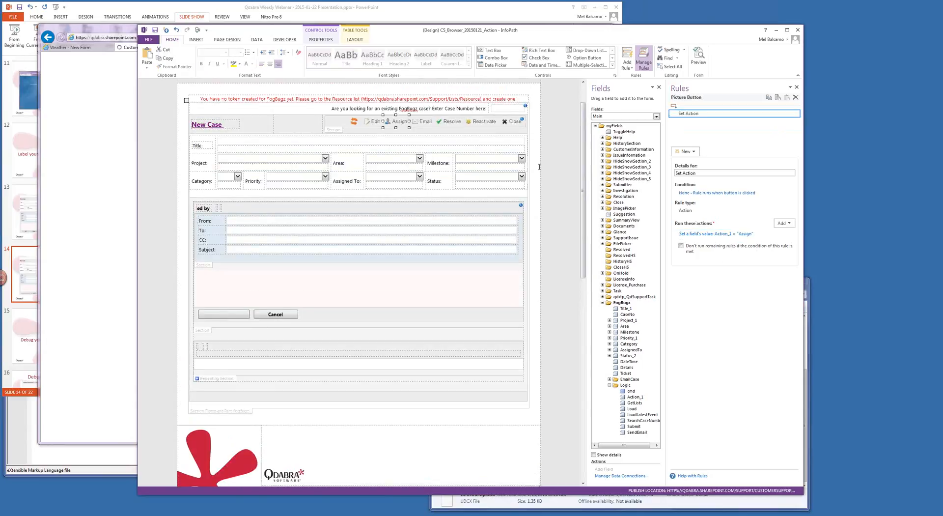
{"action": "mouse_move", "coordinate": [433, 140]}
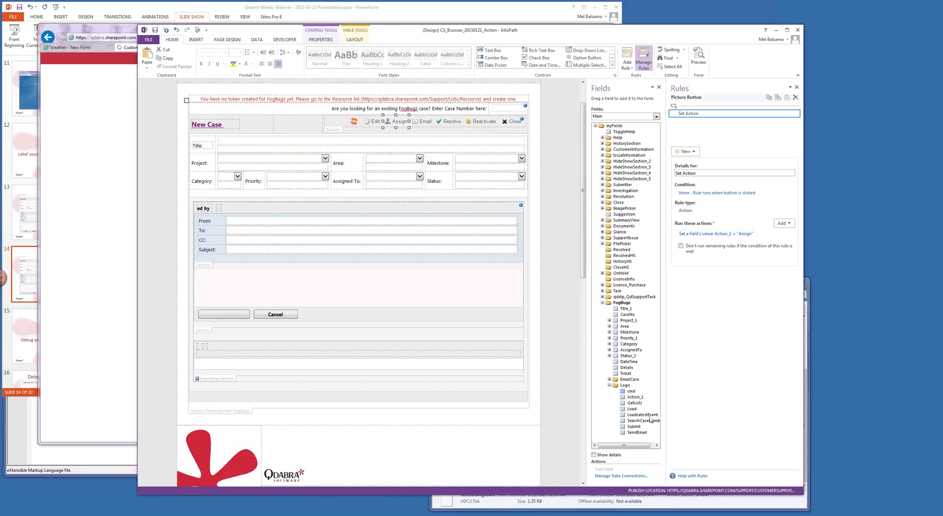
{"action": "left_click", "coordinate": [630, 397]}
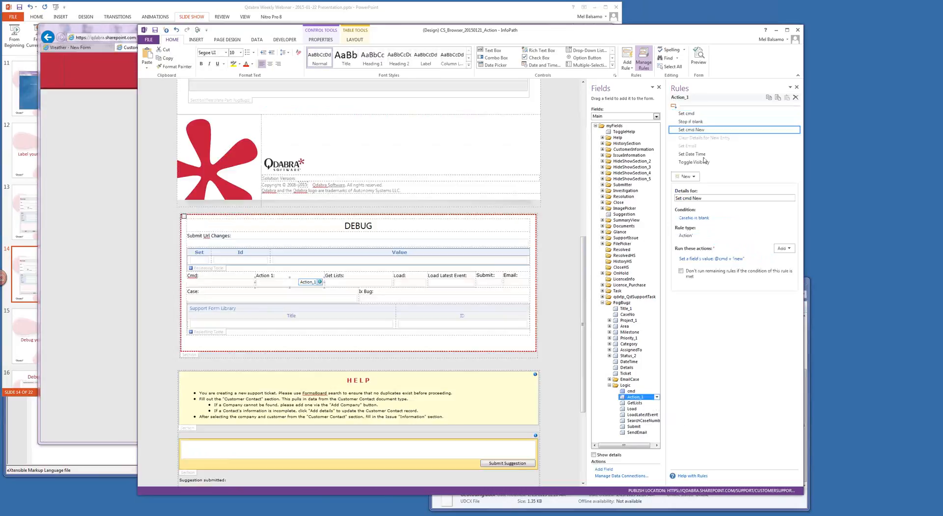
{"action": "left_click", "coordinate": [692, 154]}
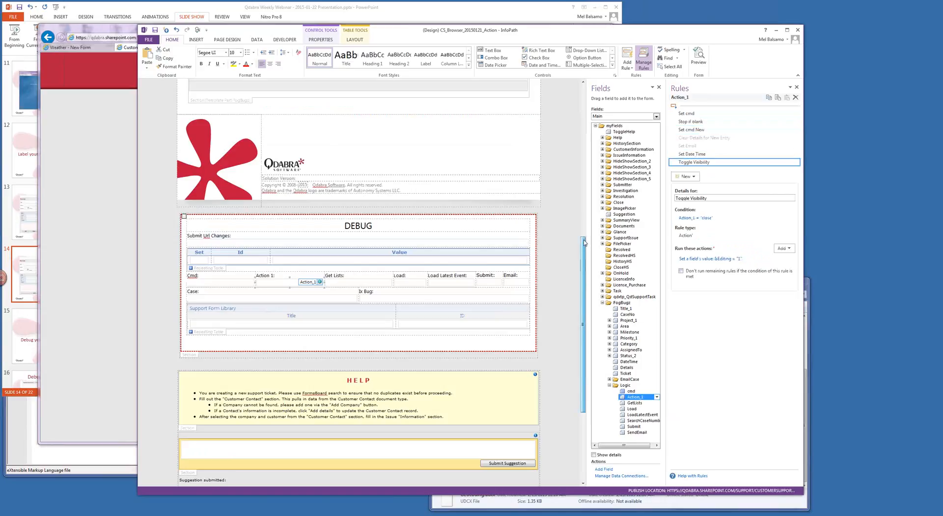
{"action": "scroll", "scroll_direction": "down", "scroll_amount": 3}
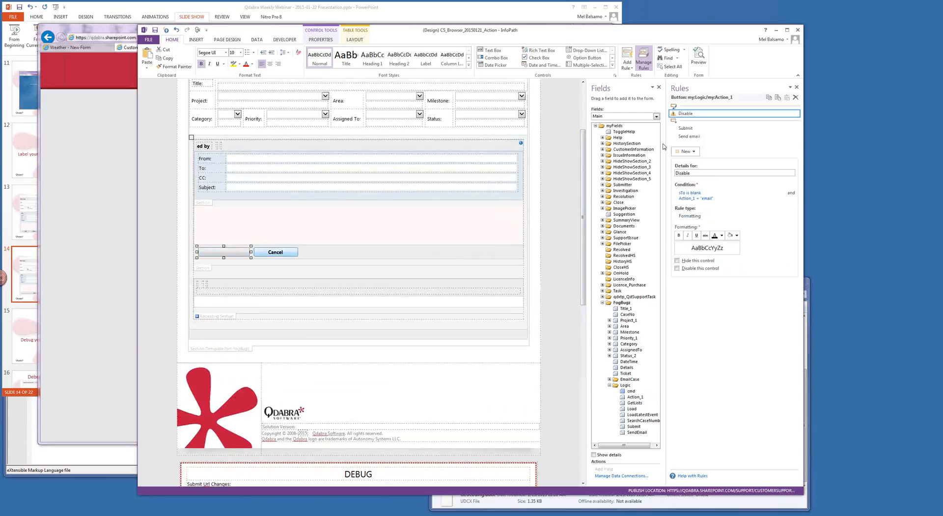
- Inspect the button's Submit rule, then the Submit field's rule setting status to Closed when Action_1 is close
{"action": "left_click", "coordinate": [687, 128]}
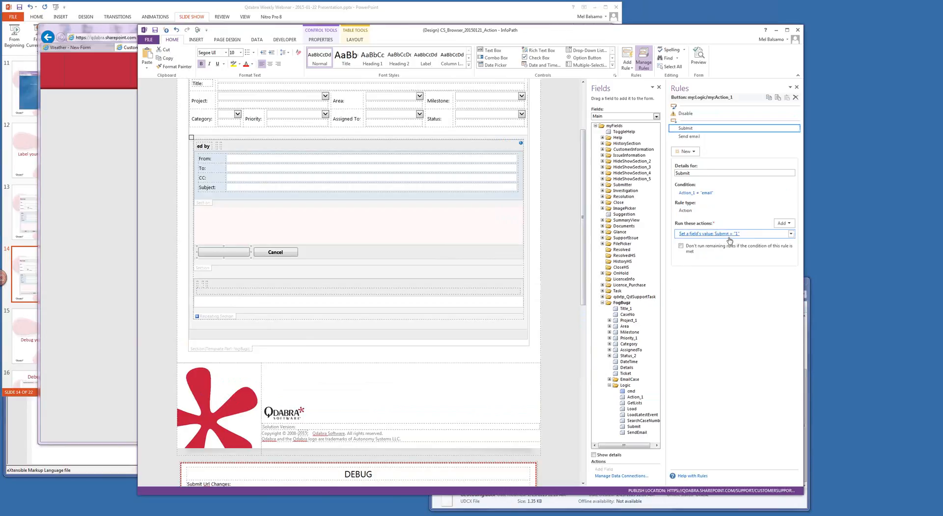
{"action": "mouse_move", "coordinate": [730, 240]}
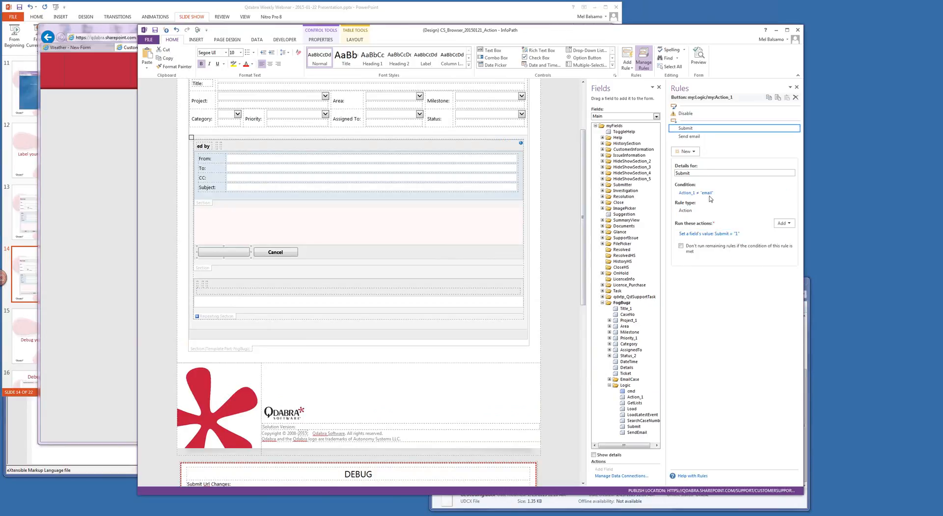
{"action": "left_click", "coordinate": [709, 137]}
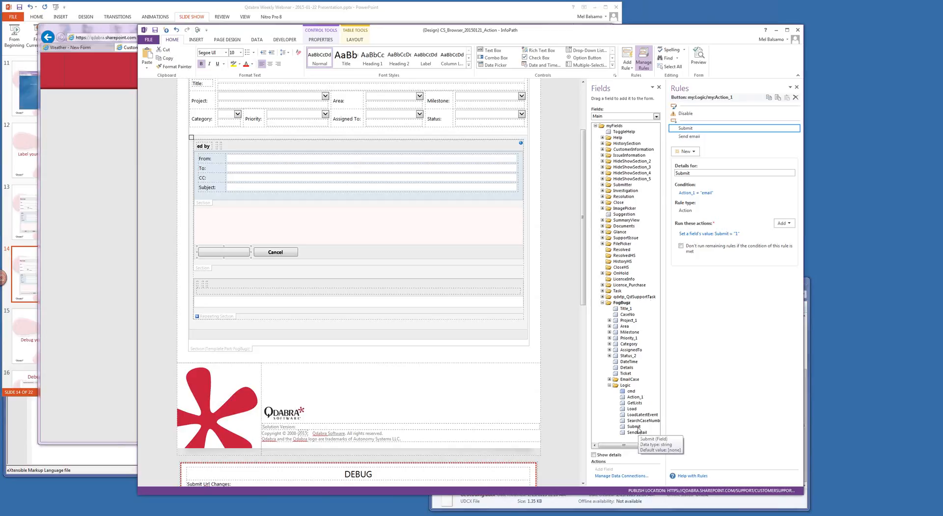
{"action": "left_click", "coordinate": [633, 427]}
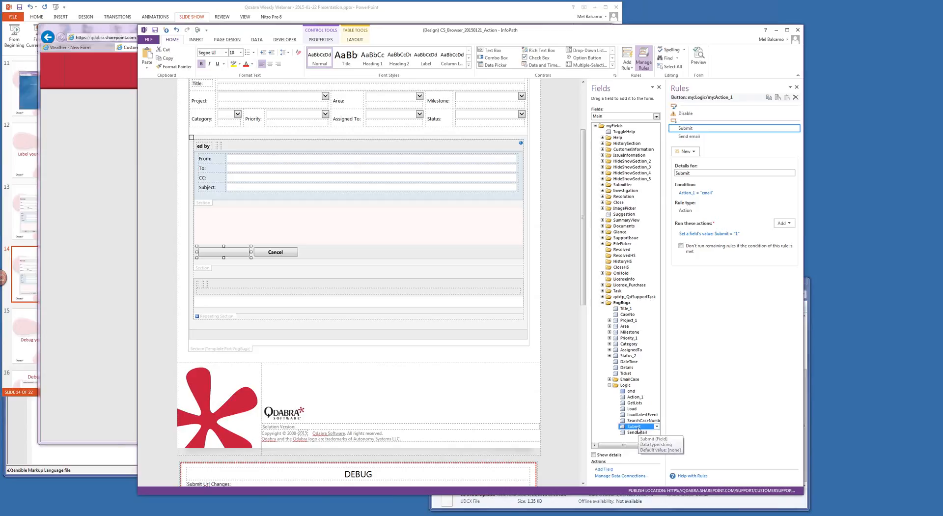
{"action": "left_click", "coordinate": [634, 433]}
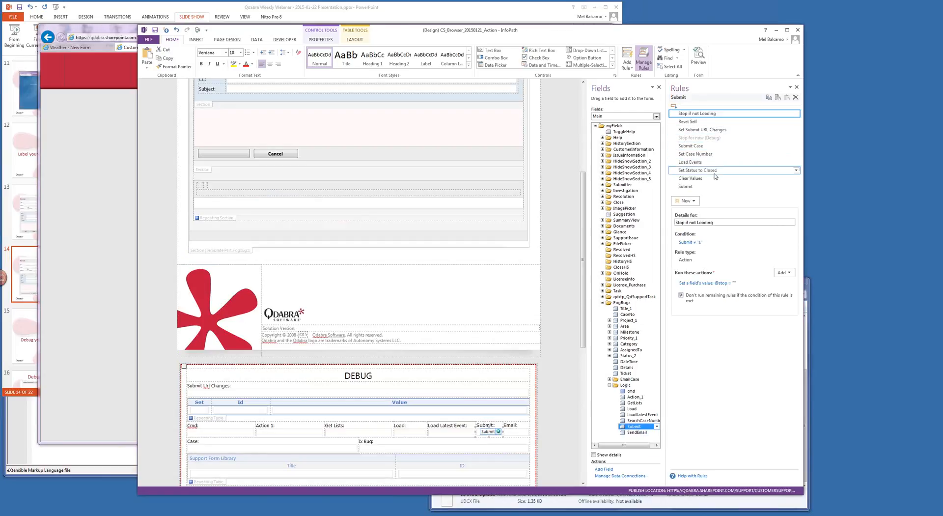
{"action": "left_click", "coordinate": [696, 170]}
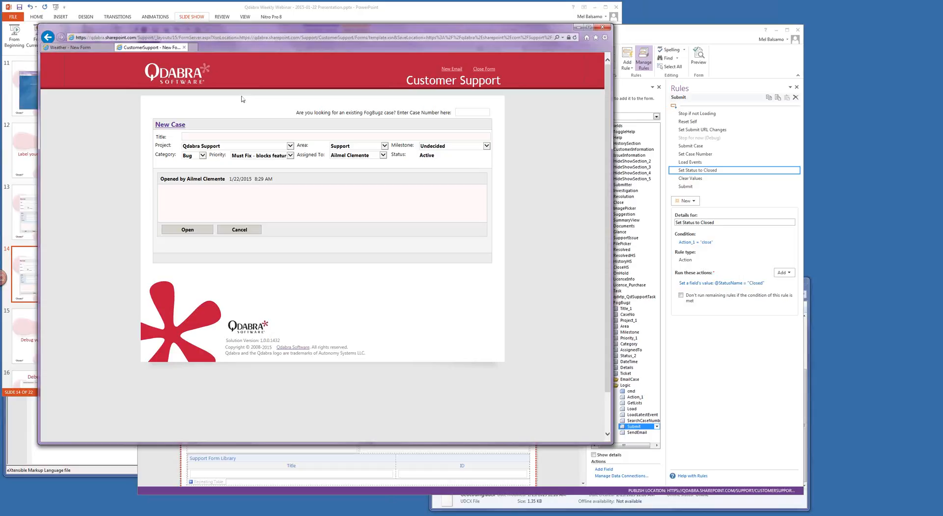
{"action": "mouse_move", "coordinate": [82, 87]}
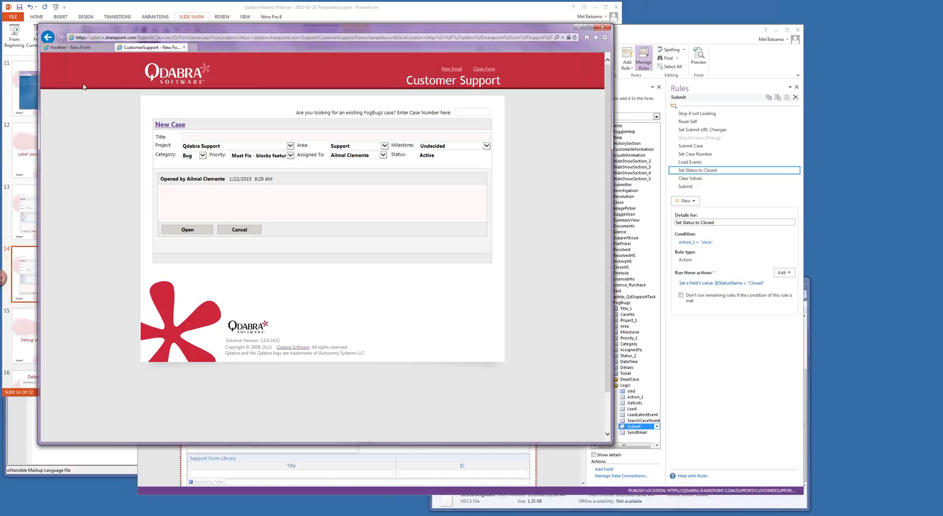
{"action": "mouse_move", "coordinate": [118, 109]}
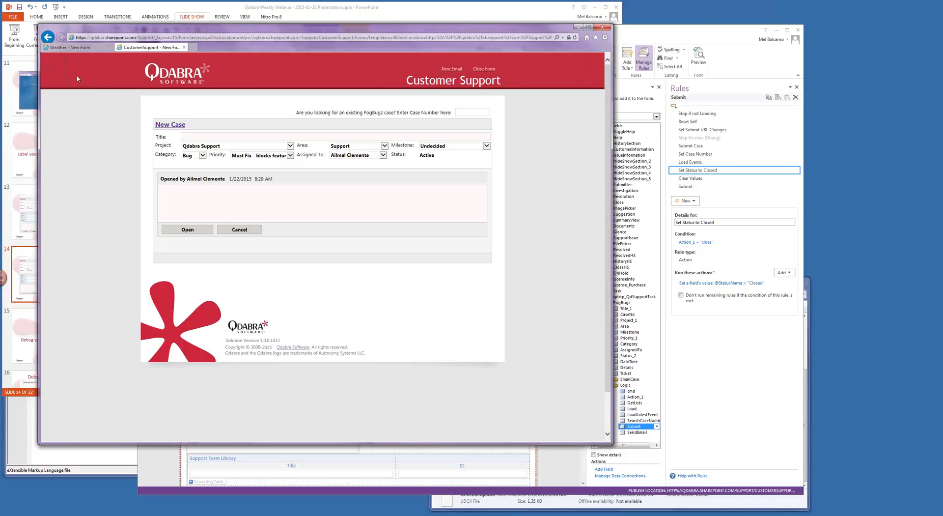
{"action": "mouse_move", "coordinate": [68, 145]}
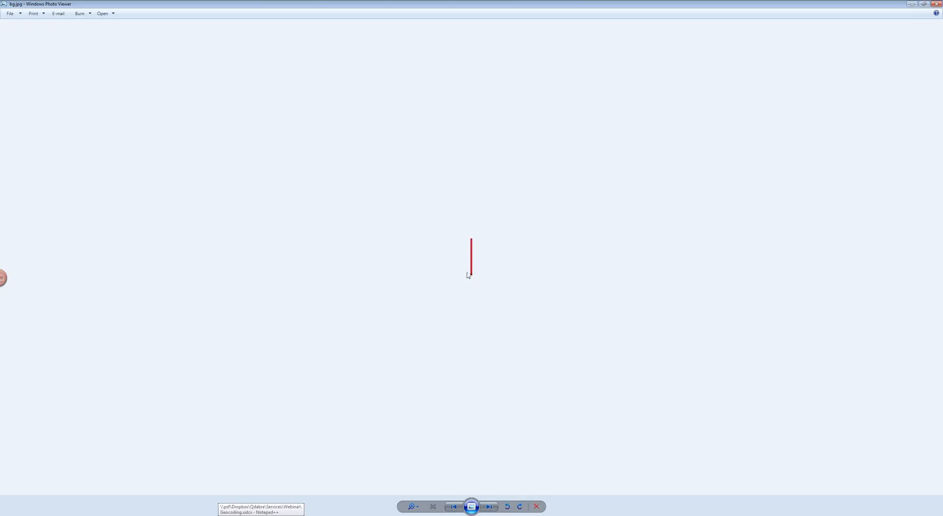
{"action": "mouse_move", "coordinate": [471, 278]}
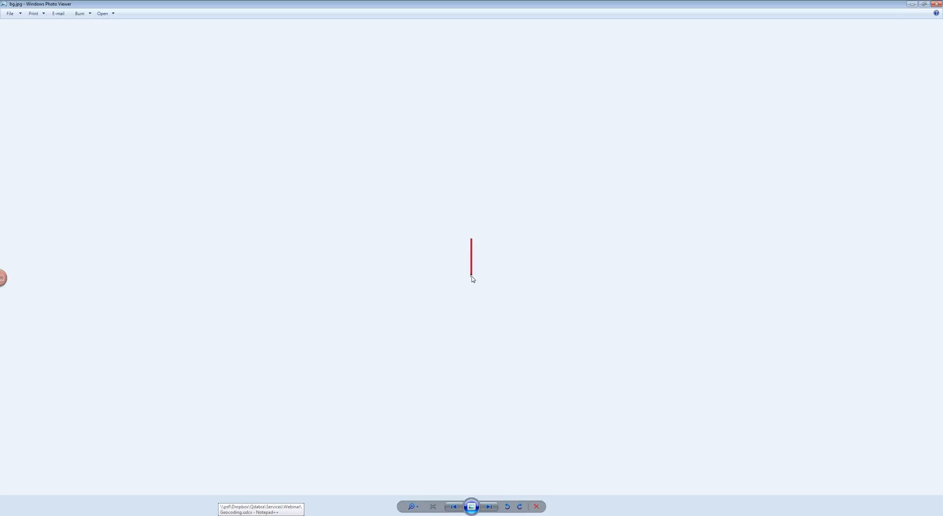
{"action": "mouse_move", "coordinate": [476, 285]}
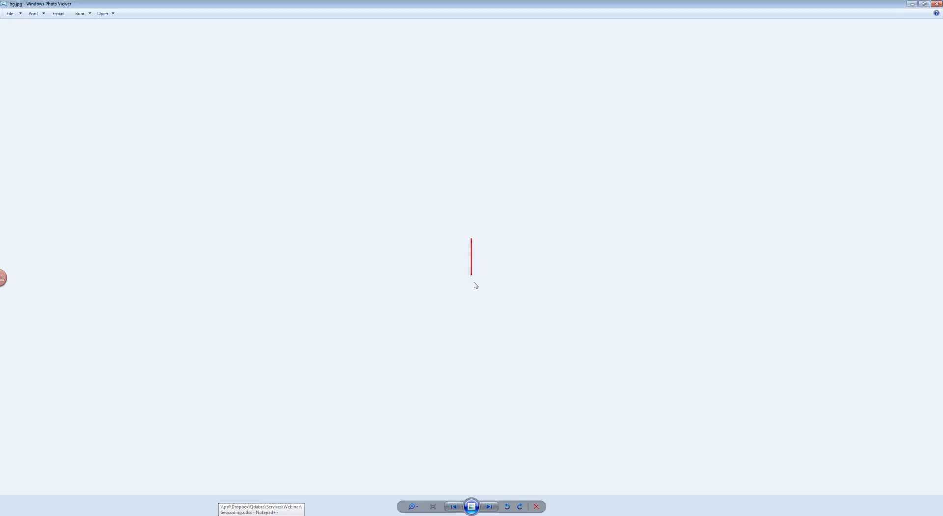
{"action": "mouse_move", "coordinate": [697, 6]}
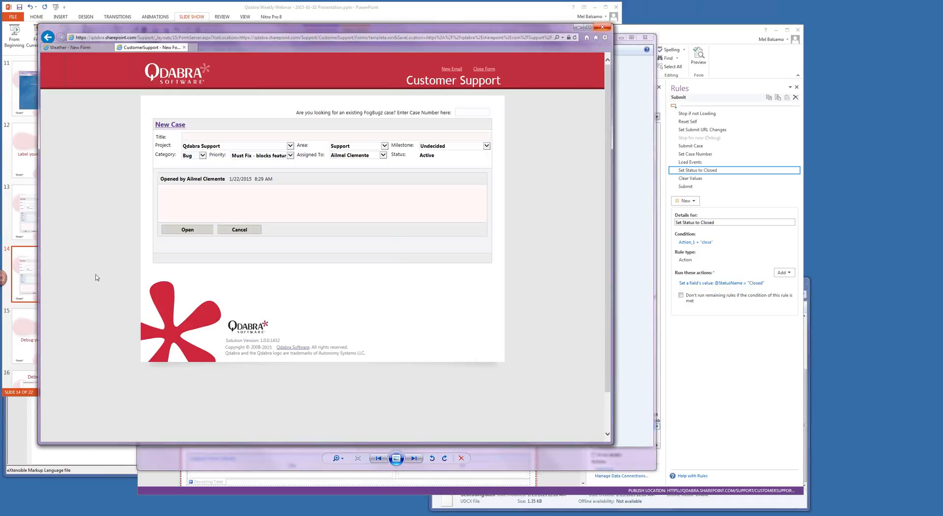
{"action": "mouse_move", "coordinate": [94, 191]}
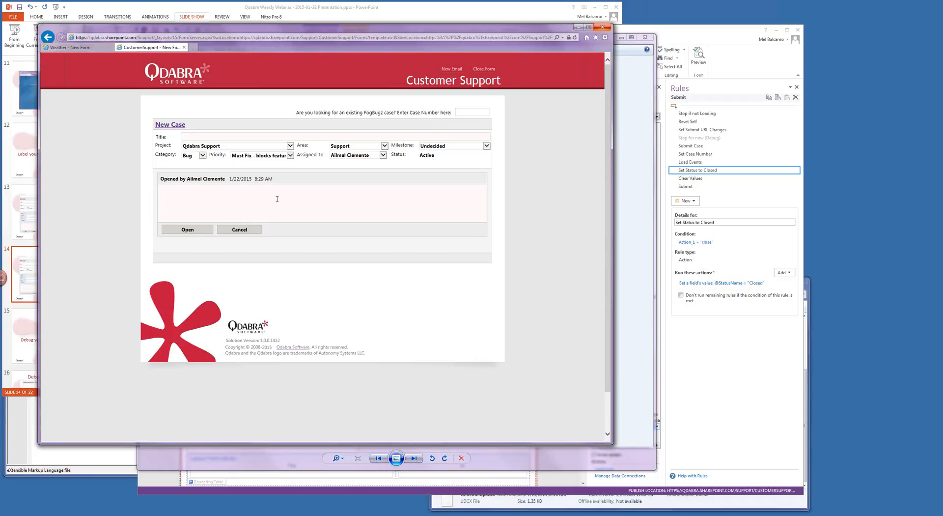
{"action": "mouse_move", "coordinate": [484, 112]}
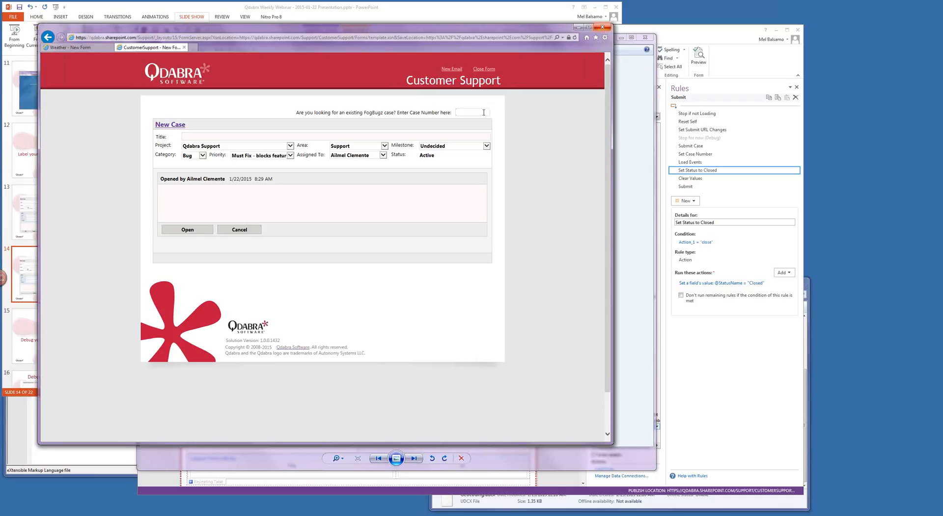
- Load existing case 39239, My New Case (Resolved, Fixed), by entering its number in the case box
{"action": "type", "text": "39239"}
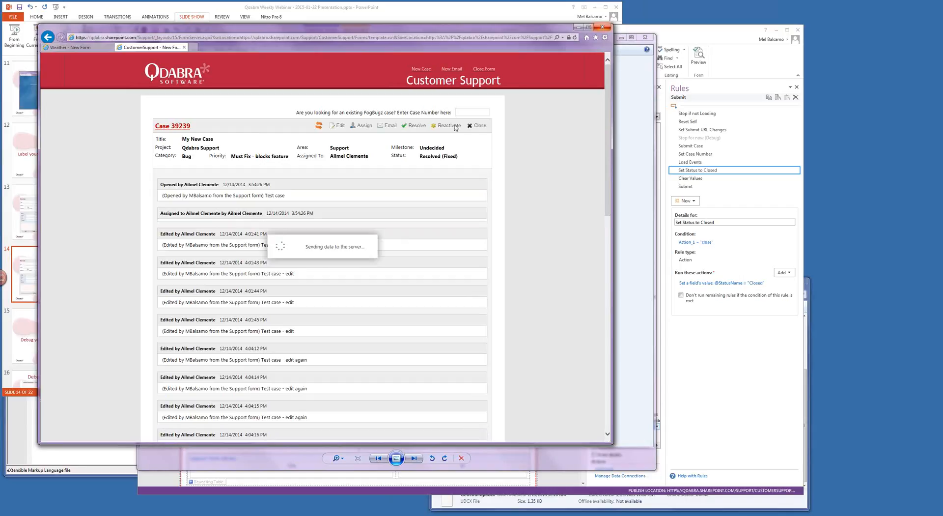
- Reactivate case 39239 so a Reactivated entry with status Active appears
{"action": "left_click", "coordinate": [447, 124]}
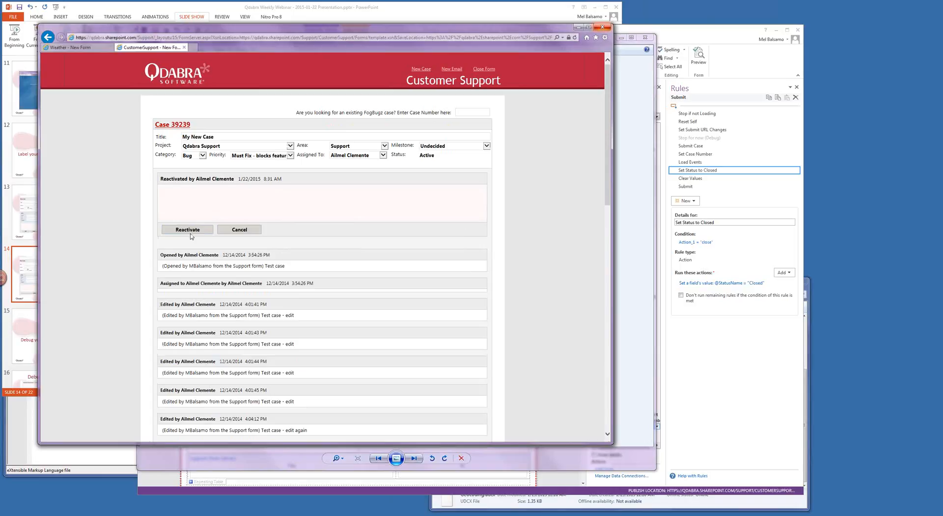
{"action": "mouse_move", "coordinate": [193, 235]}
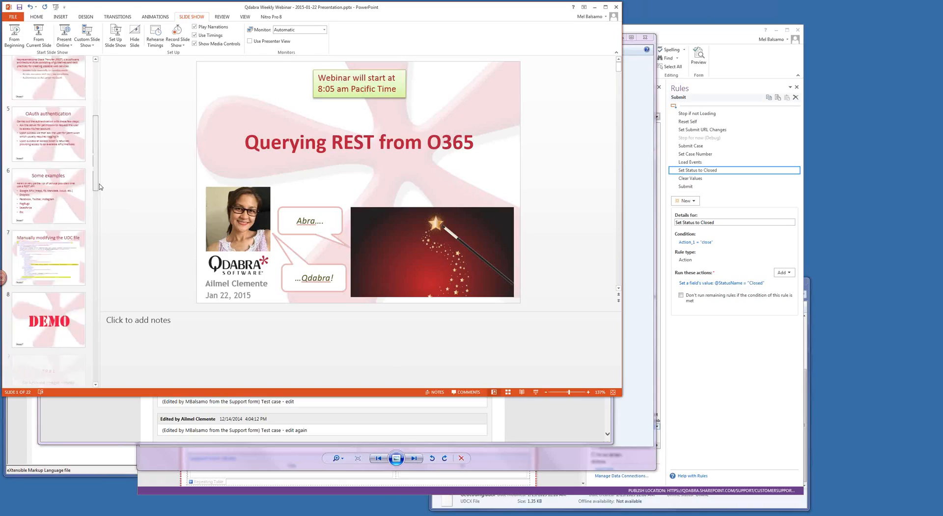
- Scroll the slide thumbnails toward slide 17, the Debug mode = ON slide
{"action": "scroll", "scroll_direction": "down", "scroll_amount": 3}
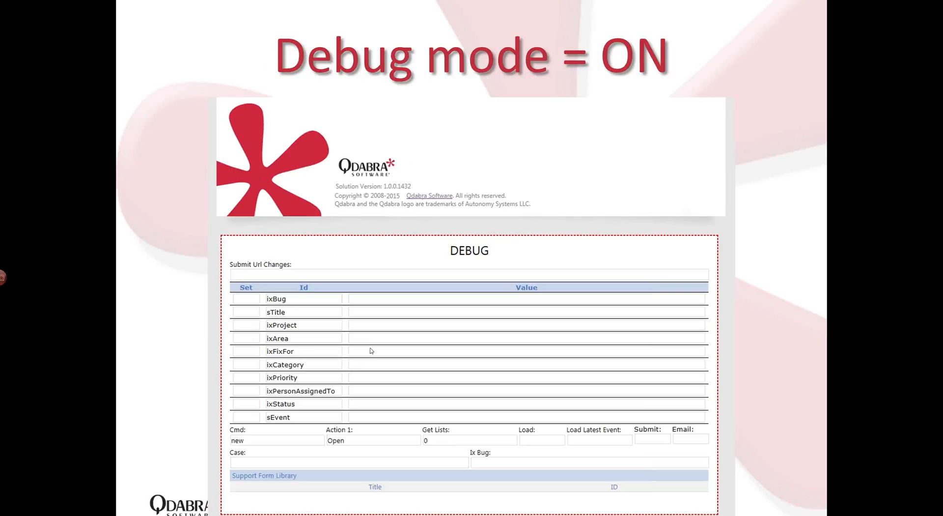
{"action": "mouse_move", "coordinate": [375, 340]}
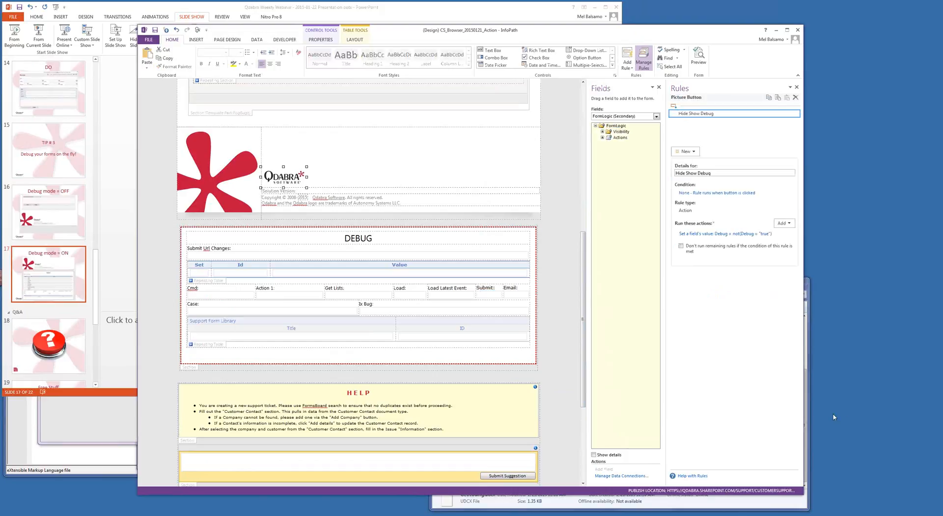
- Select the Qdabra logo button to show its Hide Show Debug rule toggling the Debug field
{"action": "left_click", "coordinate": [728, 233]}
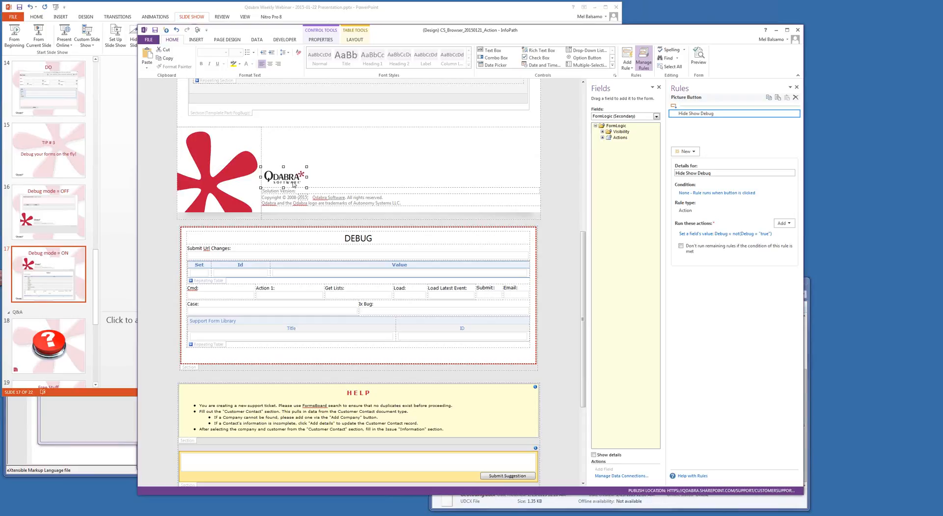
{"action": "mouse_move", "coordinate": [328, 181]}
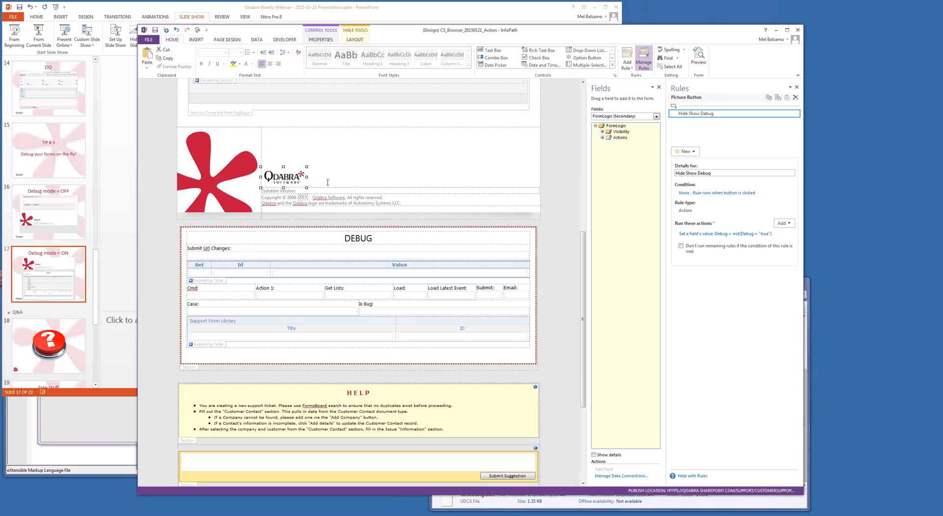
{"action": "mouse_move", "coordinate": [286, 254]}
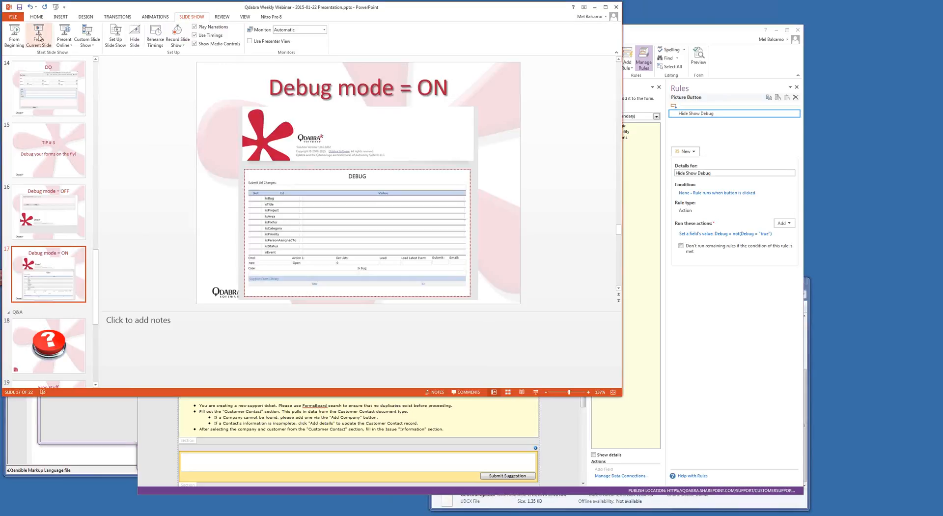
- Present the Debug mode = ON slide full screen from the current slide
{"action": "left_click", "coordinate": [38, 34]}
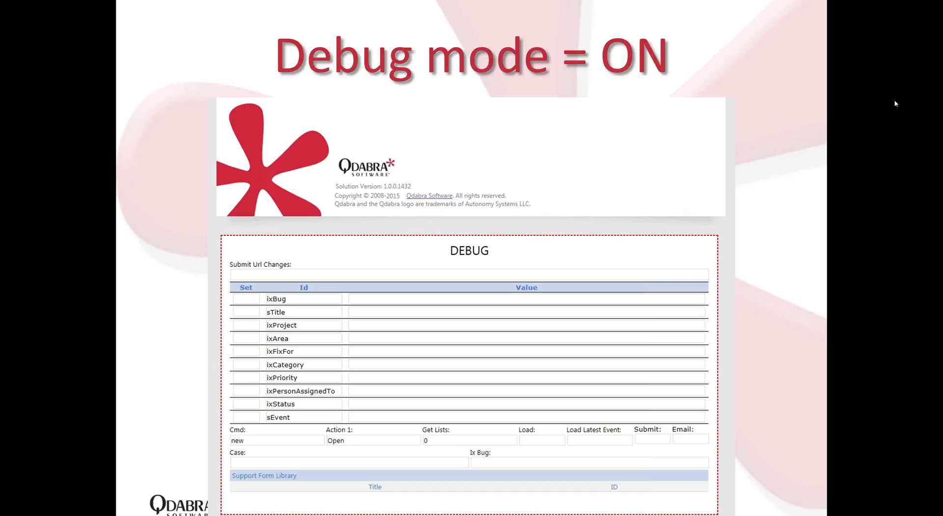
{"action": "mouse_move", "coordinate": [793, 119]}
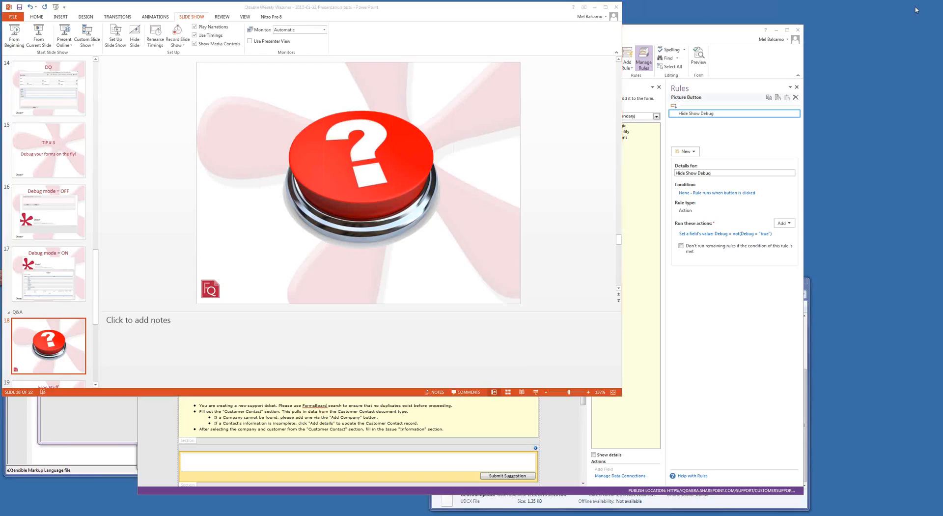
{"action": "mouse_move", "coordinate": [65, 514]}
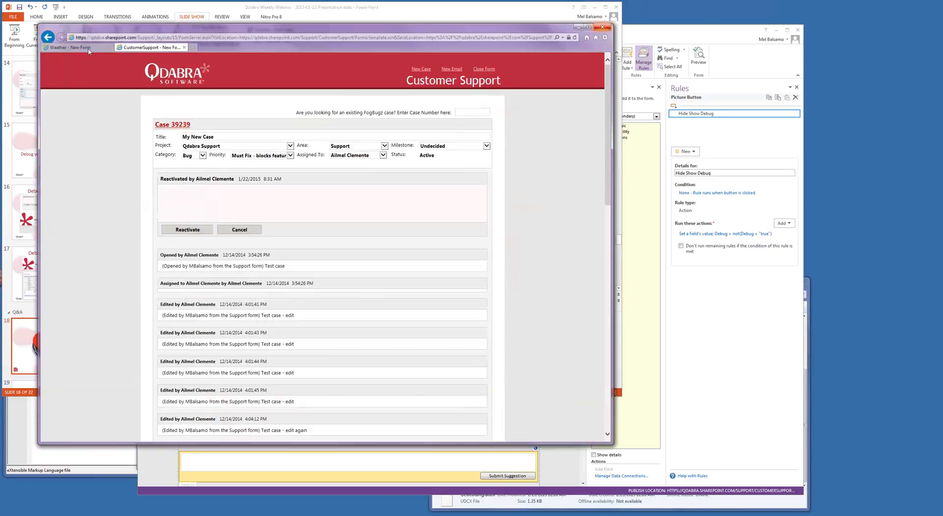
- Fetch the weather for the Kirkland address in the Weather Sample form
{"action": "left_click", "coordinate": [66, 47]}
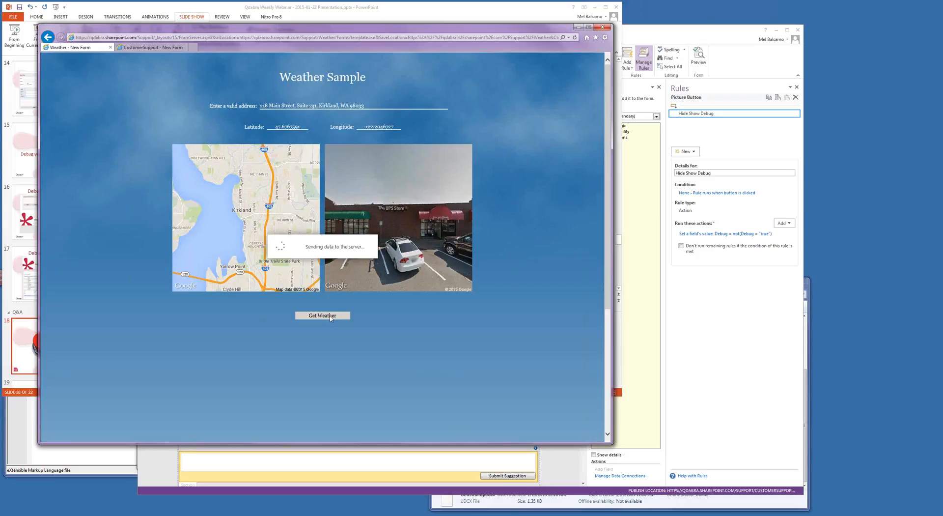
{"action": "left_click", "coordinate": [322, 315]}
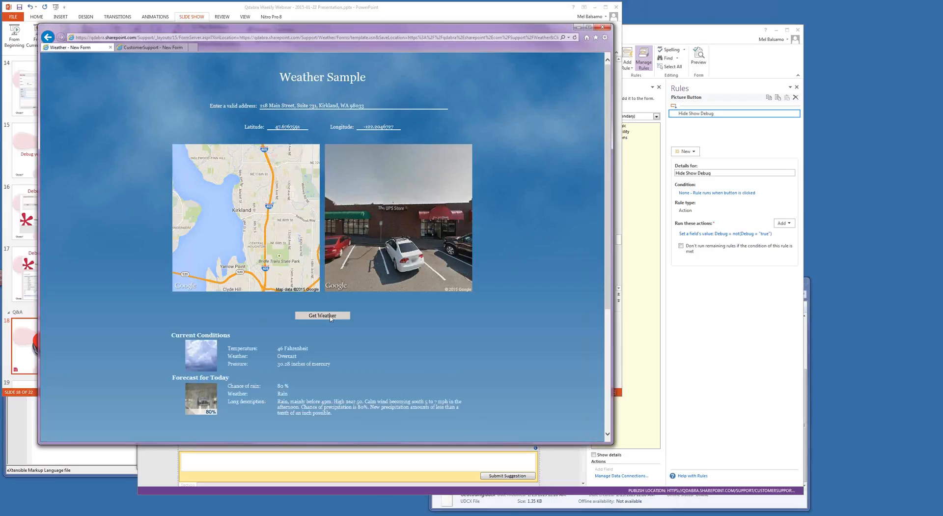